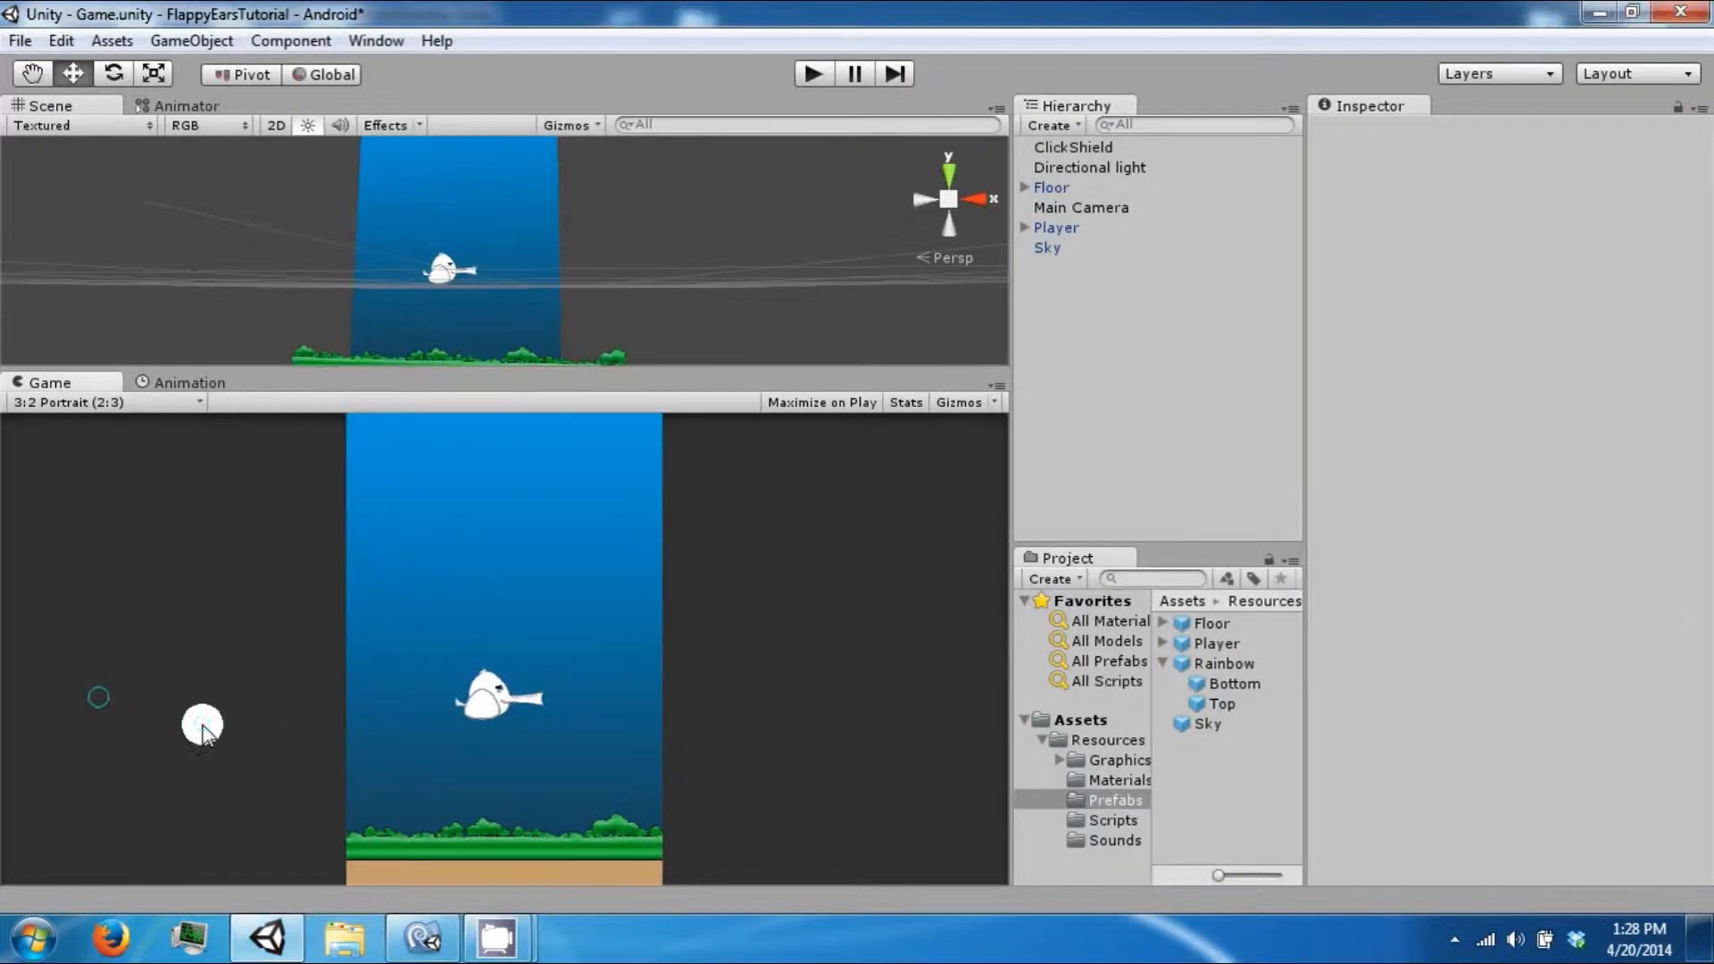
mouse_move(838, 893)
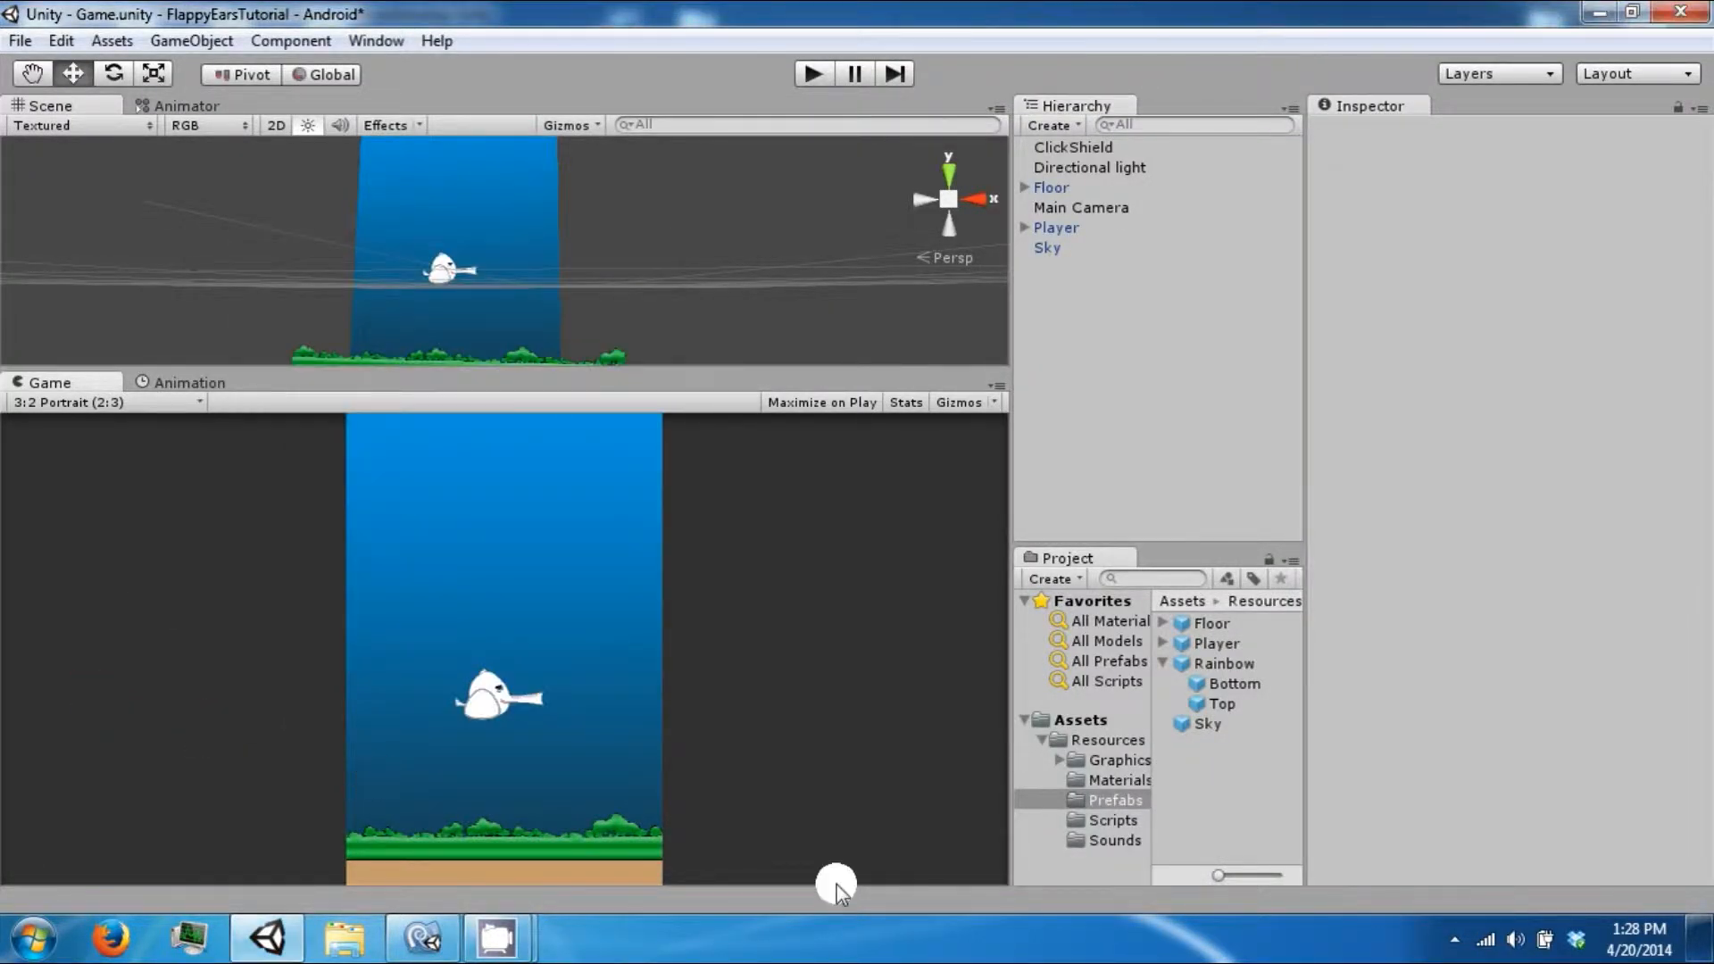
Place the Rainbow pipe prefab in the play area and start creating a Pipe C# script in Scripts.
click(1223, 662)
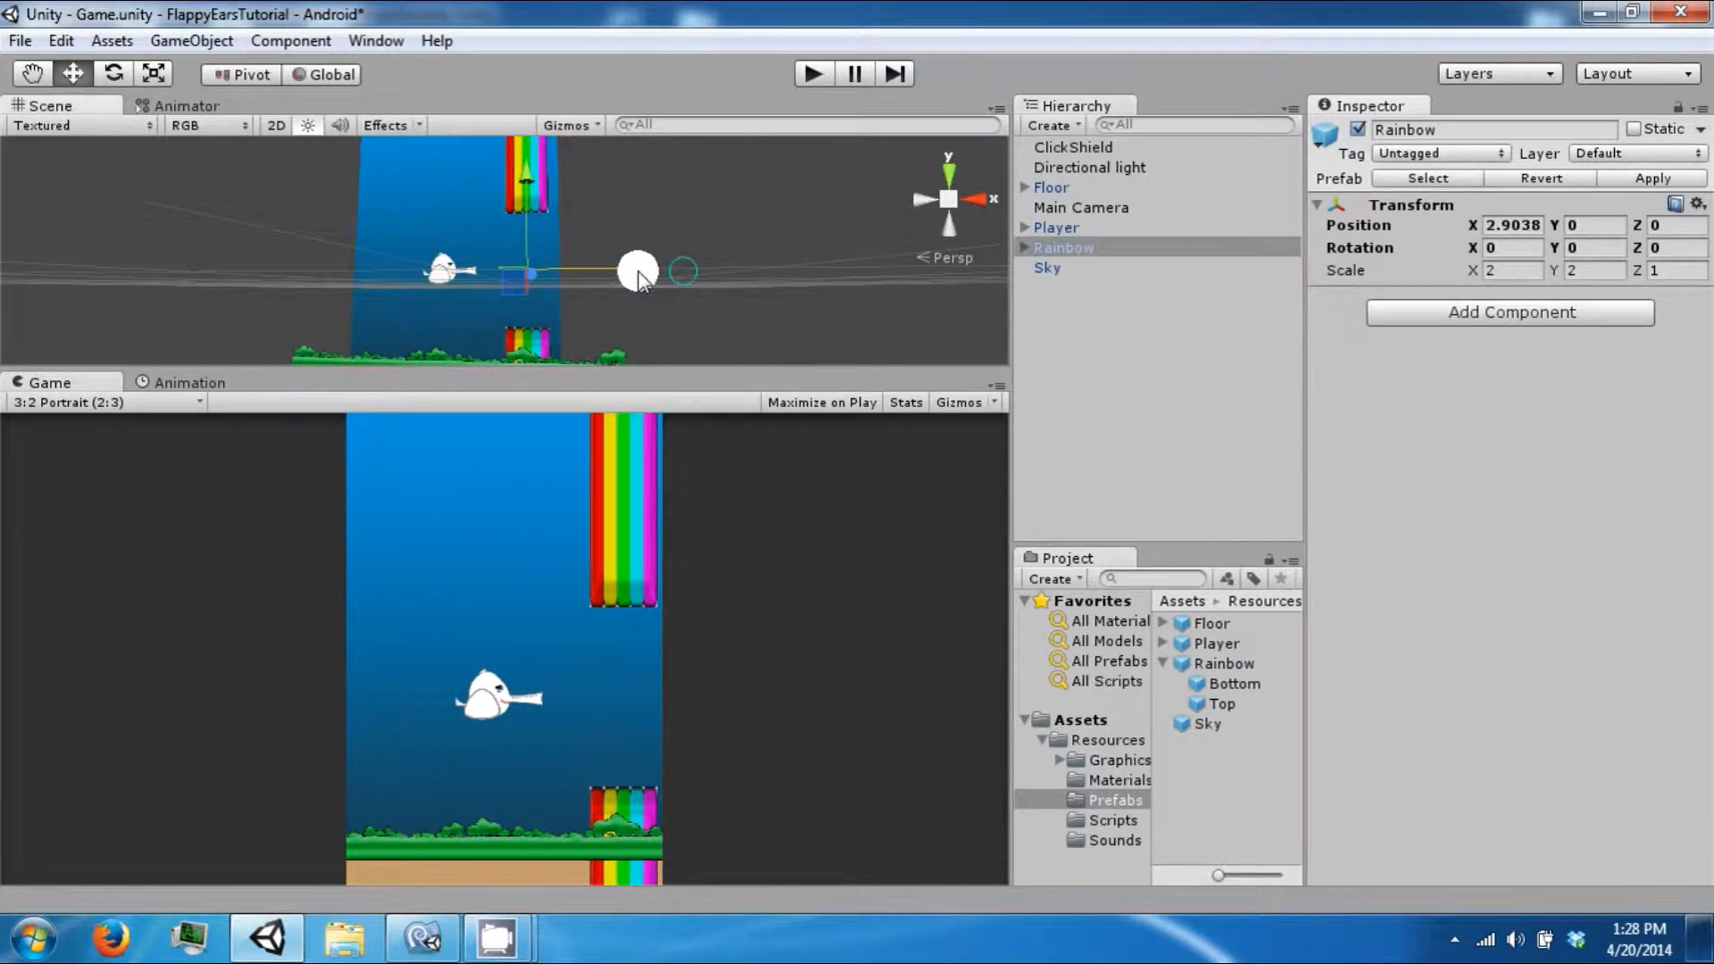
drag(639, 273, 514, 262)
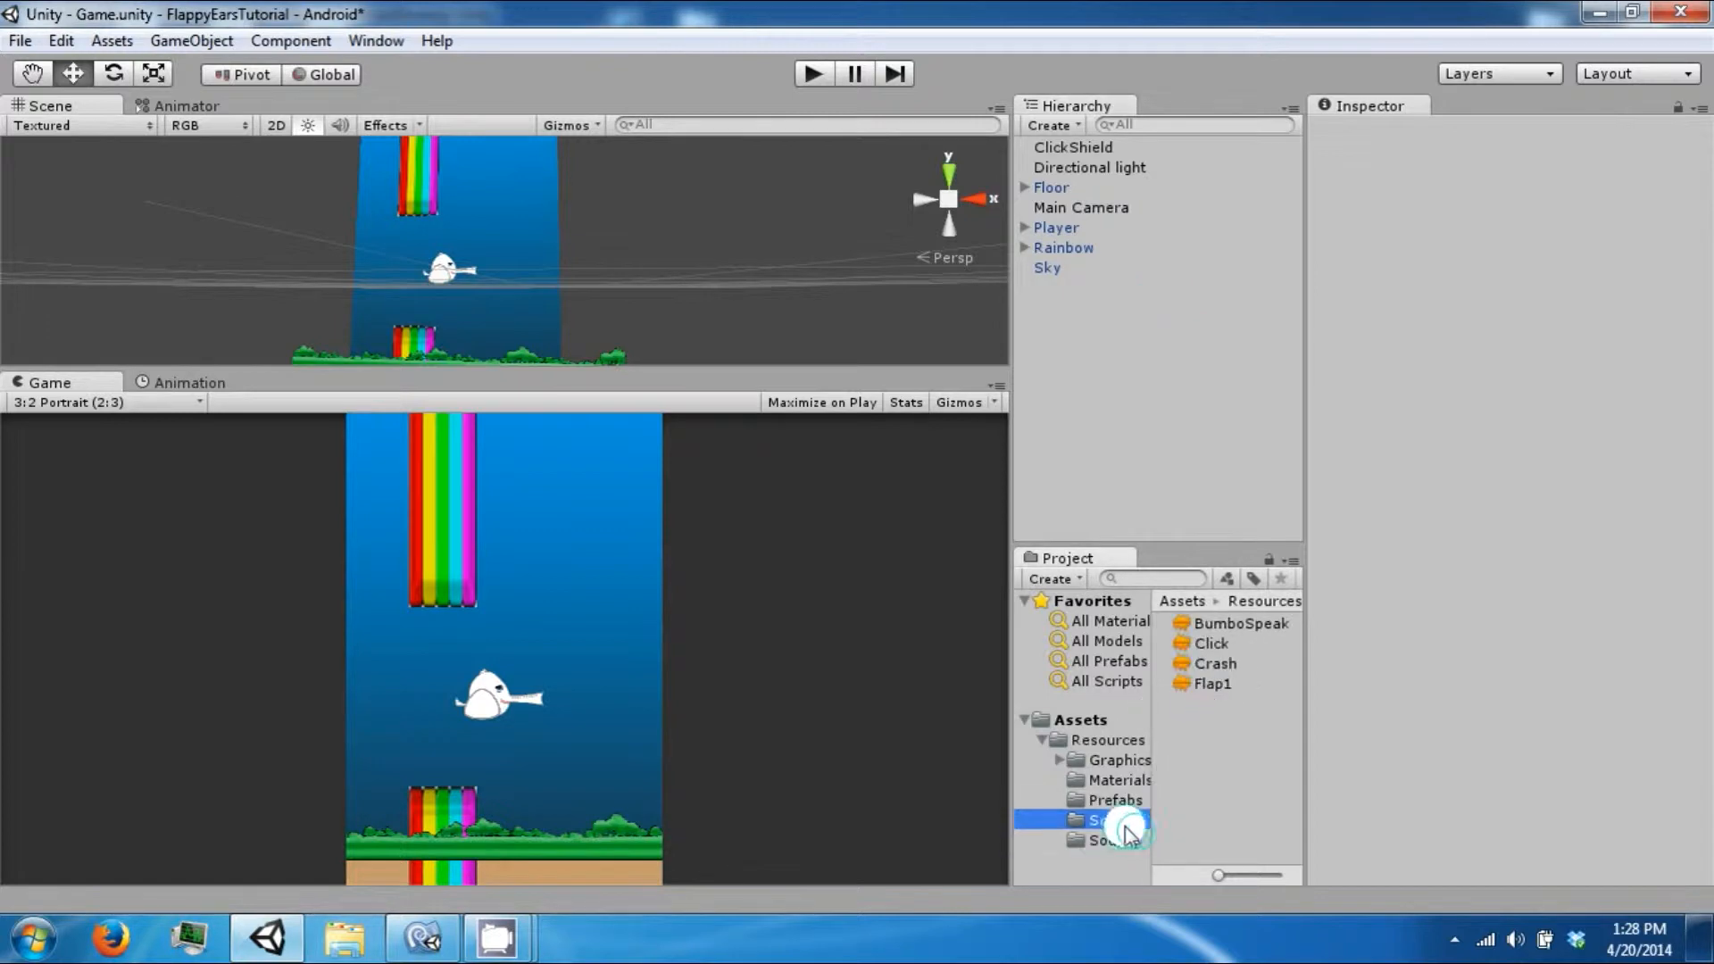
right_click(1114, 819)
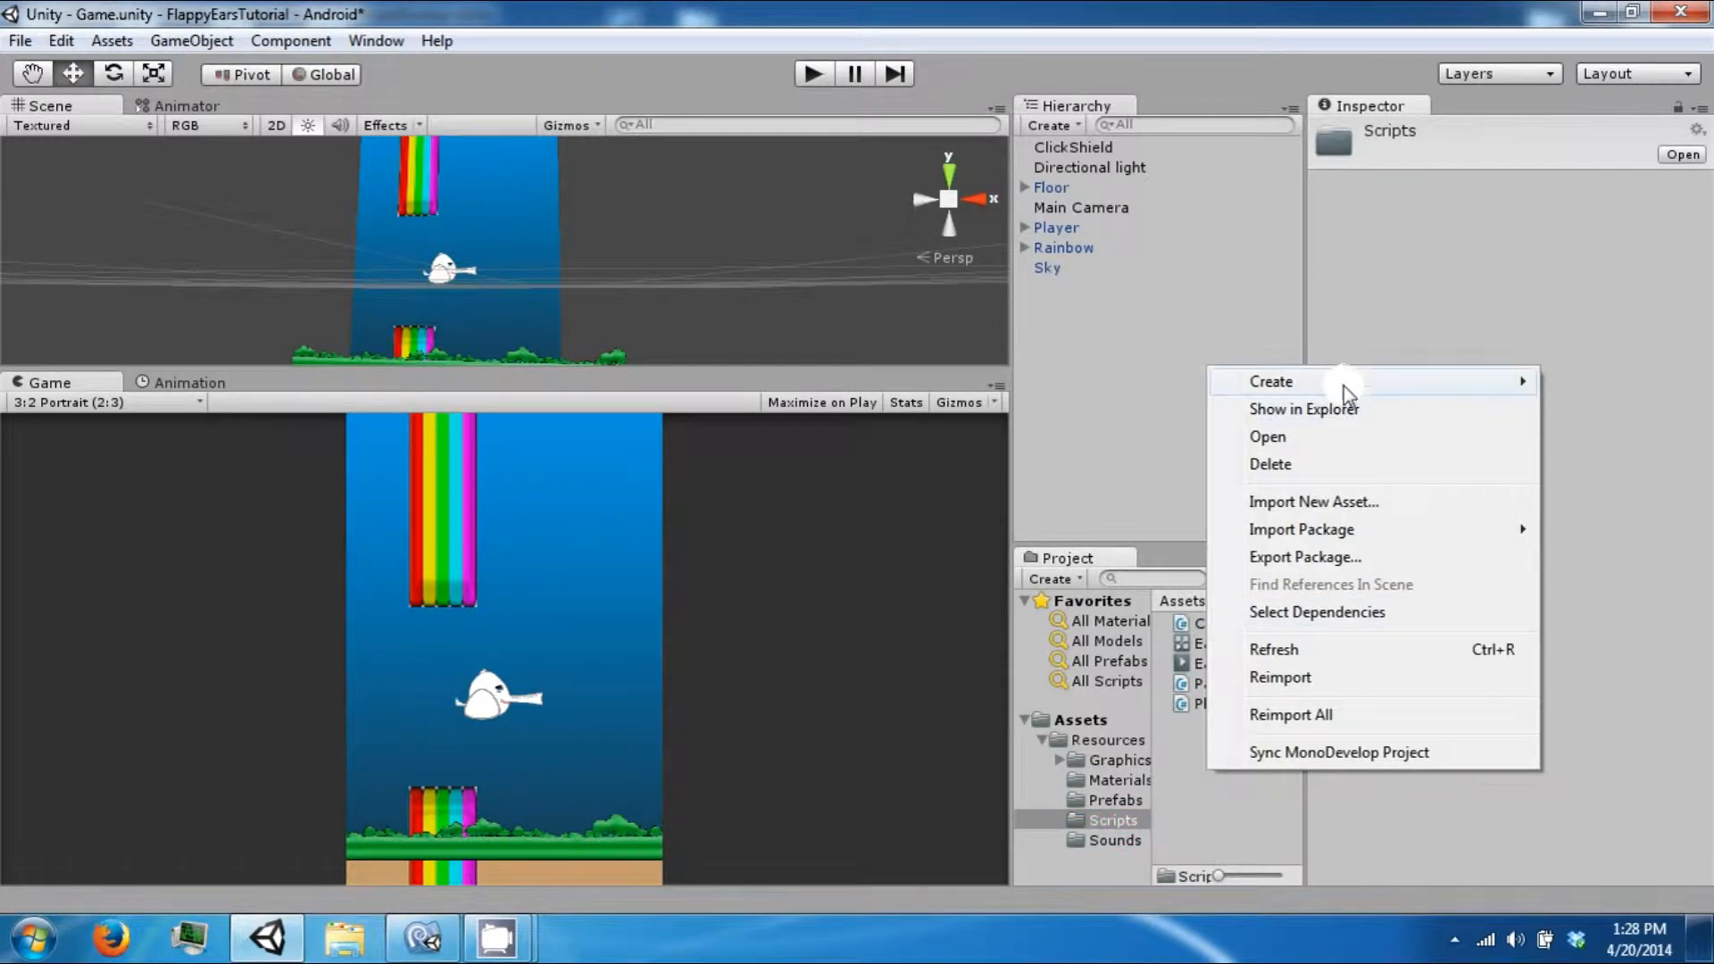
click(1272, 380)
text(Pipe)
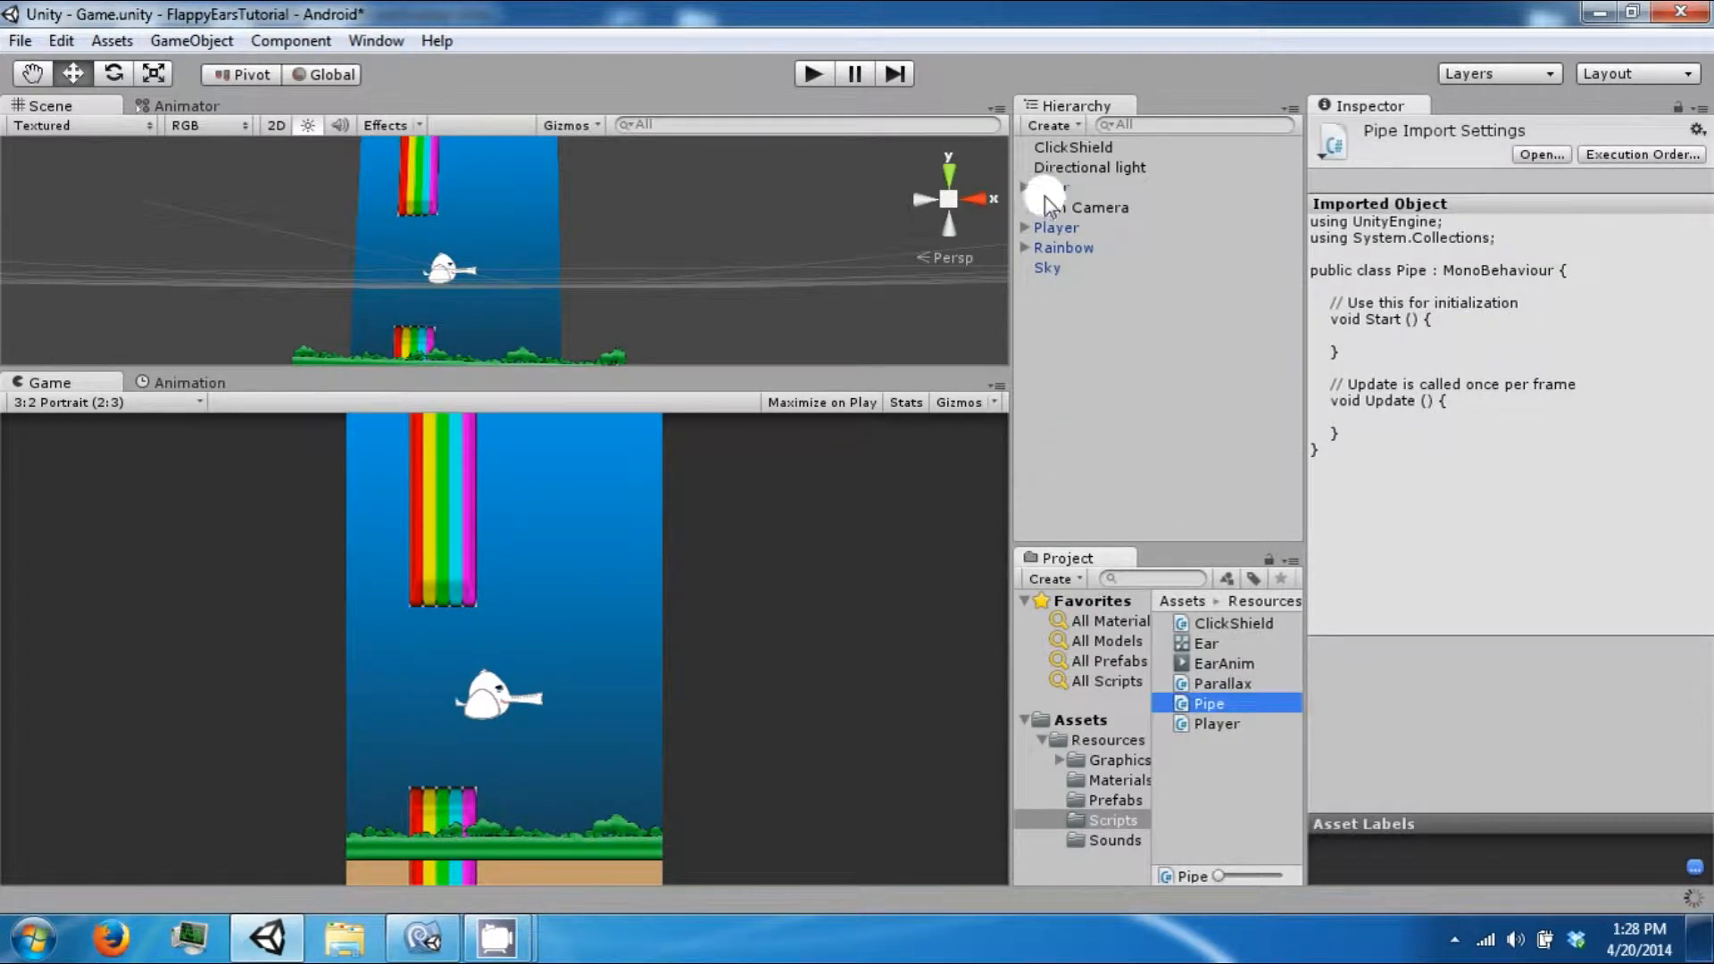
click(1063, 247)
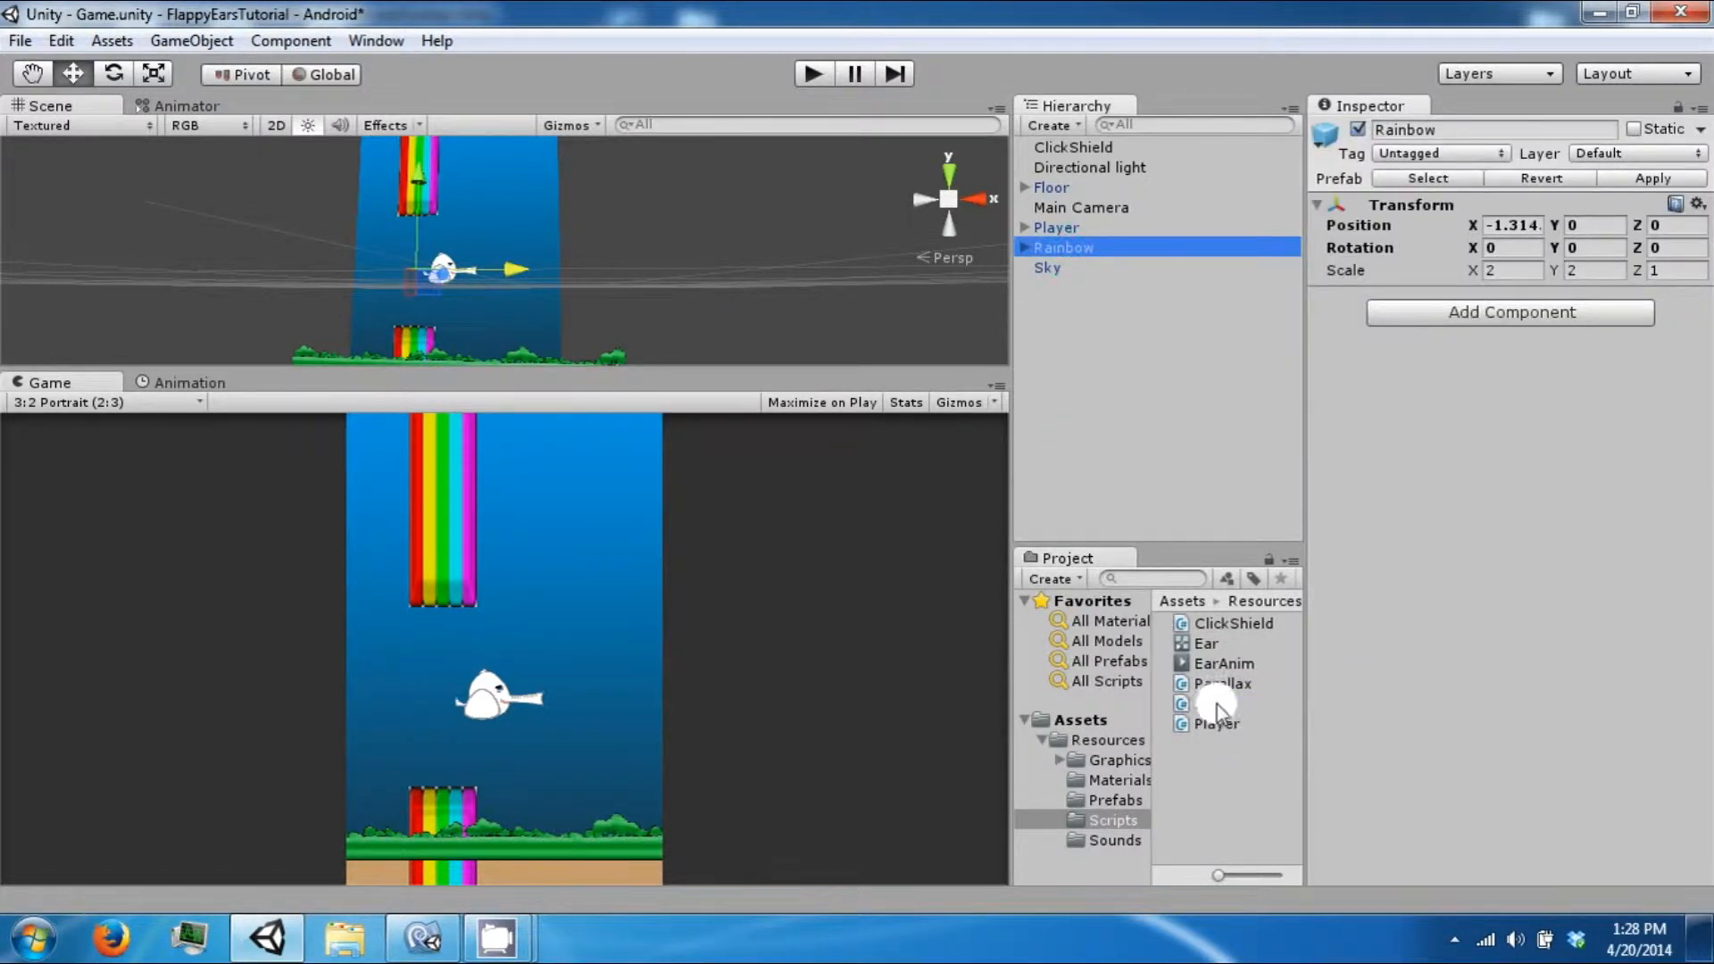
Attach Pipe to Rainbow and declare a Vector3 drag and public float dragAmount = 1f.
drag(1207, 704, 1530, 318)
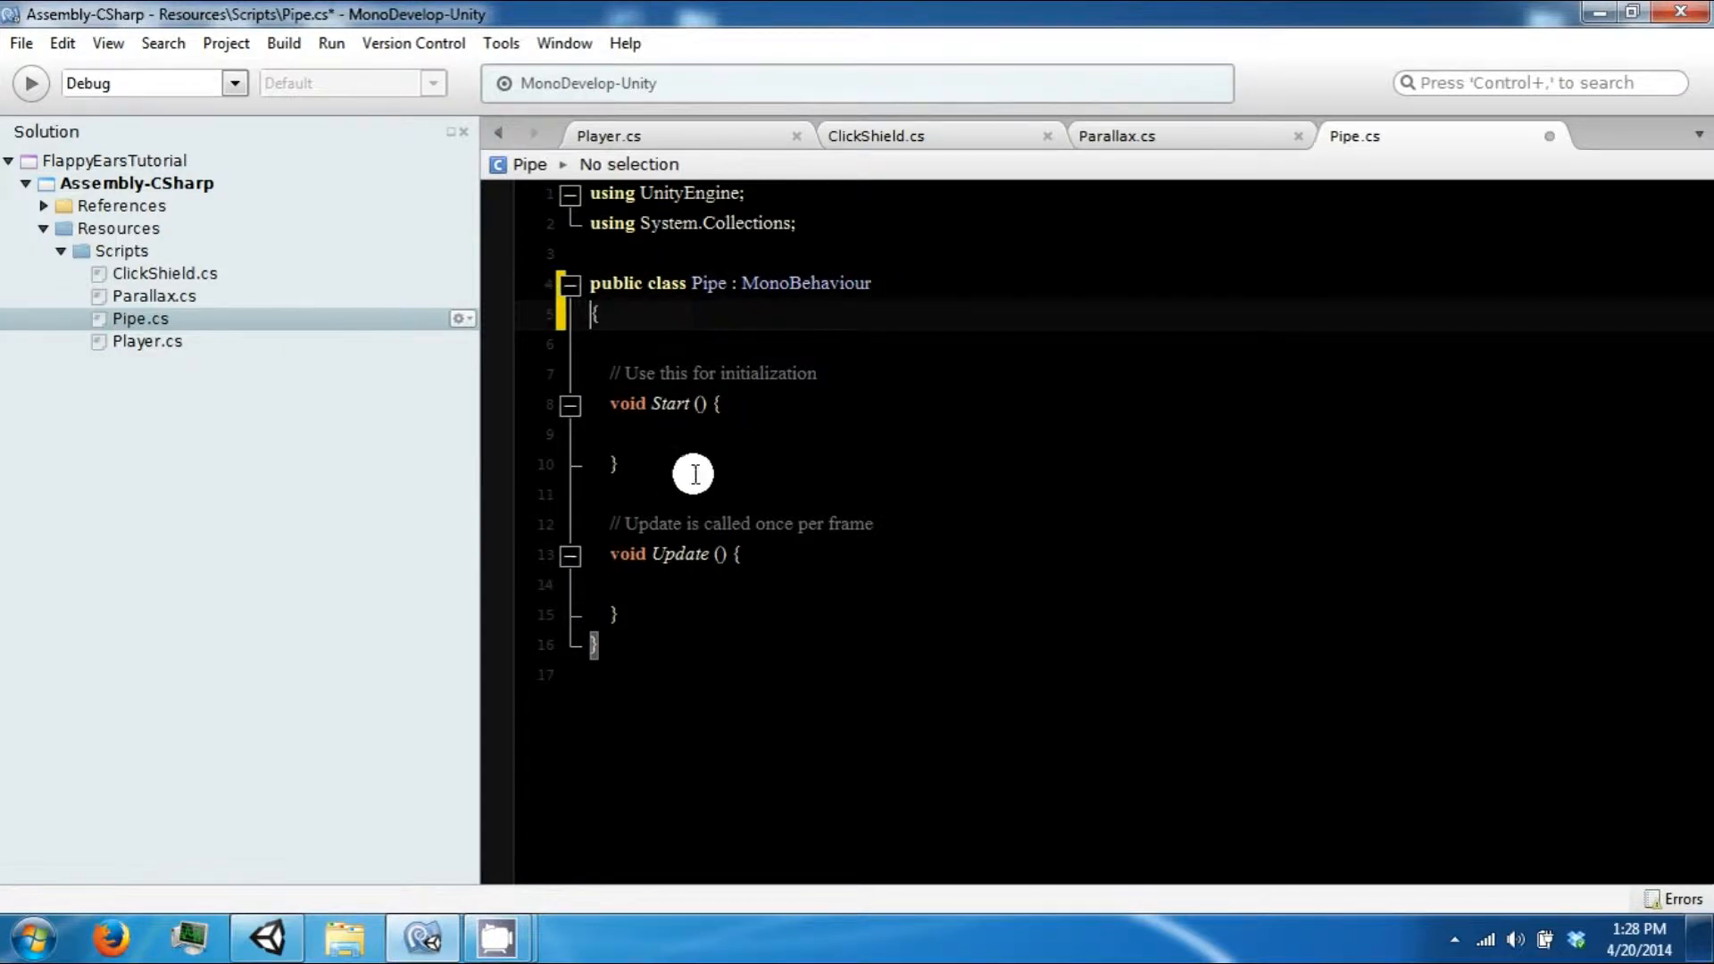
click(695, 404)
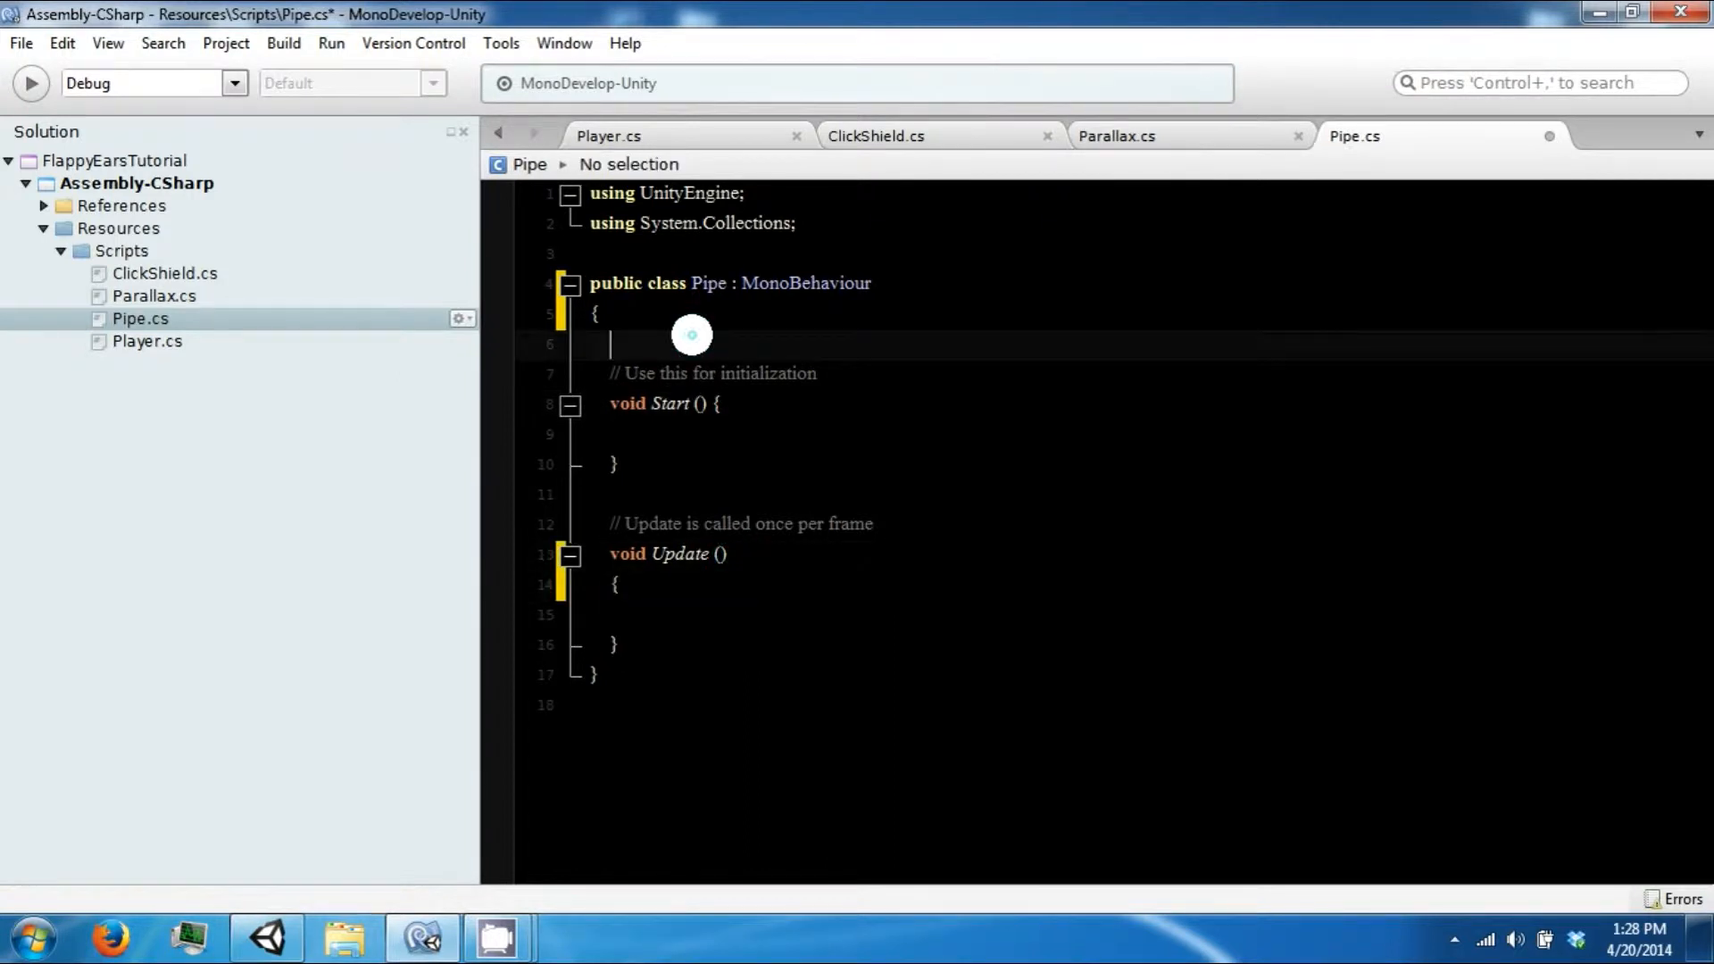
text(Vector3 g = new Vector3)
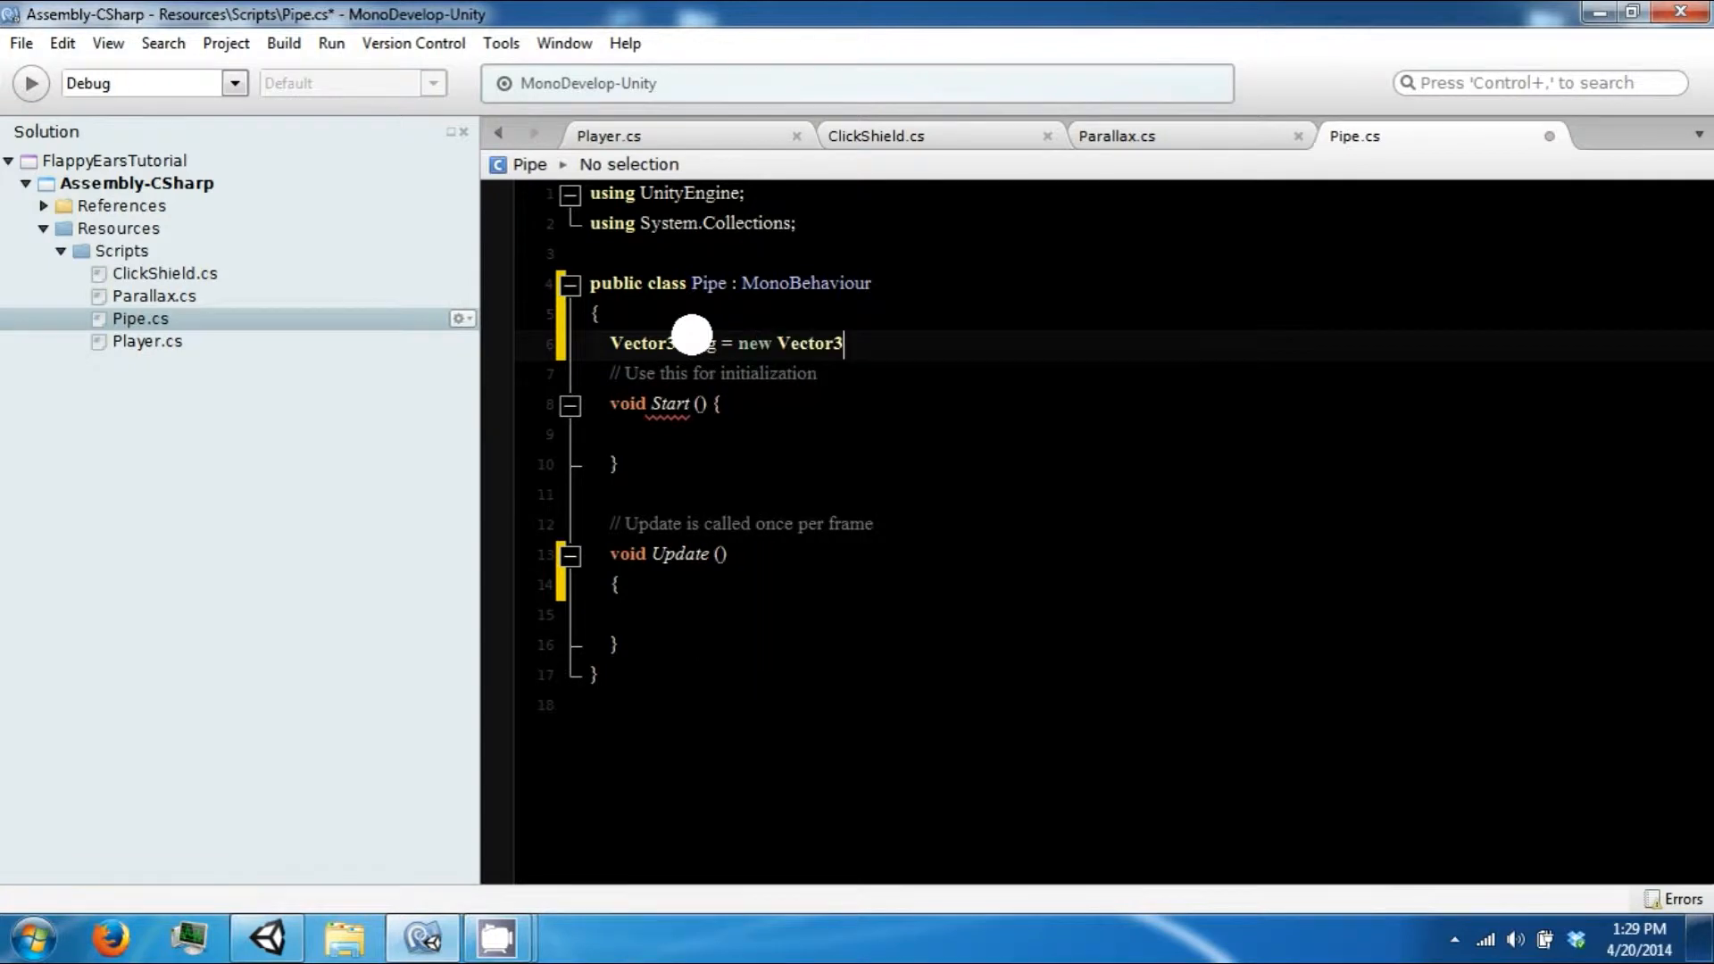
text(();)
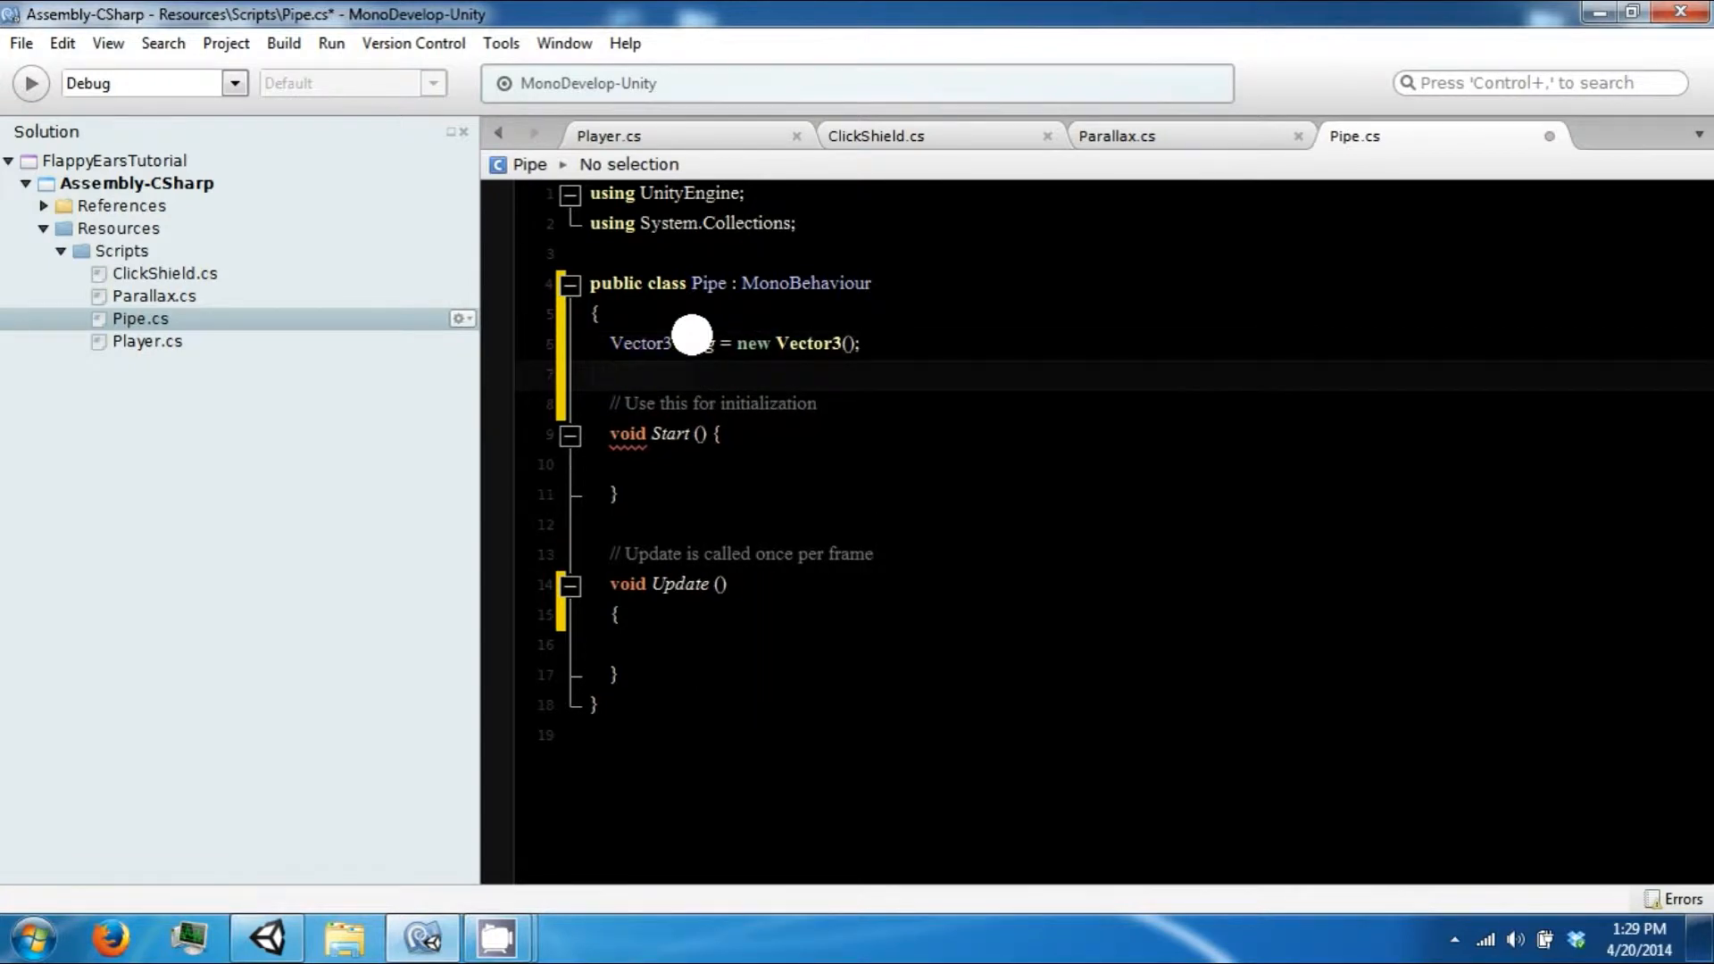
text(public float)
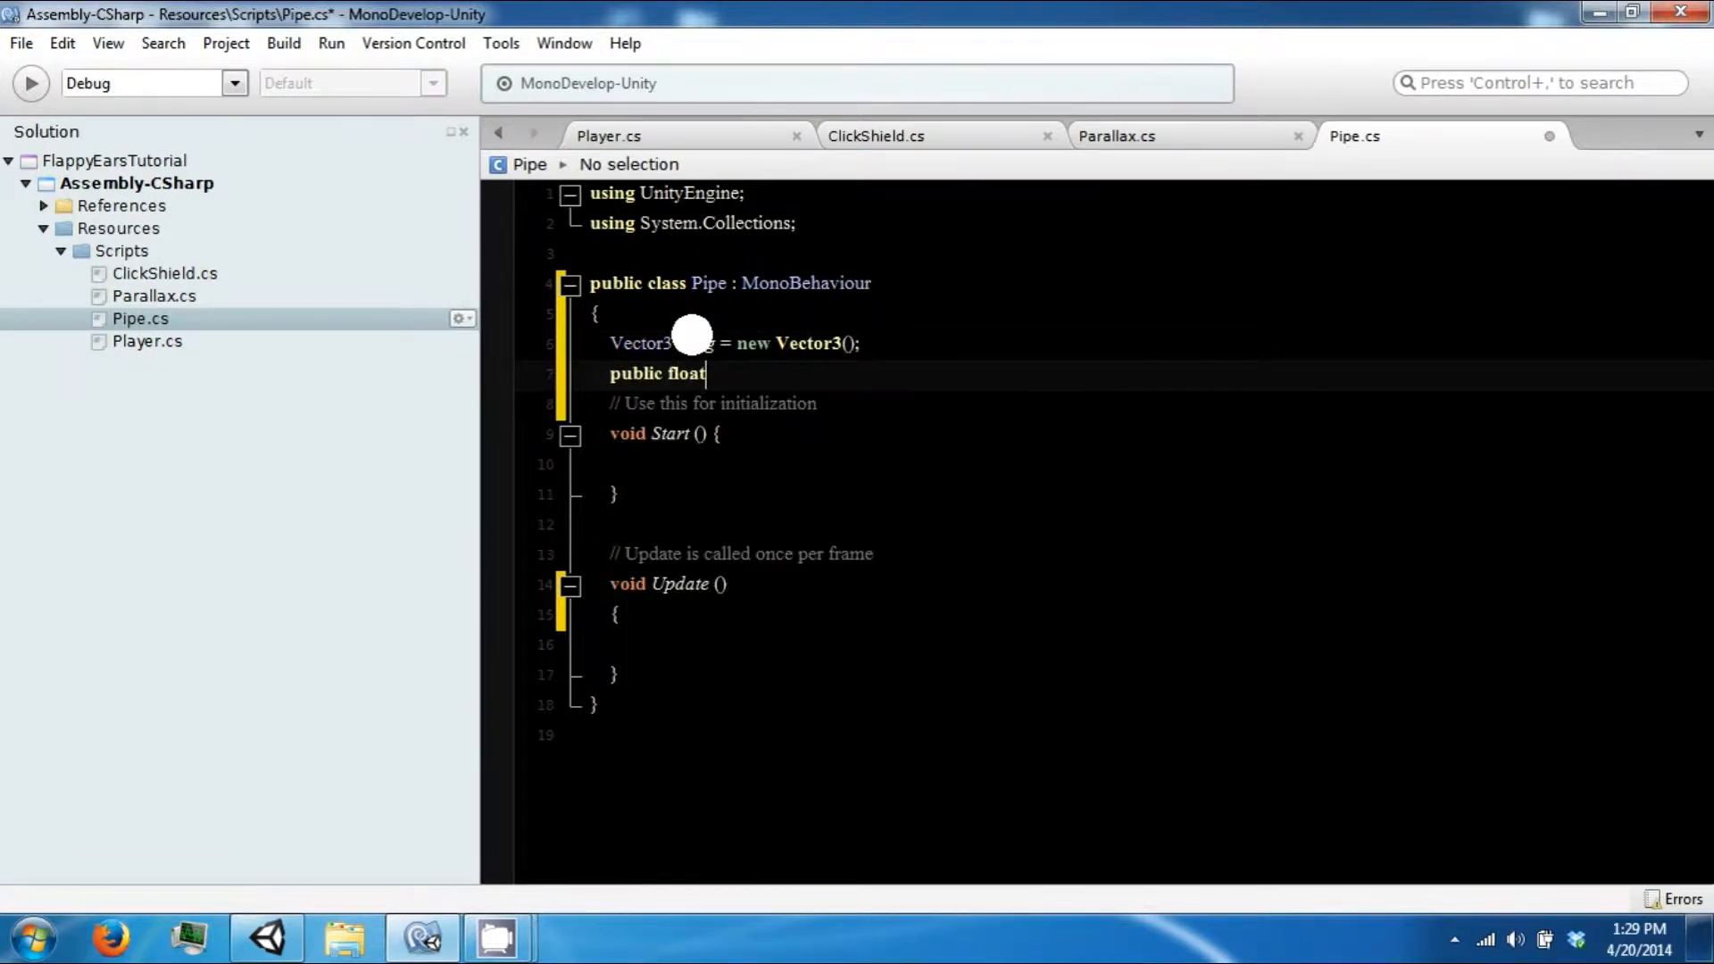
text(drag)
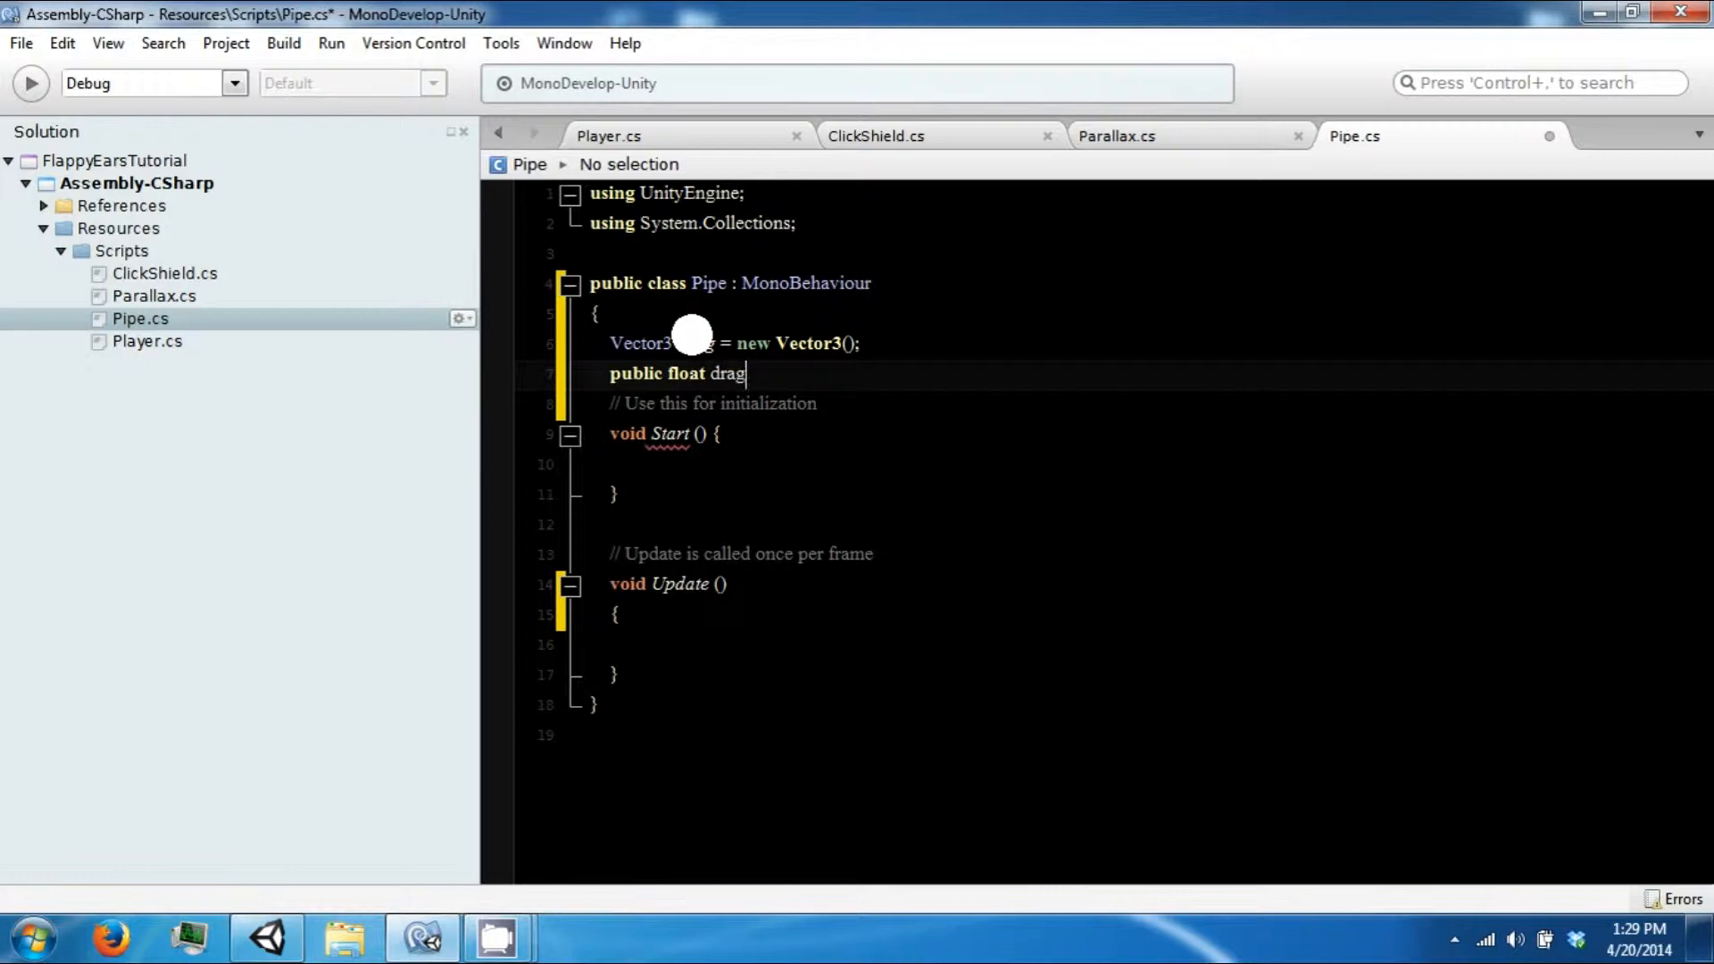
text(Amount = 1;)
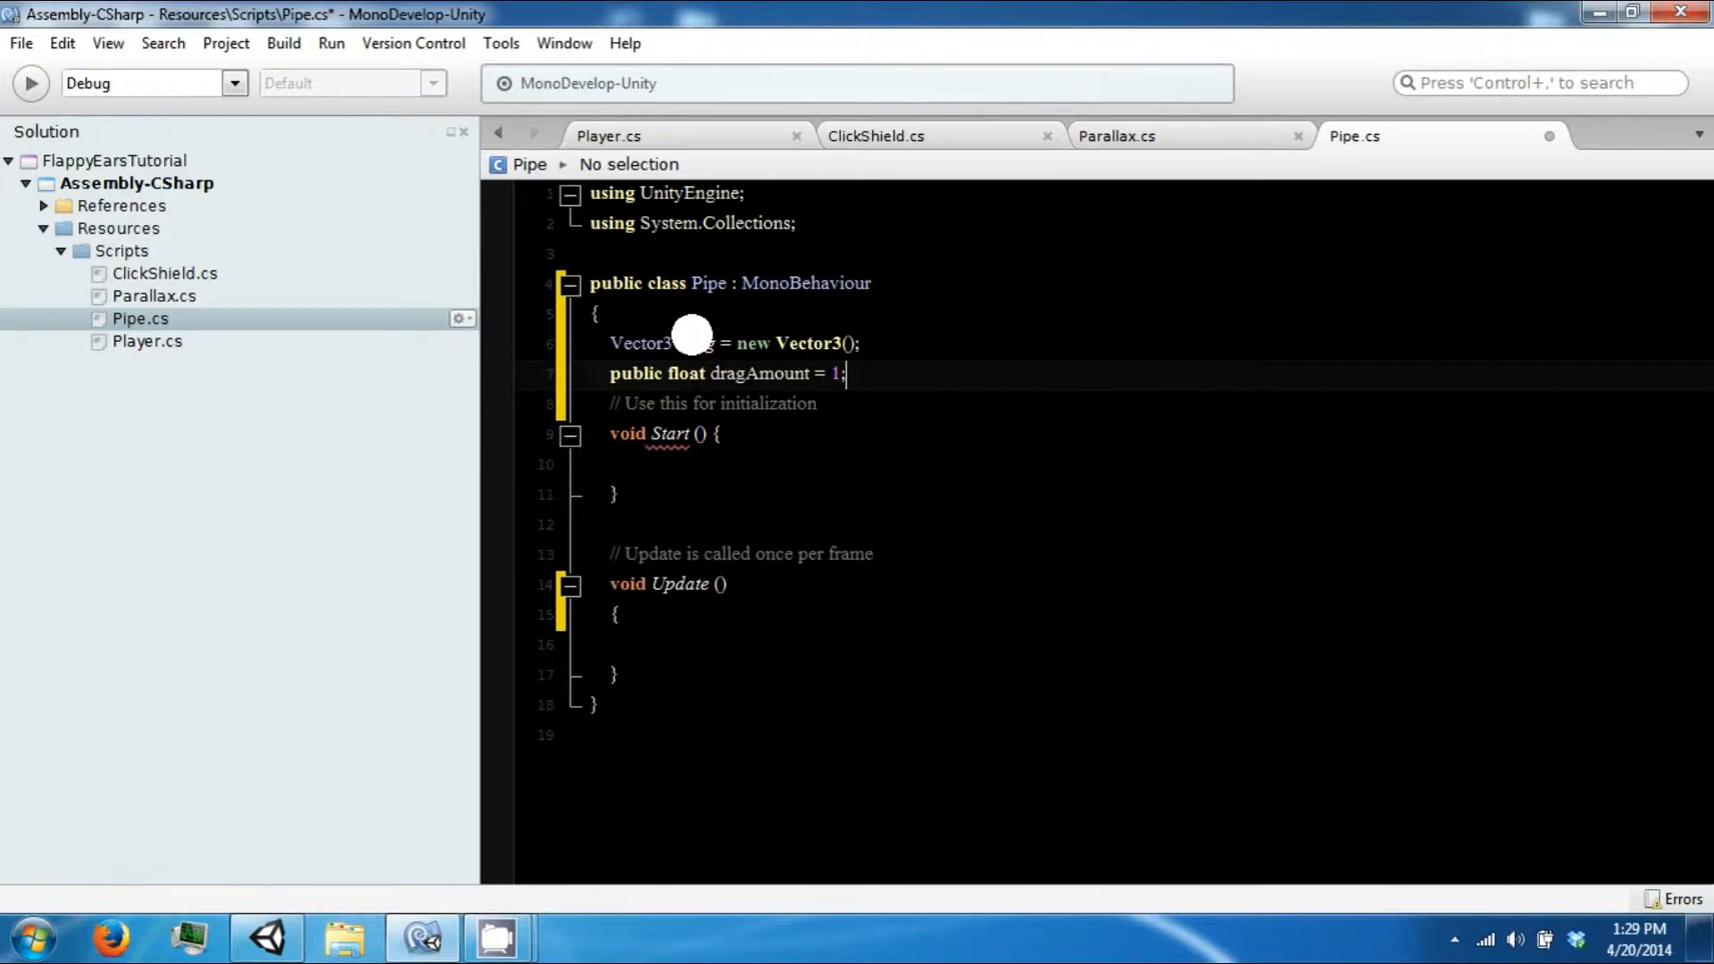
text(f)
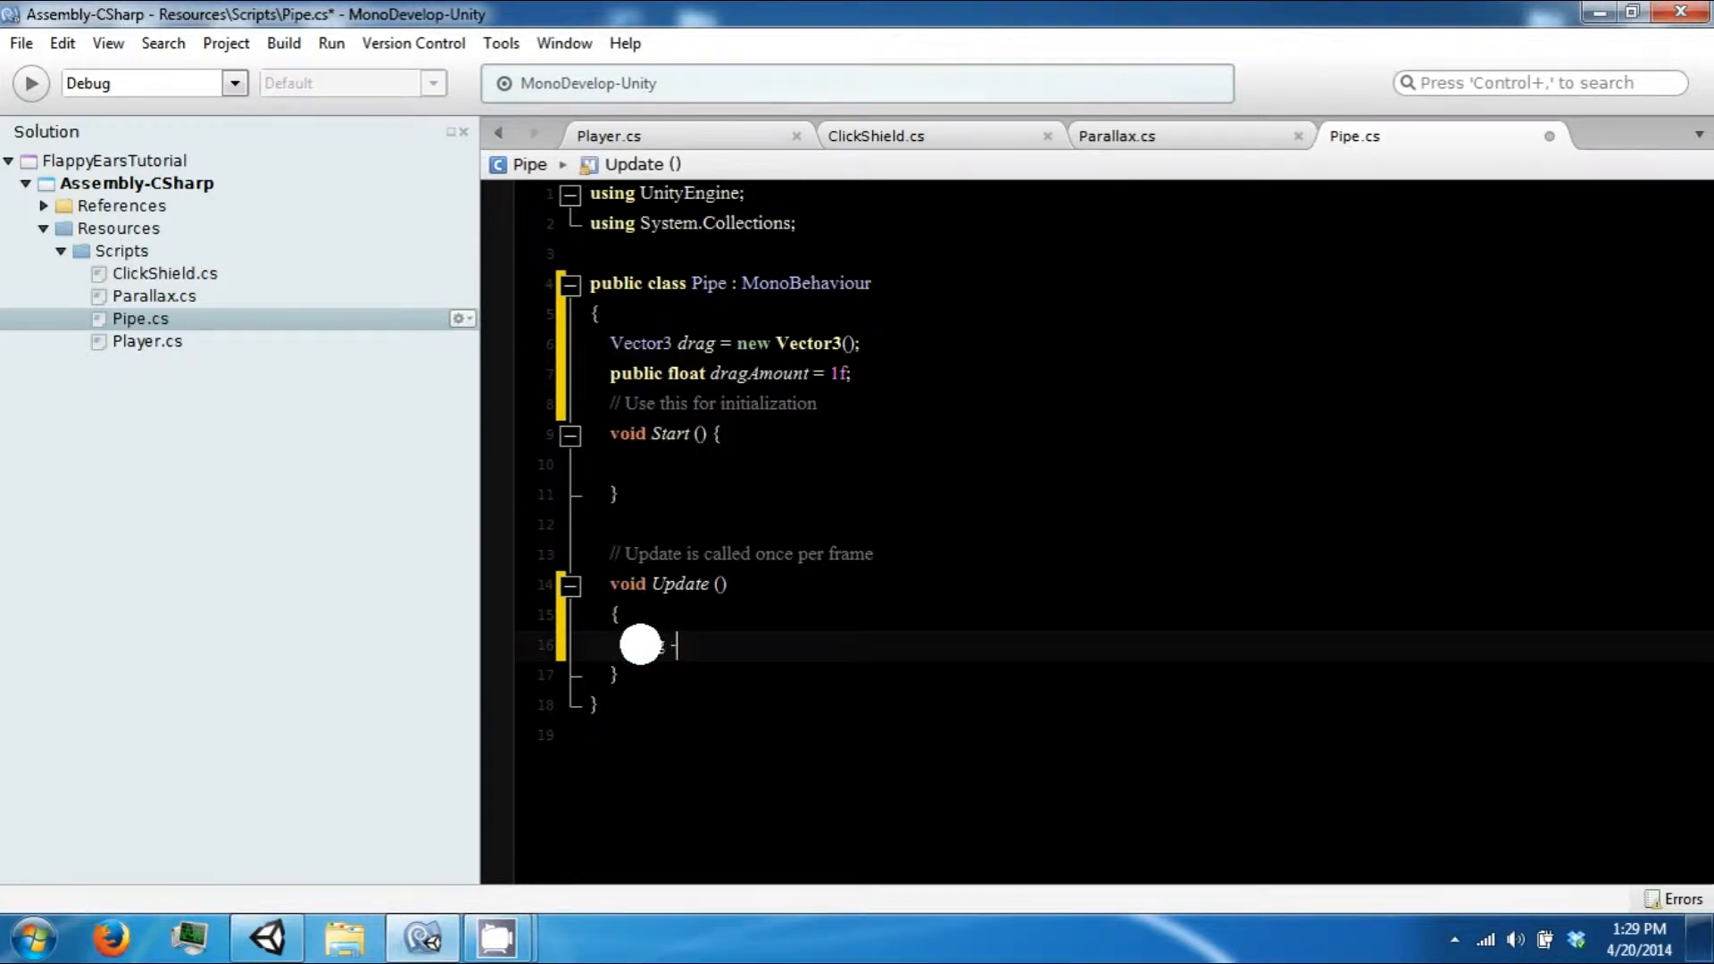
In Update subtract dragAmount * Time.deltaTime from the position's x each frame, then save.
text(= transform)
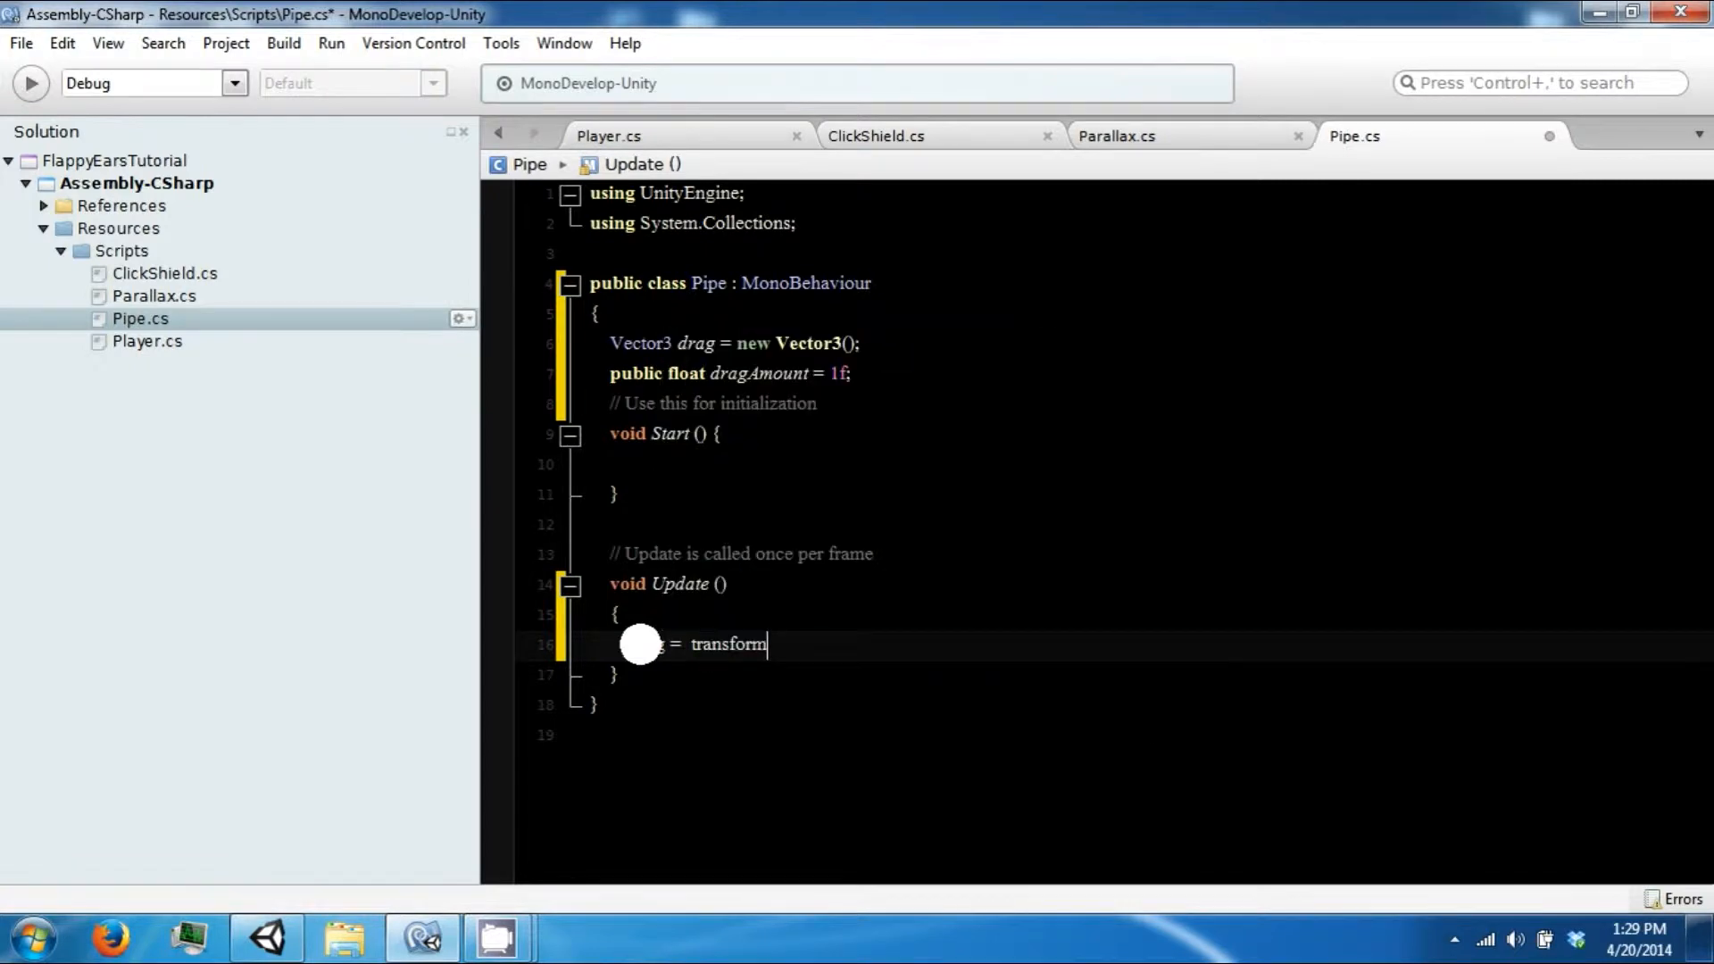
text(.position;)
text(drag.x -)
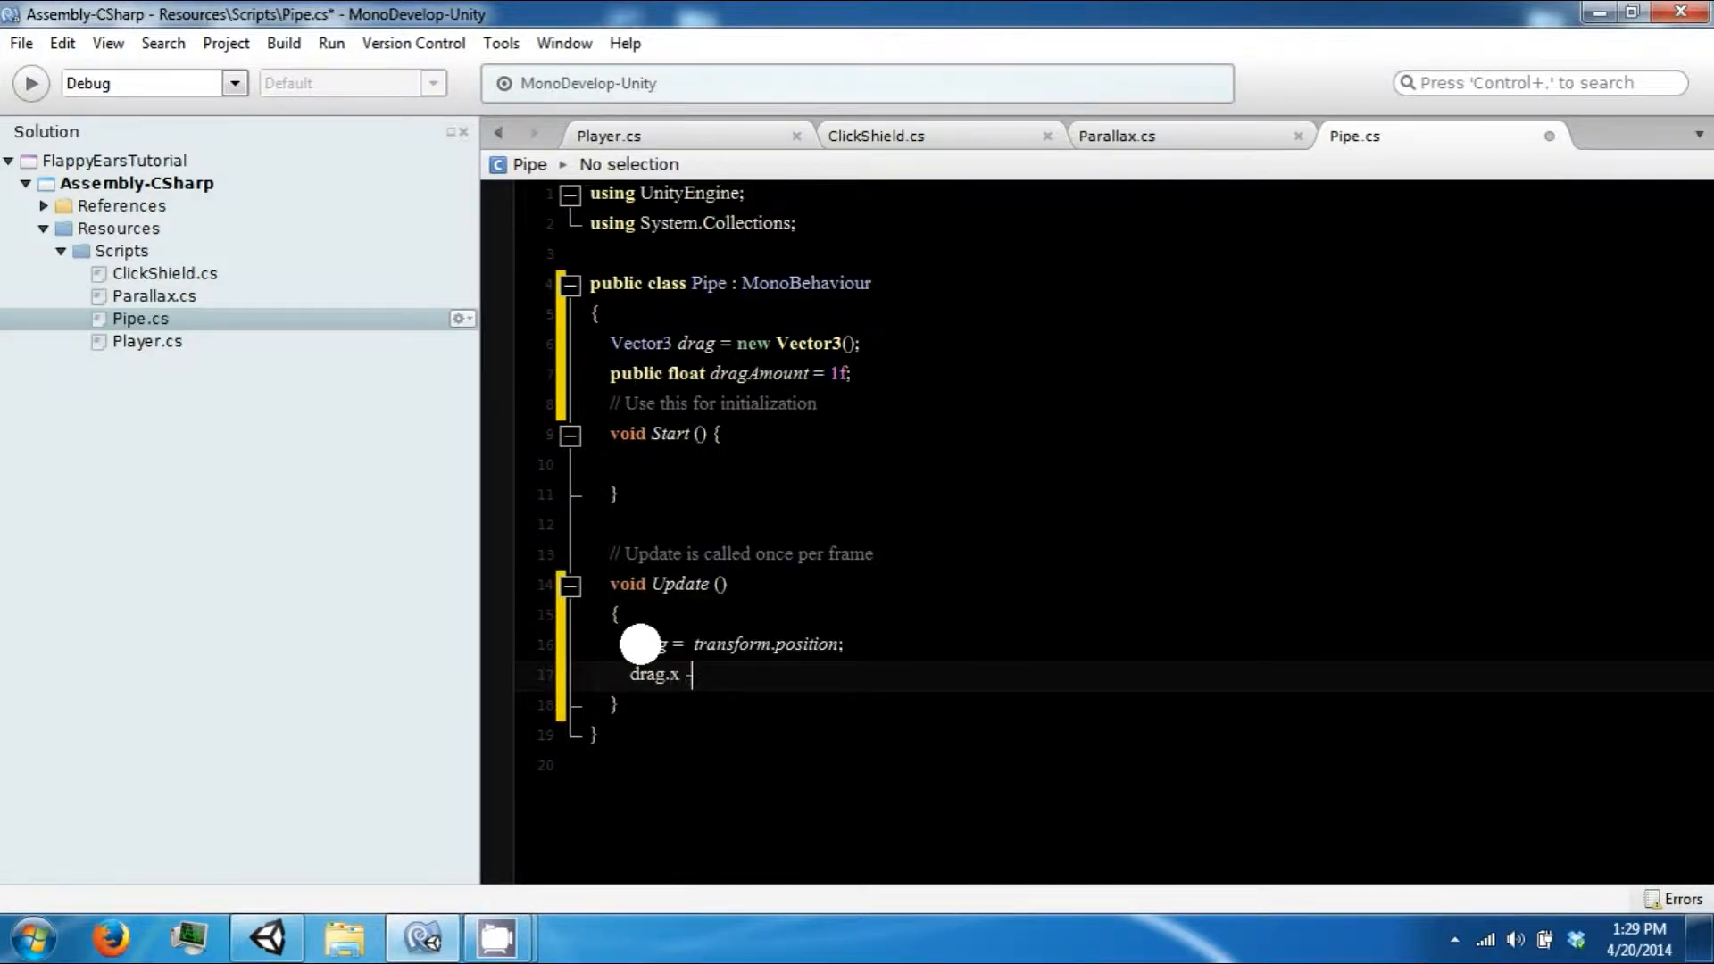
text(=)
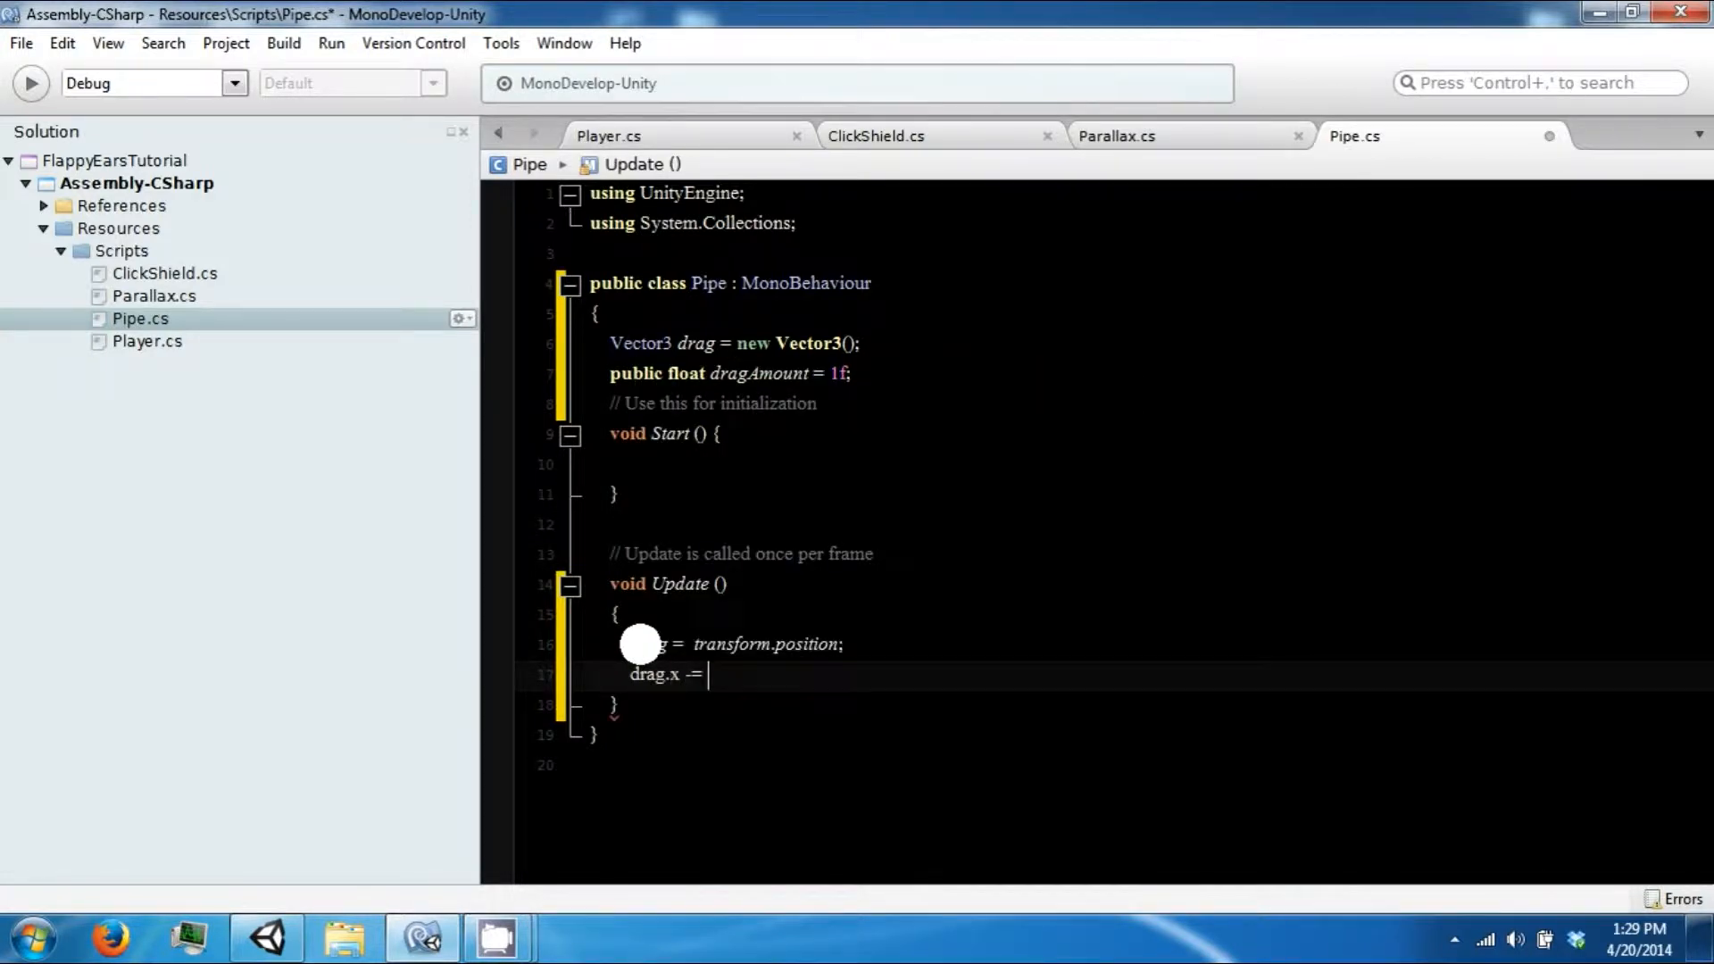
text(dragAmount *)
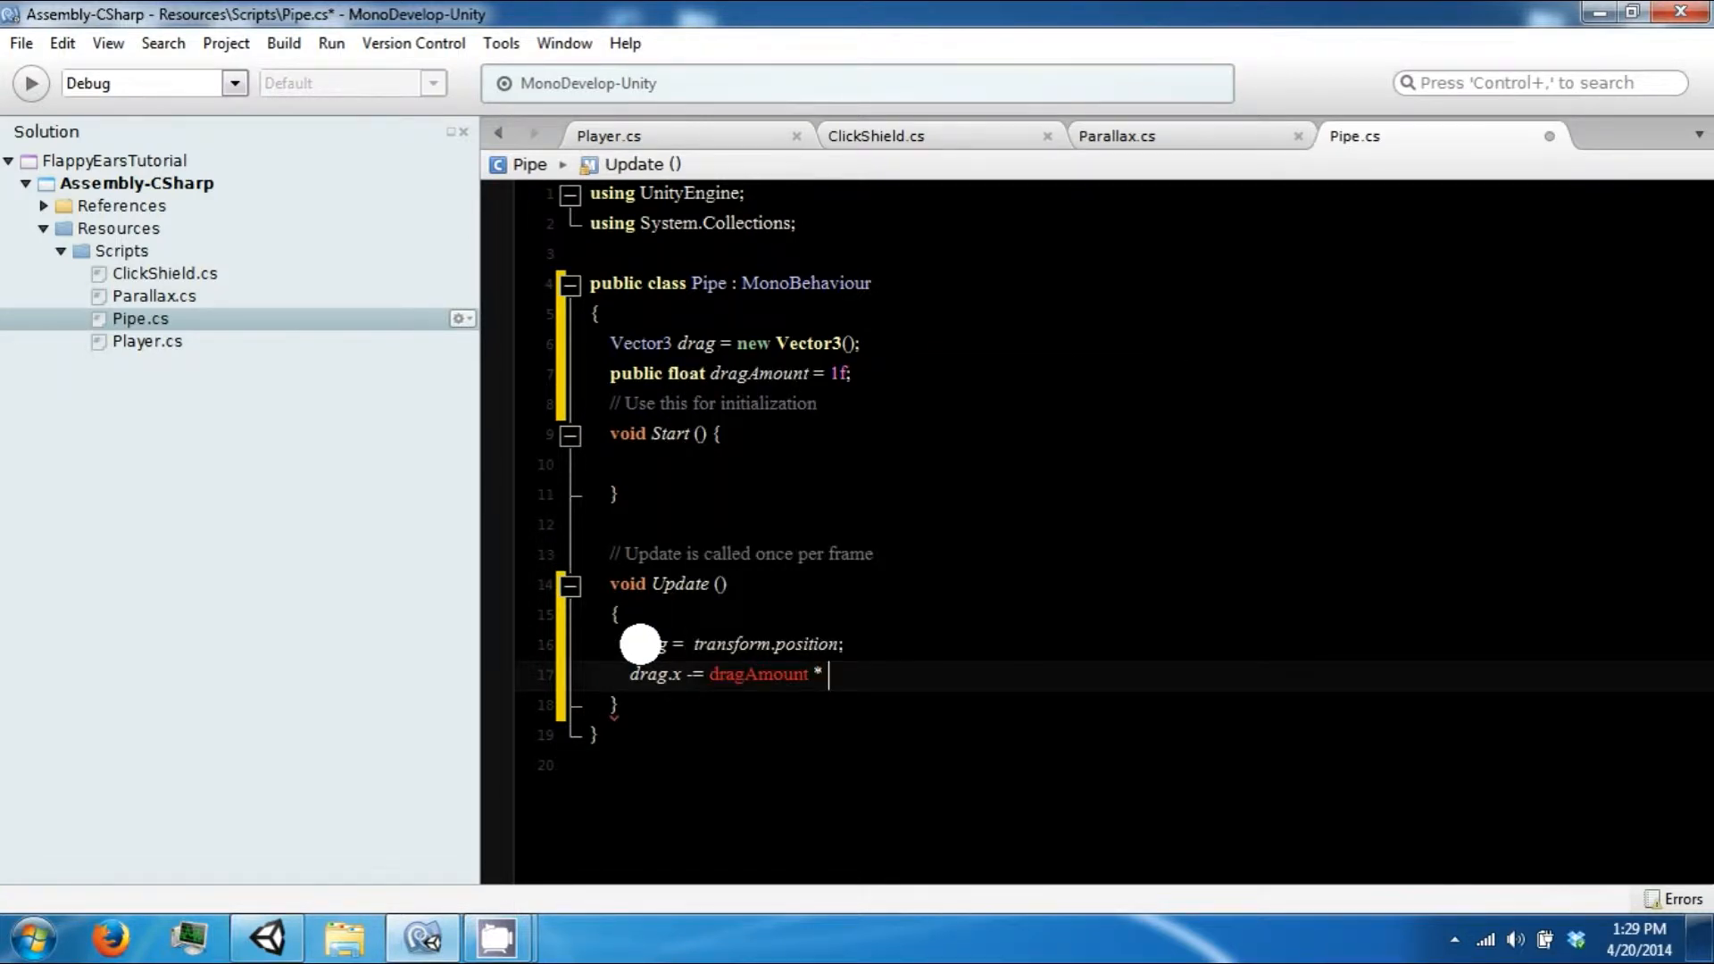
text(Time.deltaTime;)
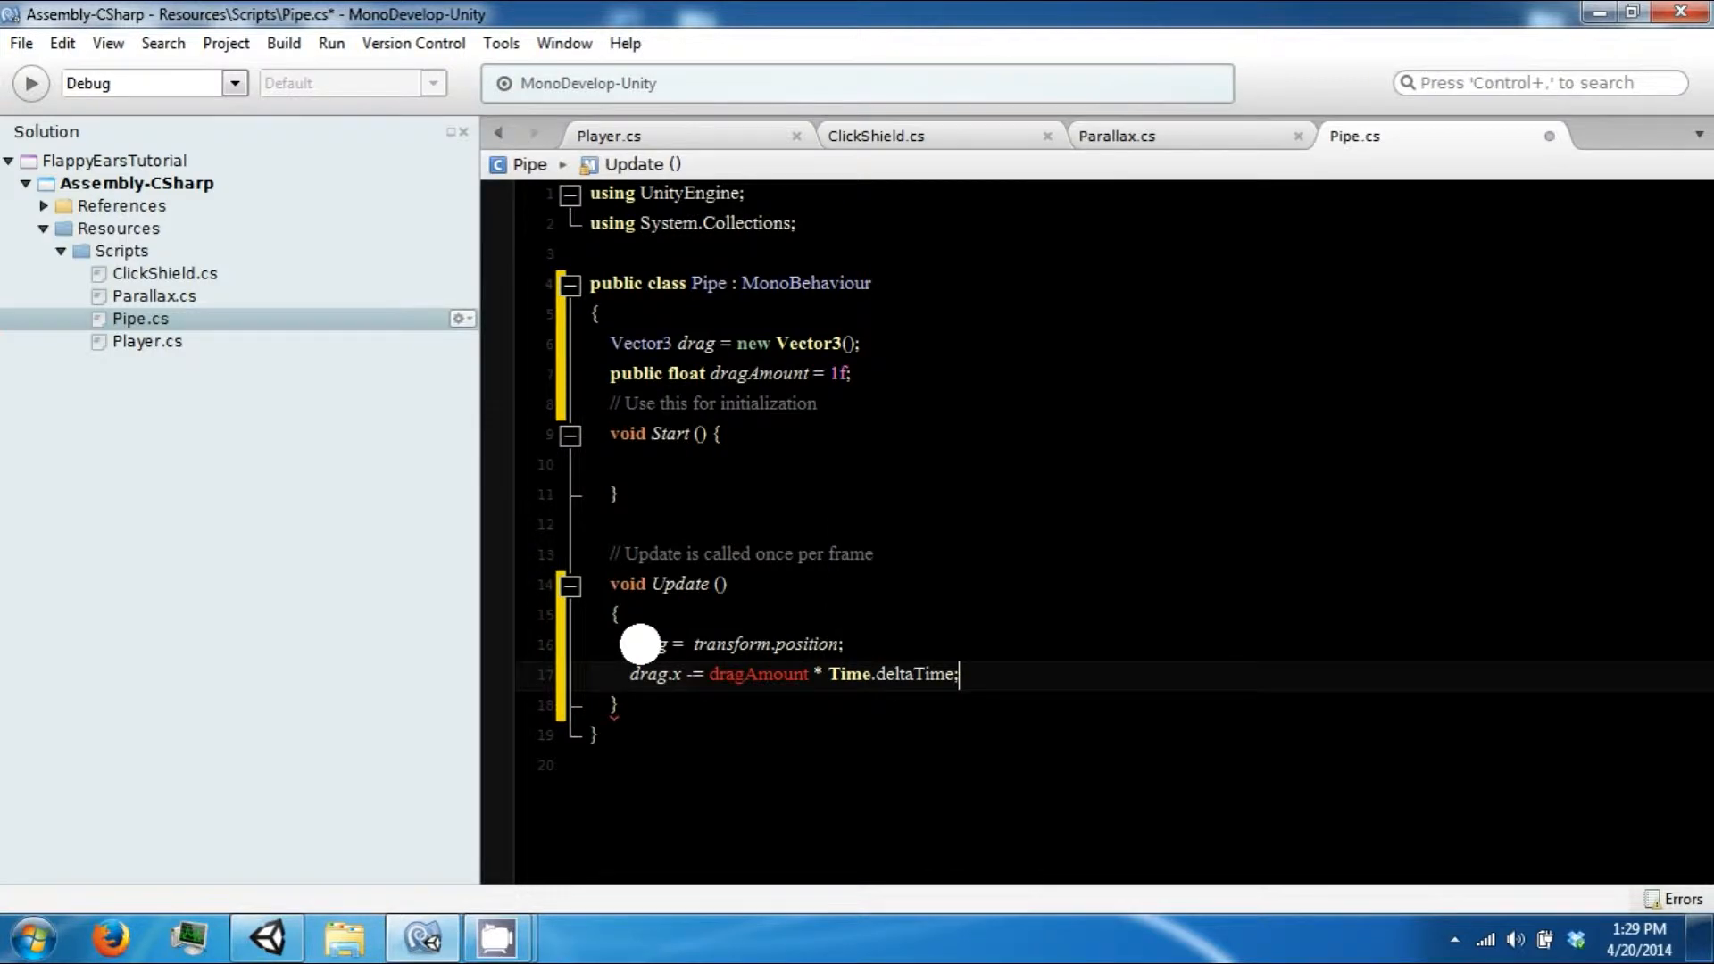
text(transform.position = drag;)
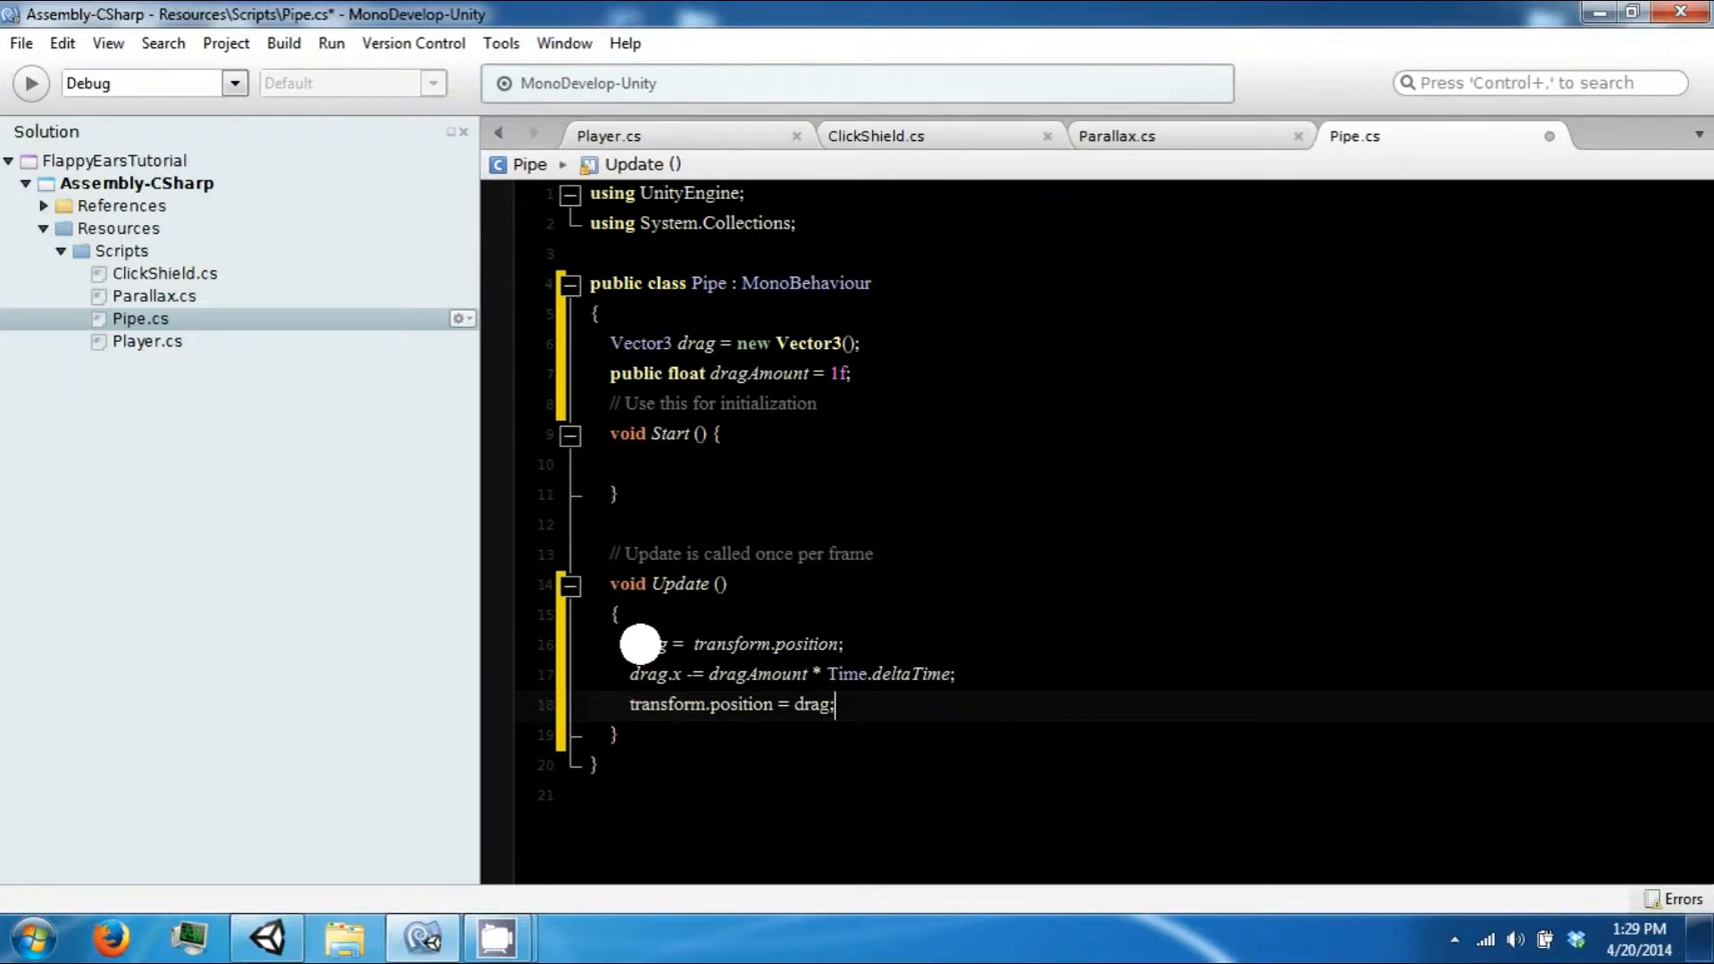
key(ctrl+s)
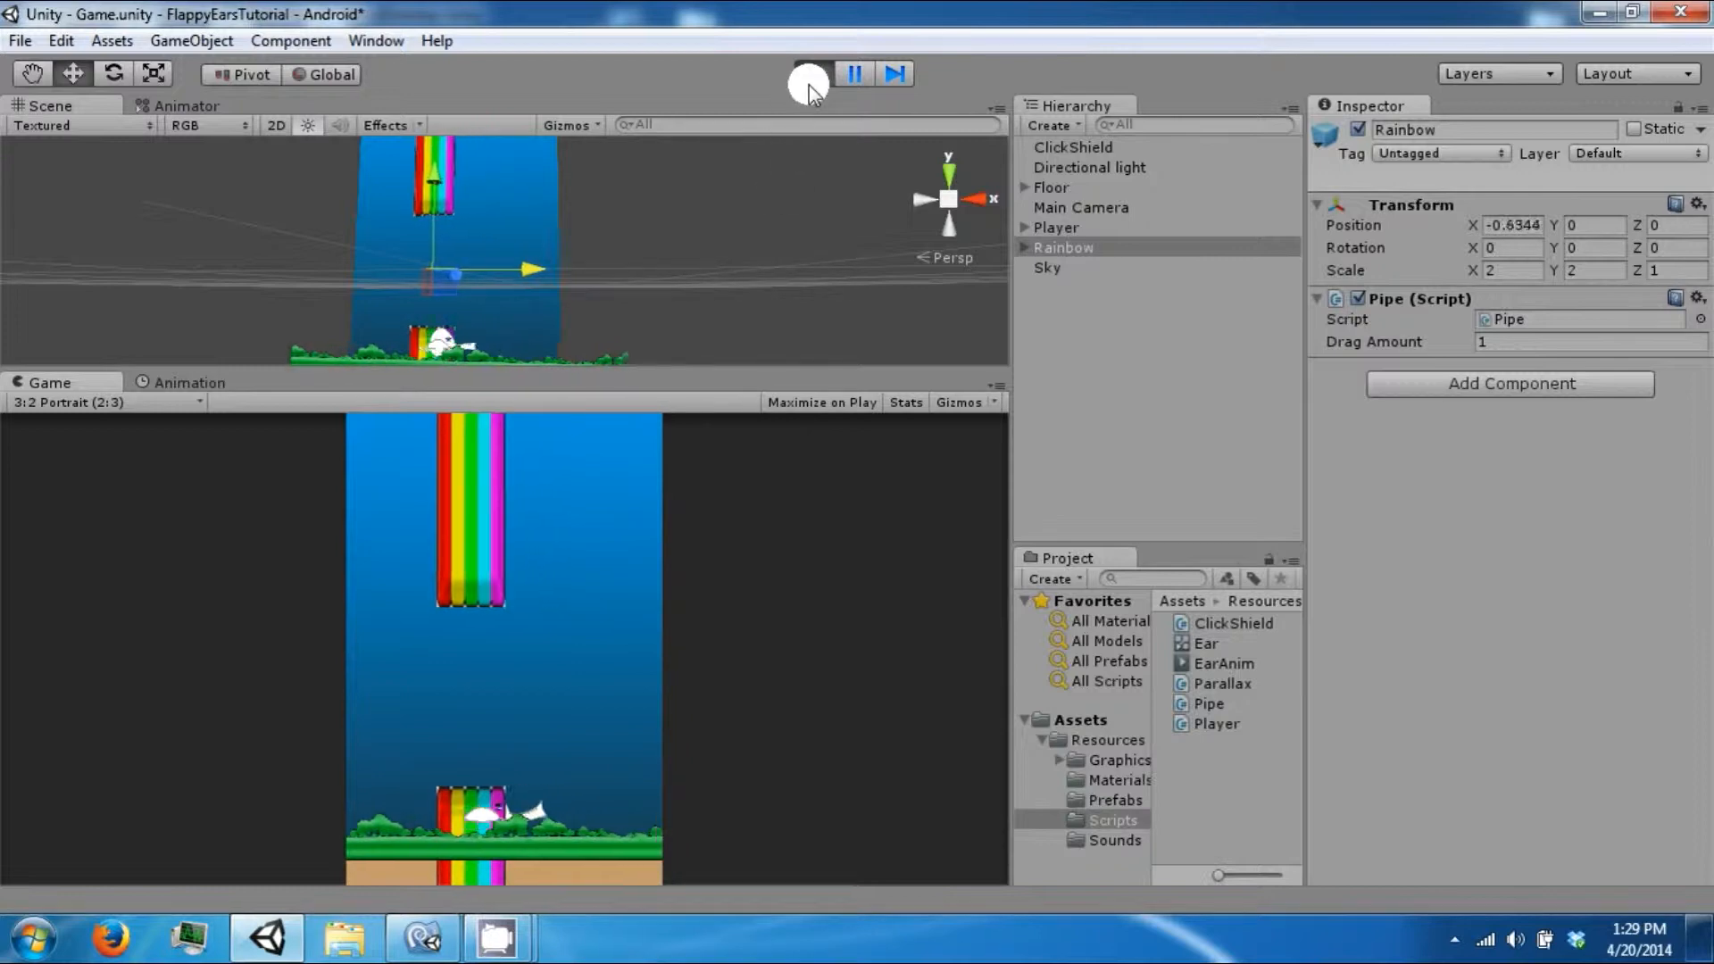
Stop the play test and expand Rainbow to reveal its Bottom and Top parts.
click(810, 75)
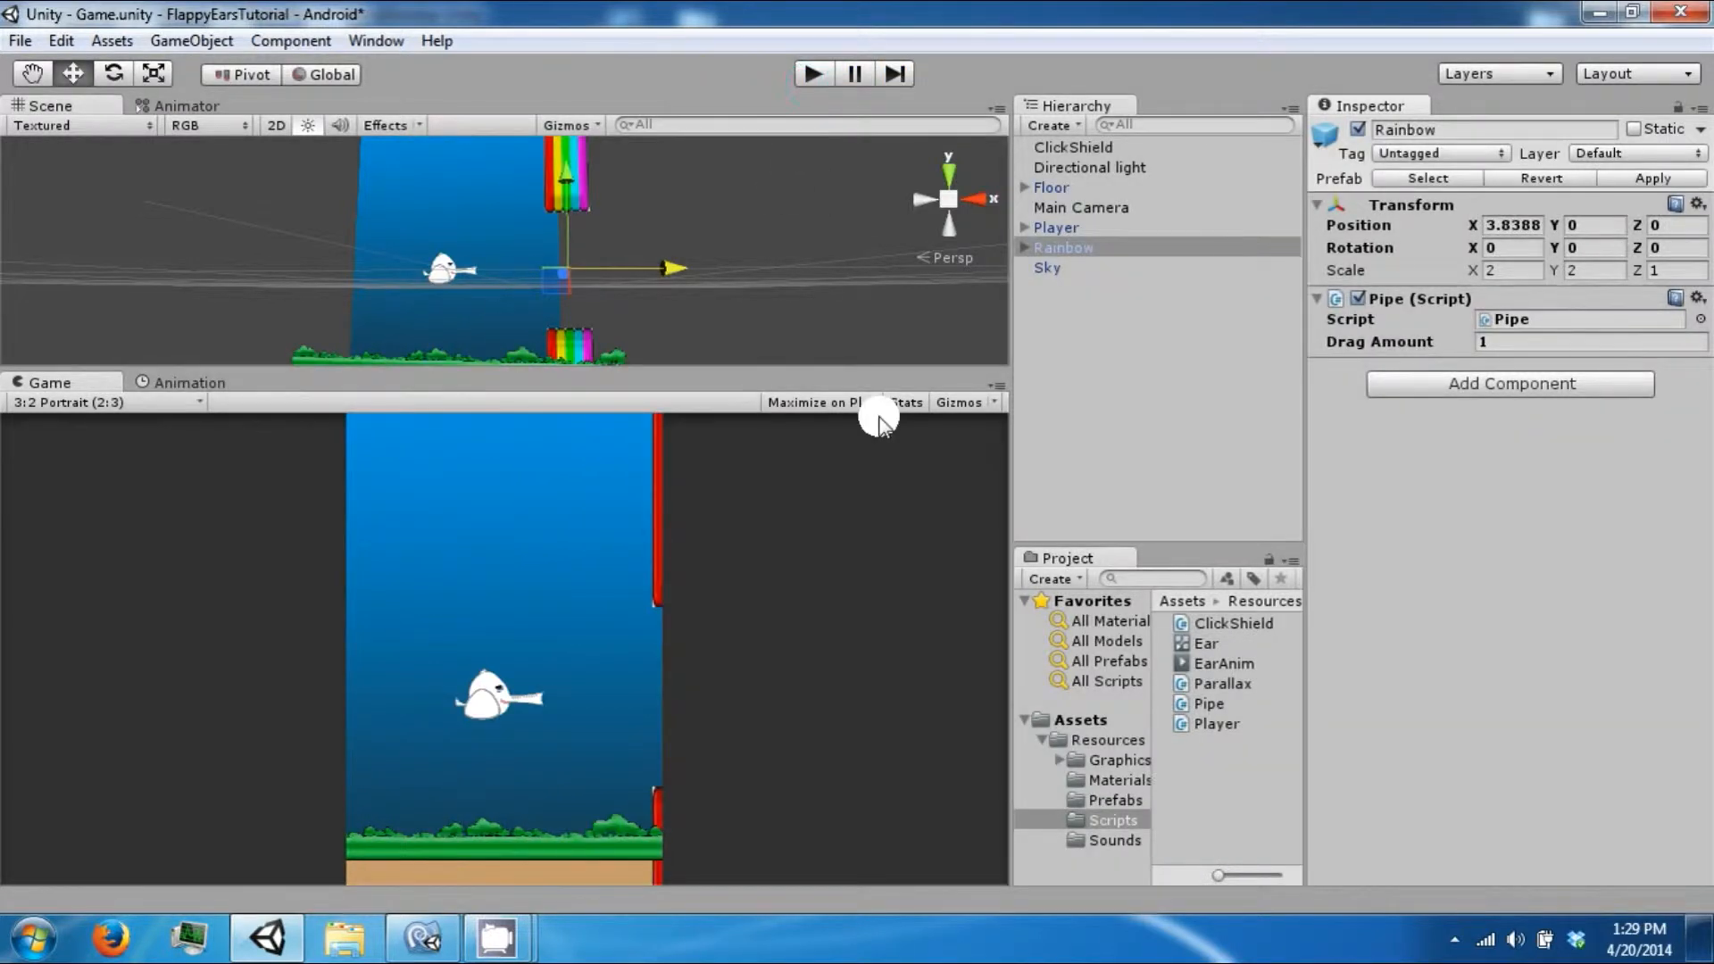
mouse_move(1029, 253)
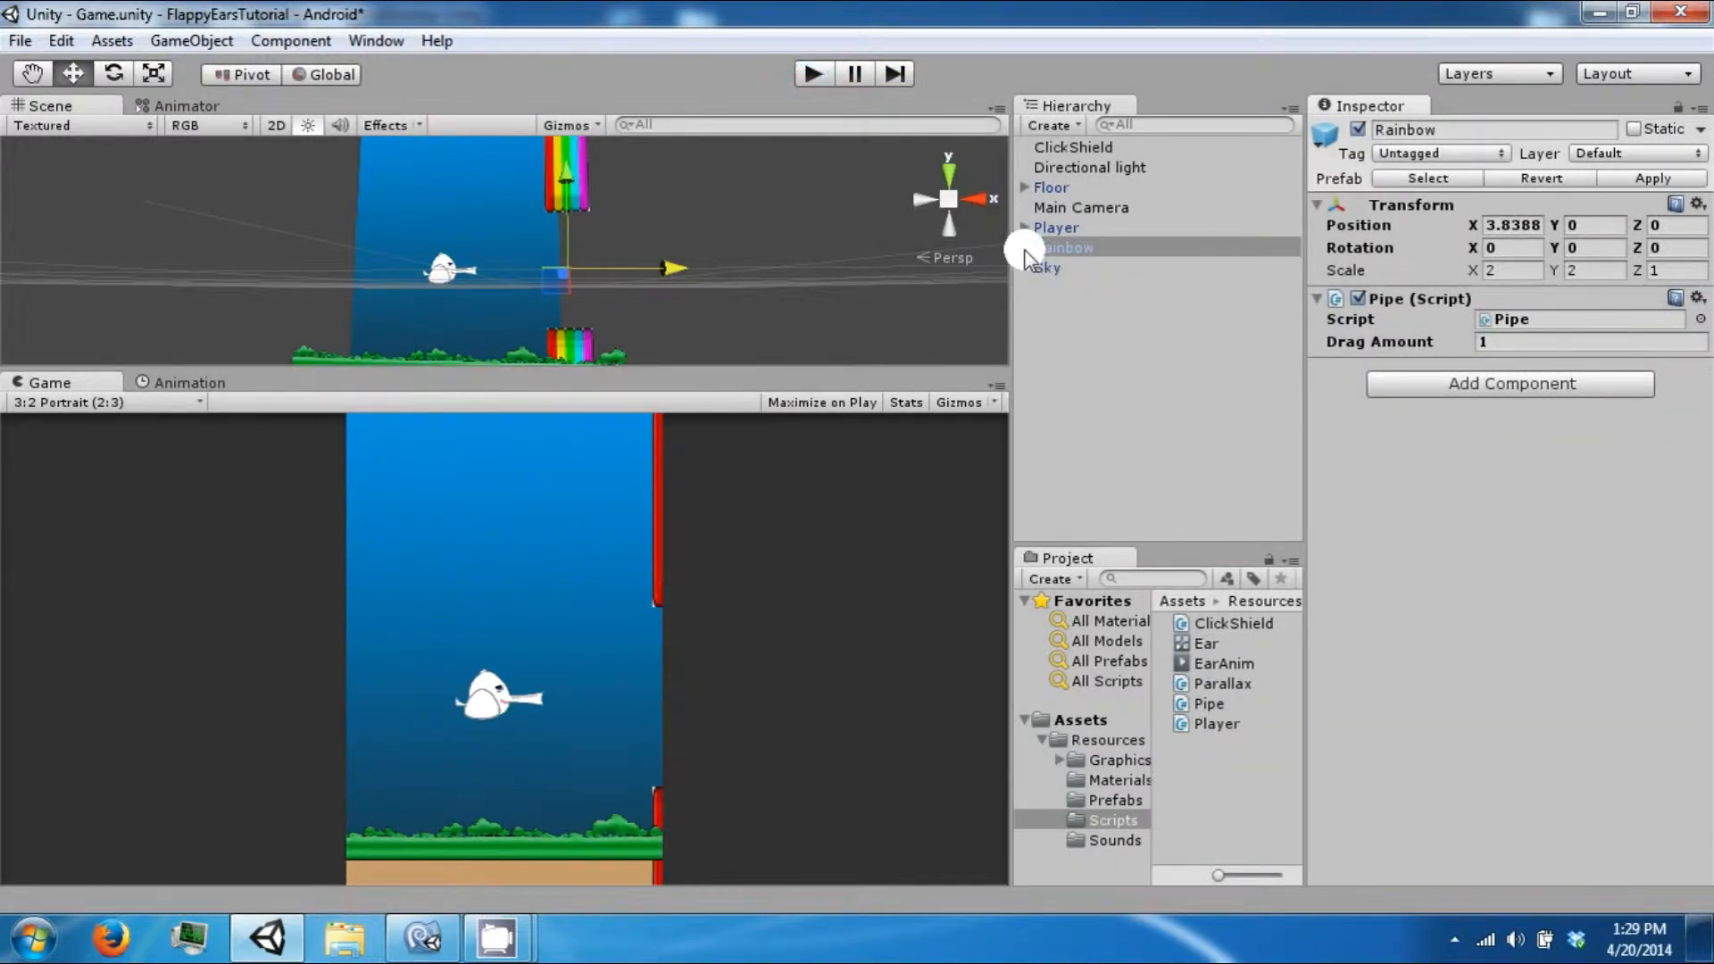
click(1027, 246)
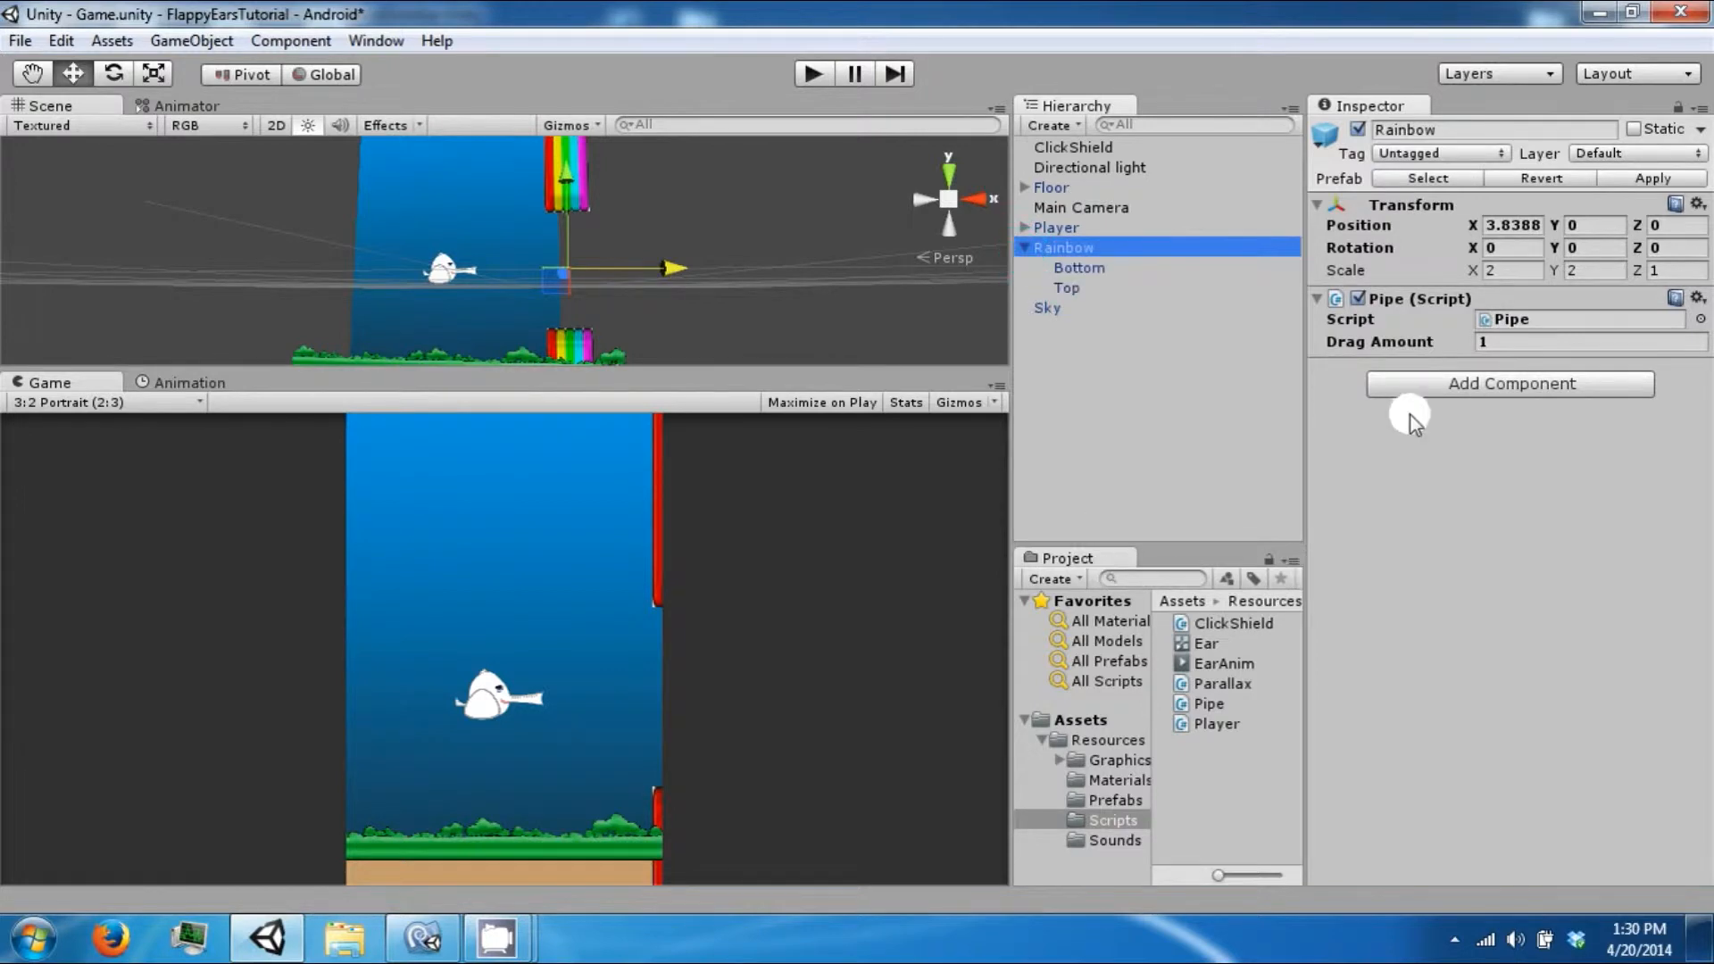
mouse_move(271, 134)
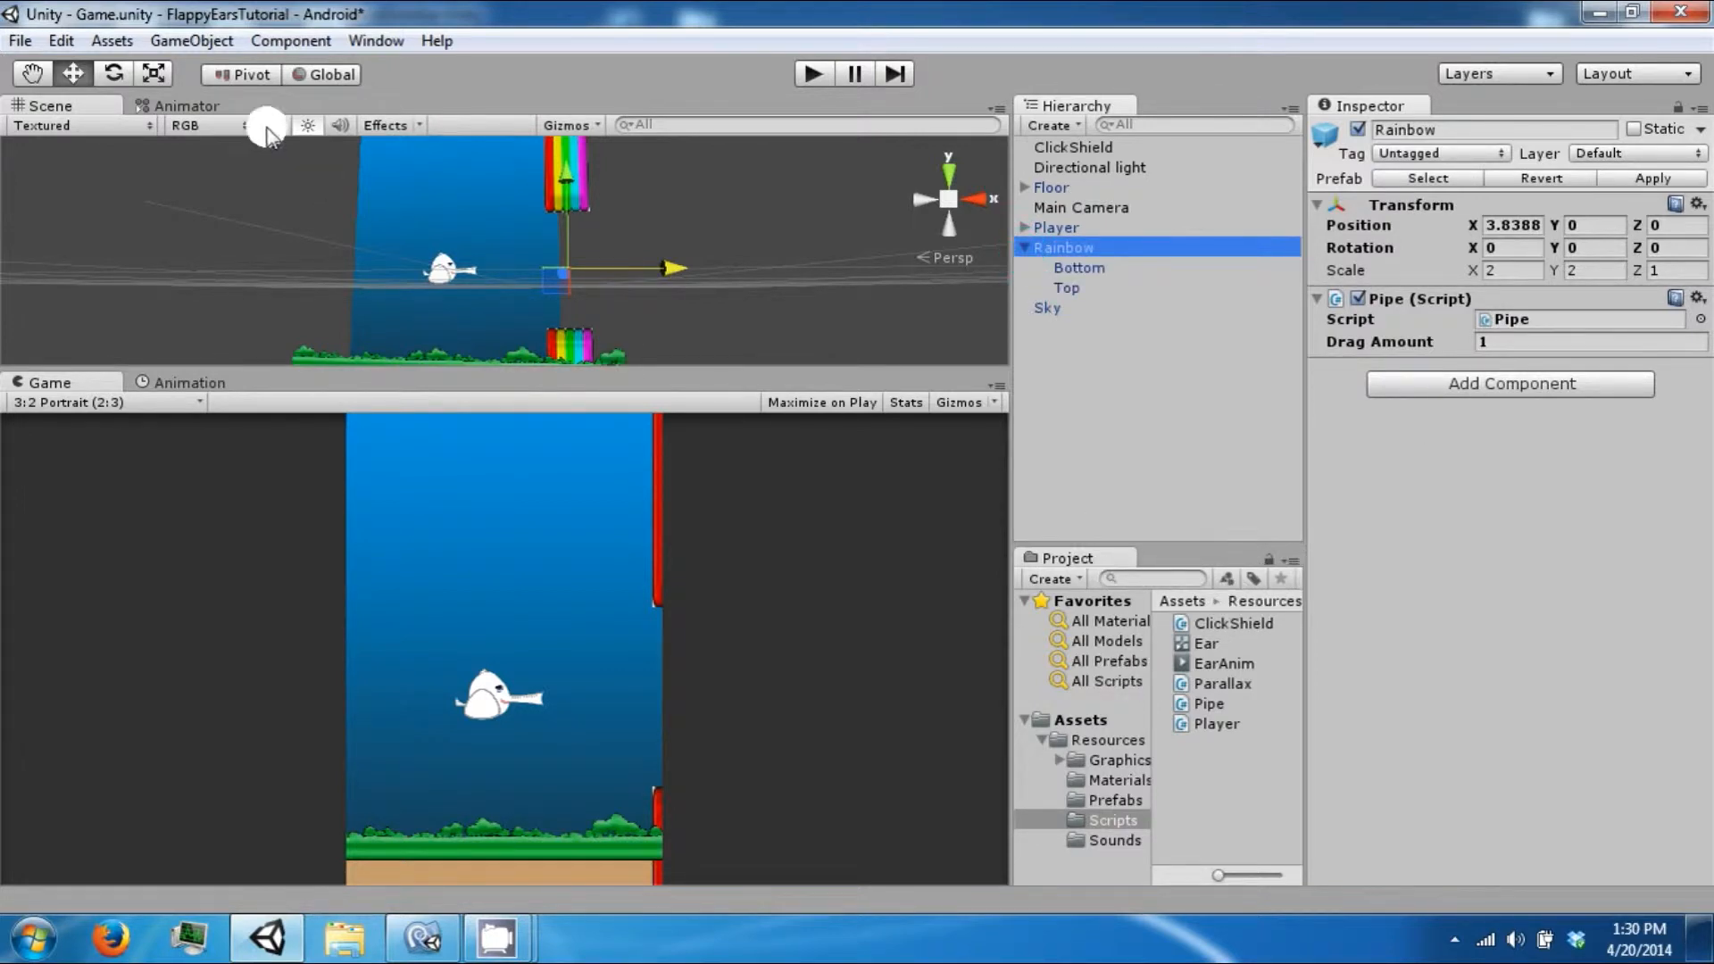
Add an empty child under Rainbow with a Sprite Renderer and a 1.5 by 4 Box Collider 2D.
click(214, 41)
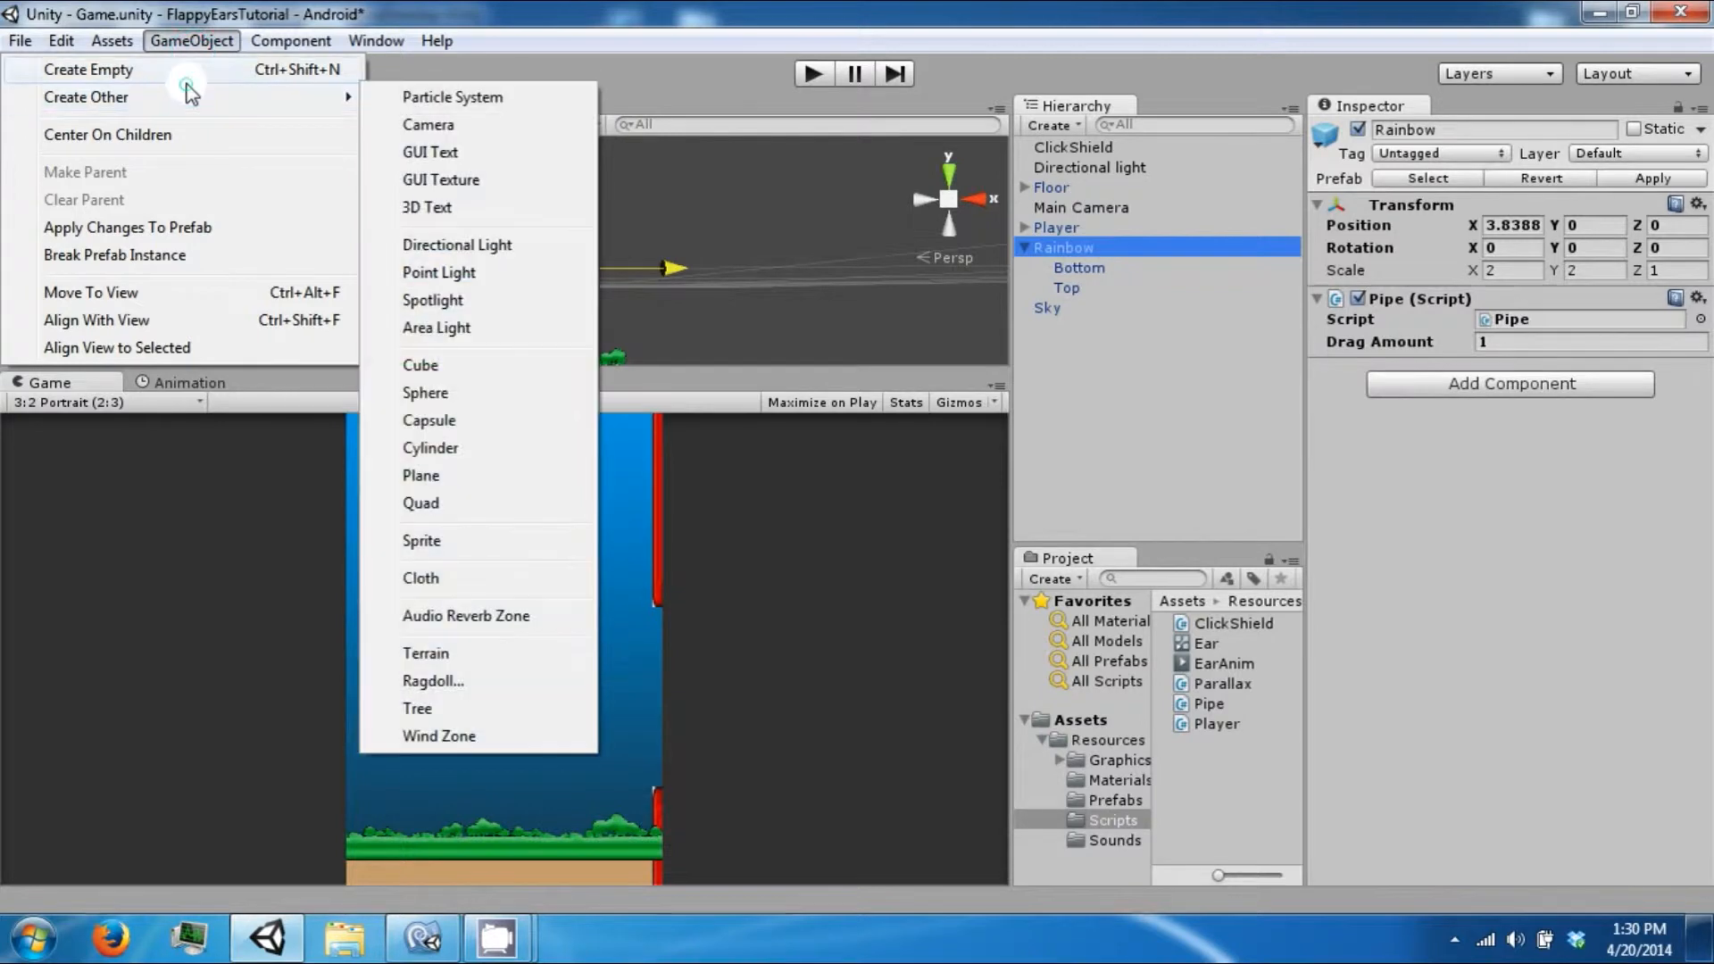
click(93, 70)
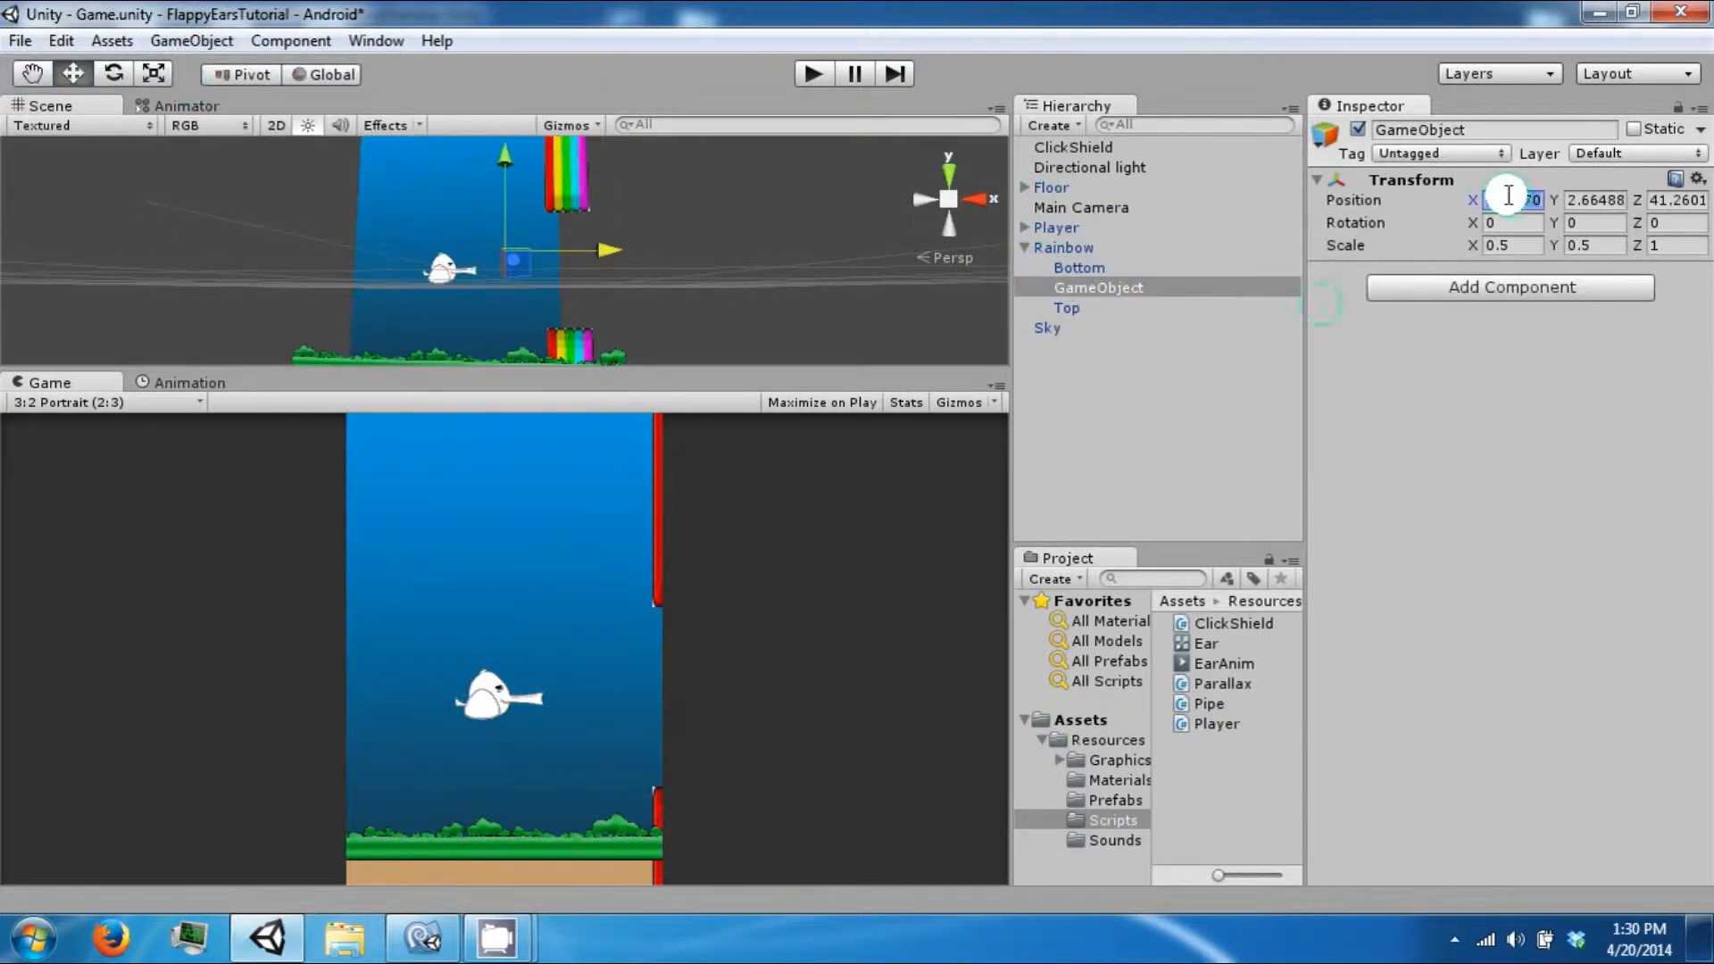
text(0)
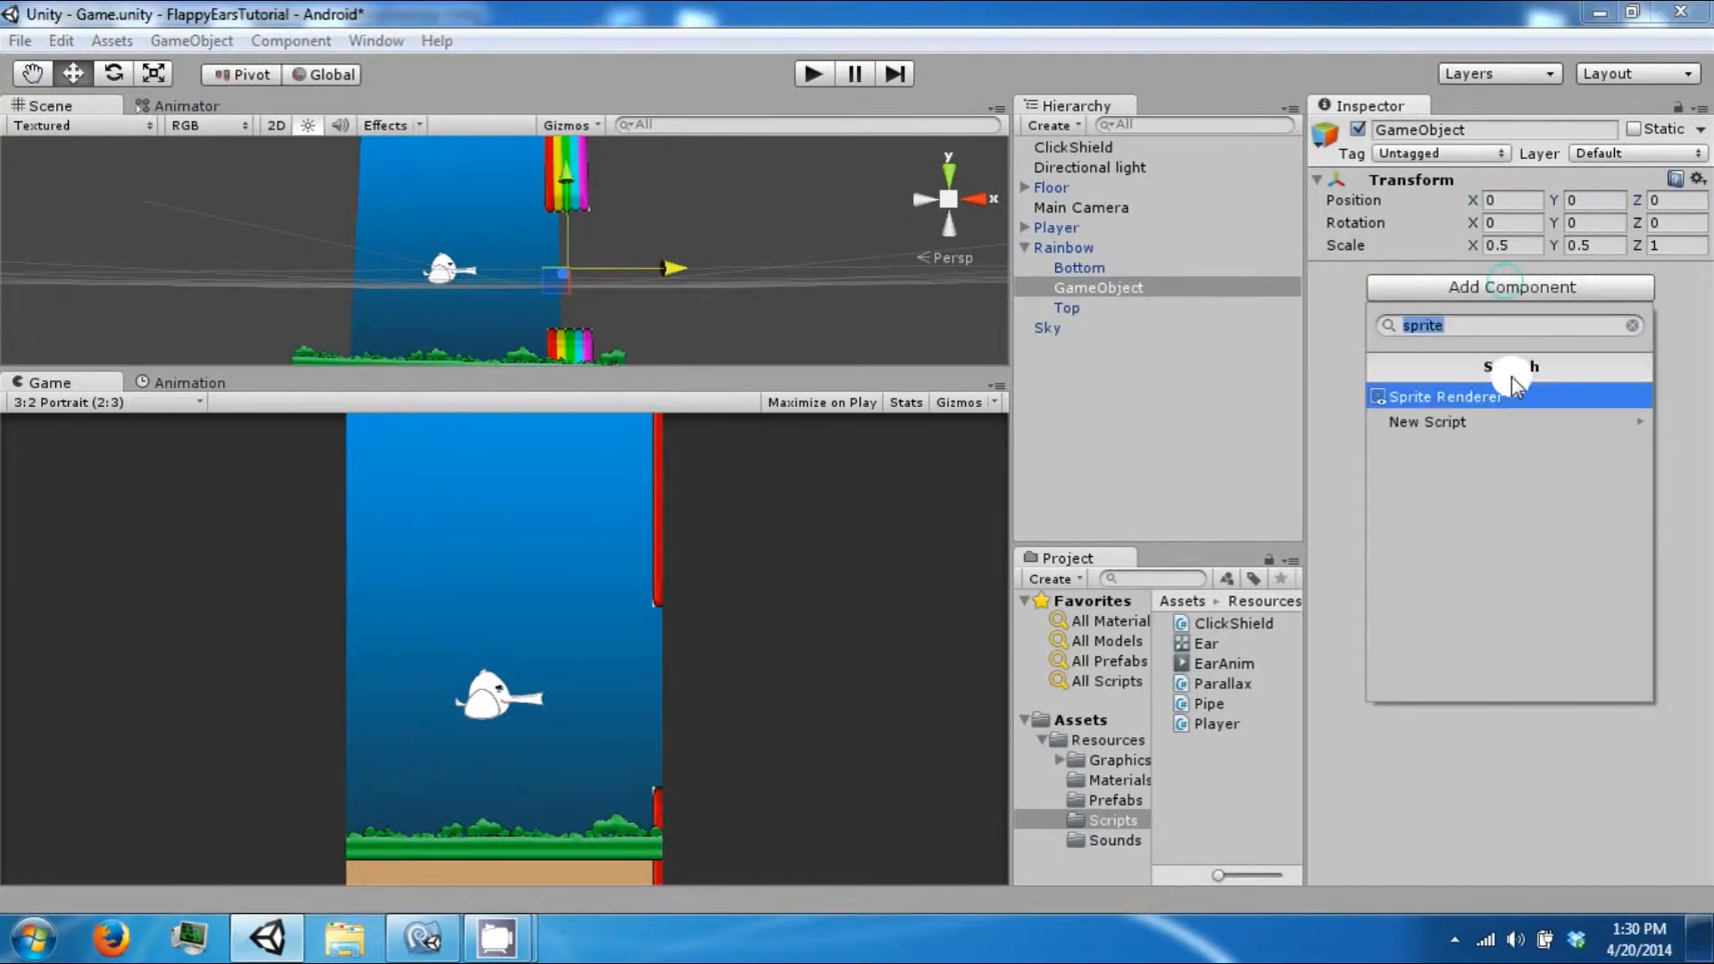
click(1439, 396)
text(box)
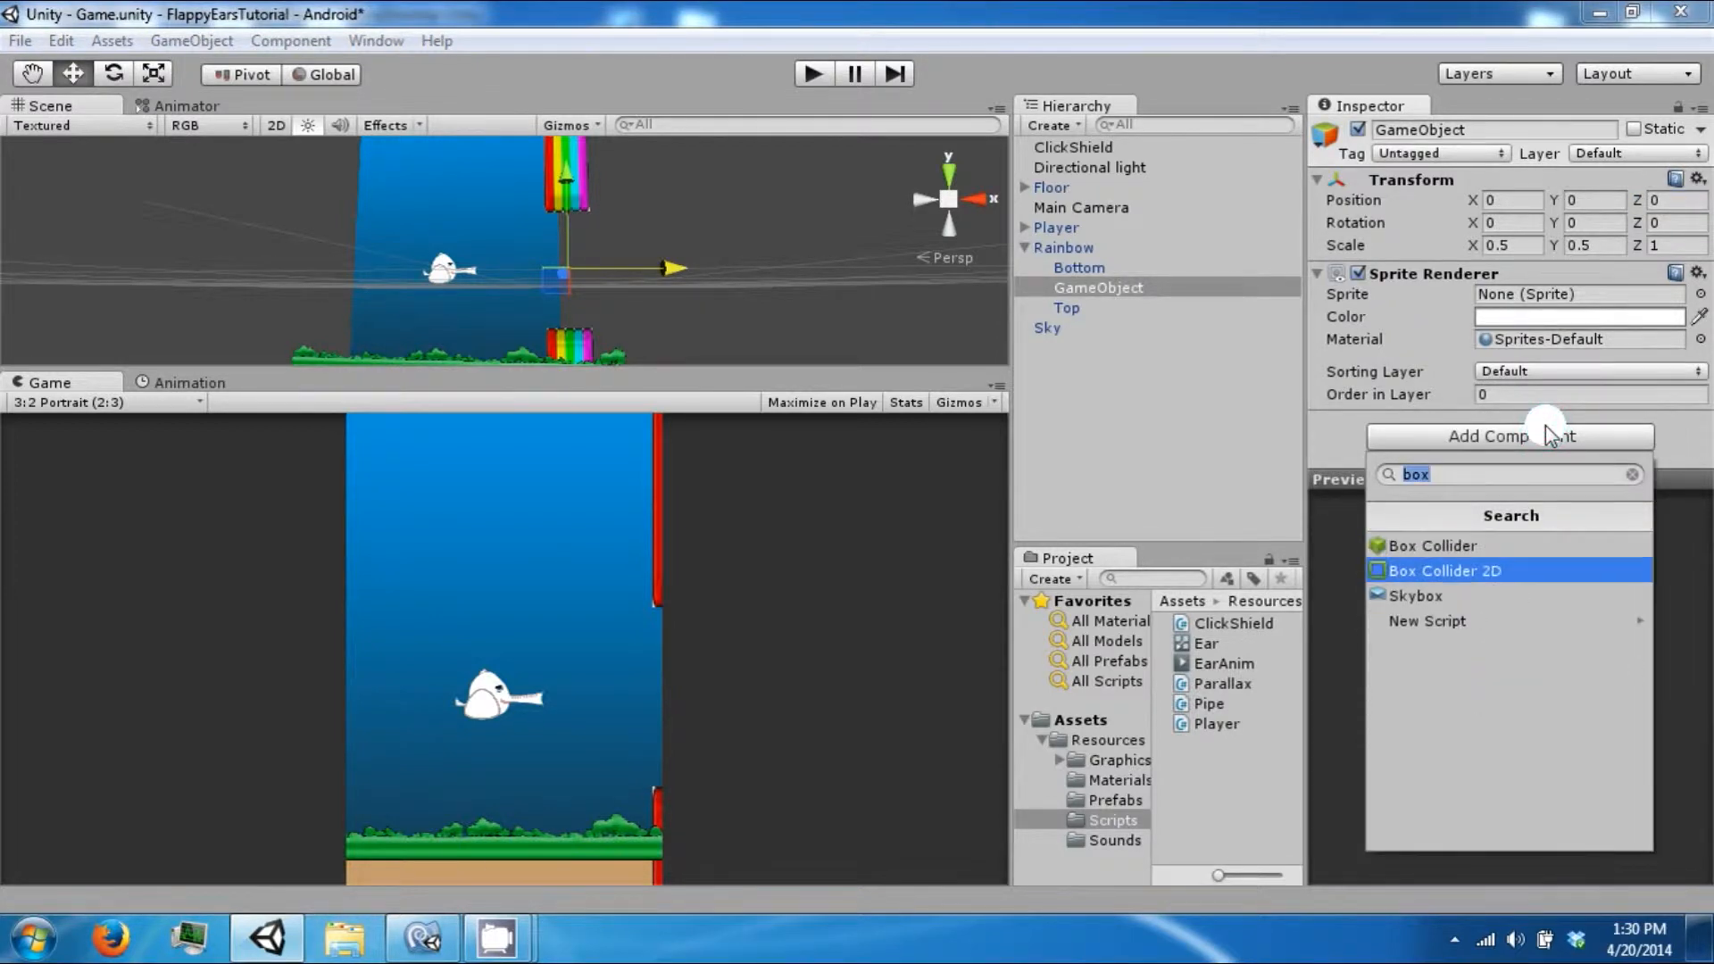
click(1445, 572)
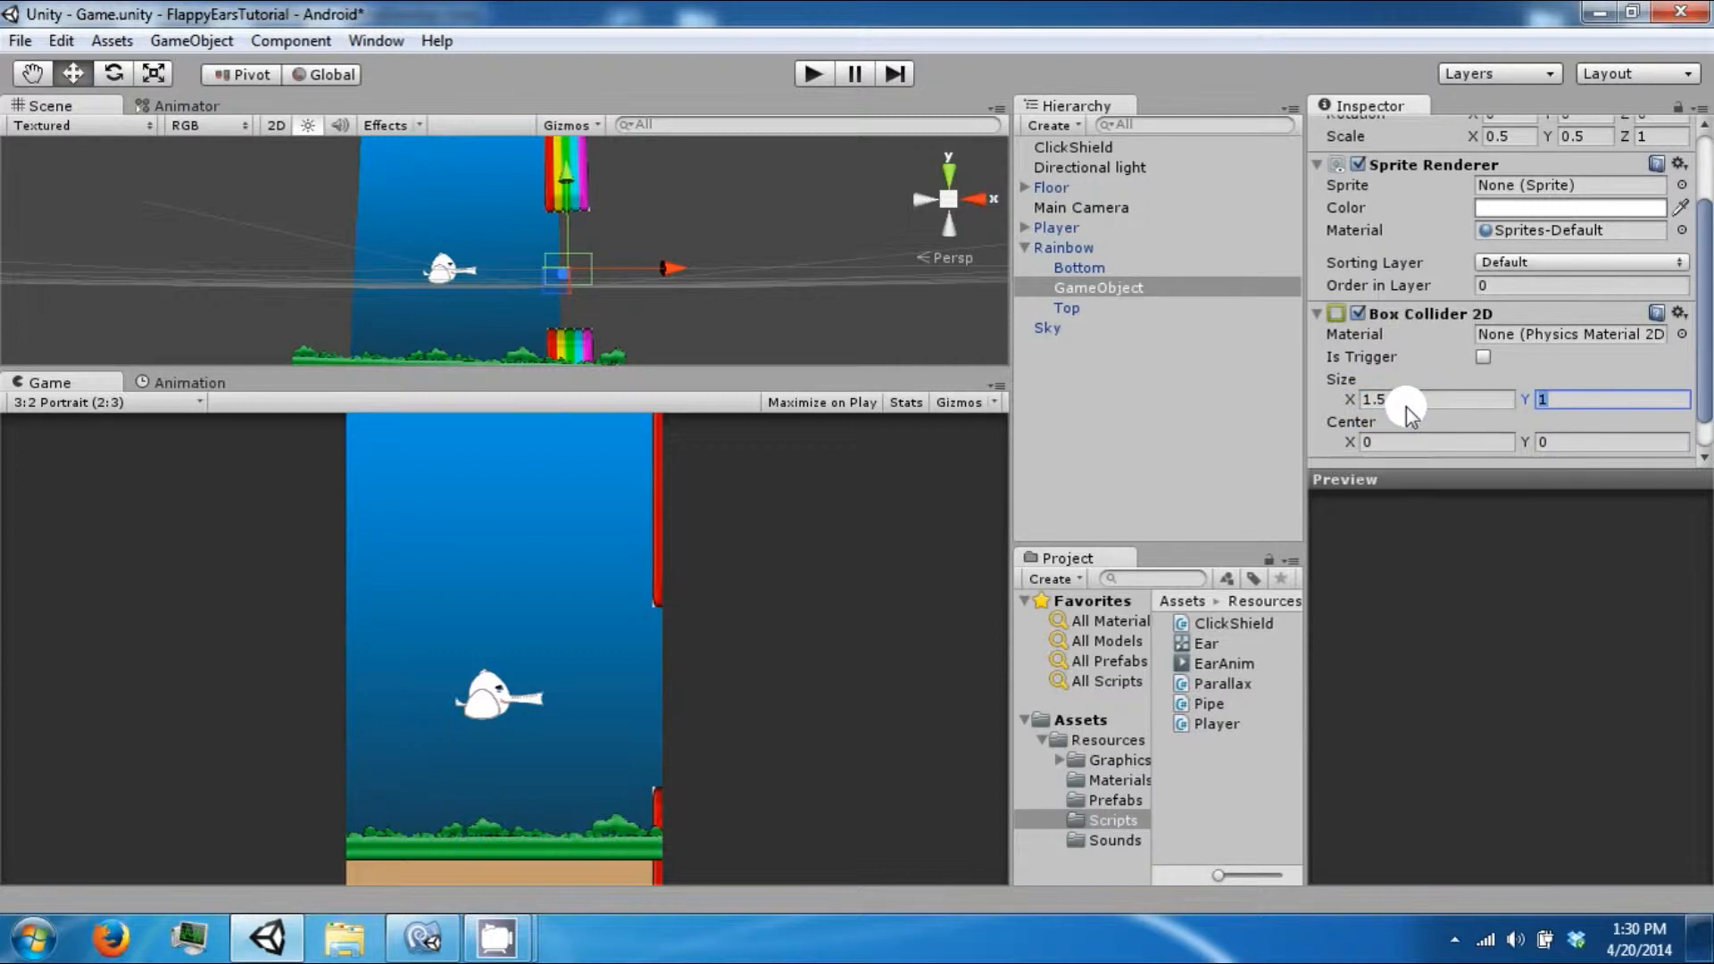
text(5)
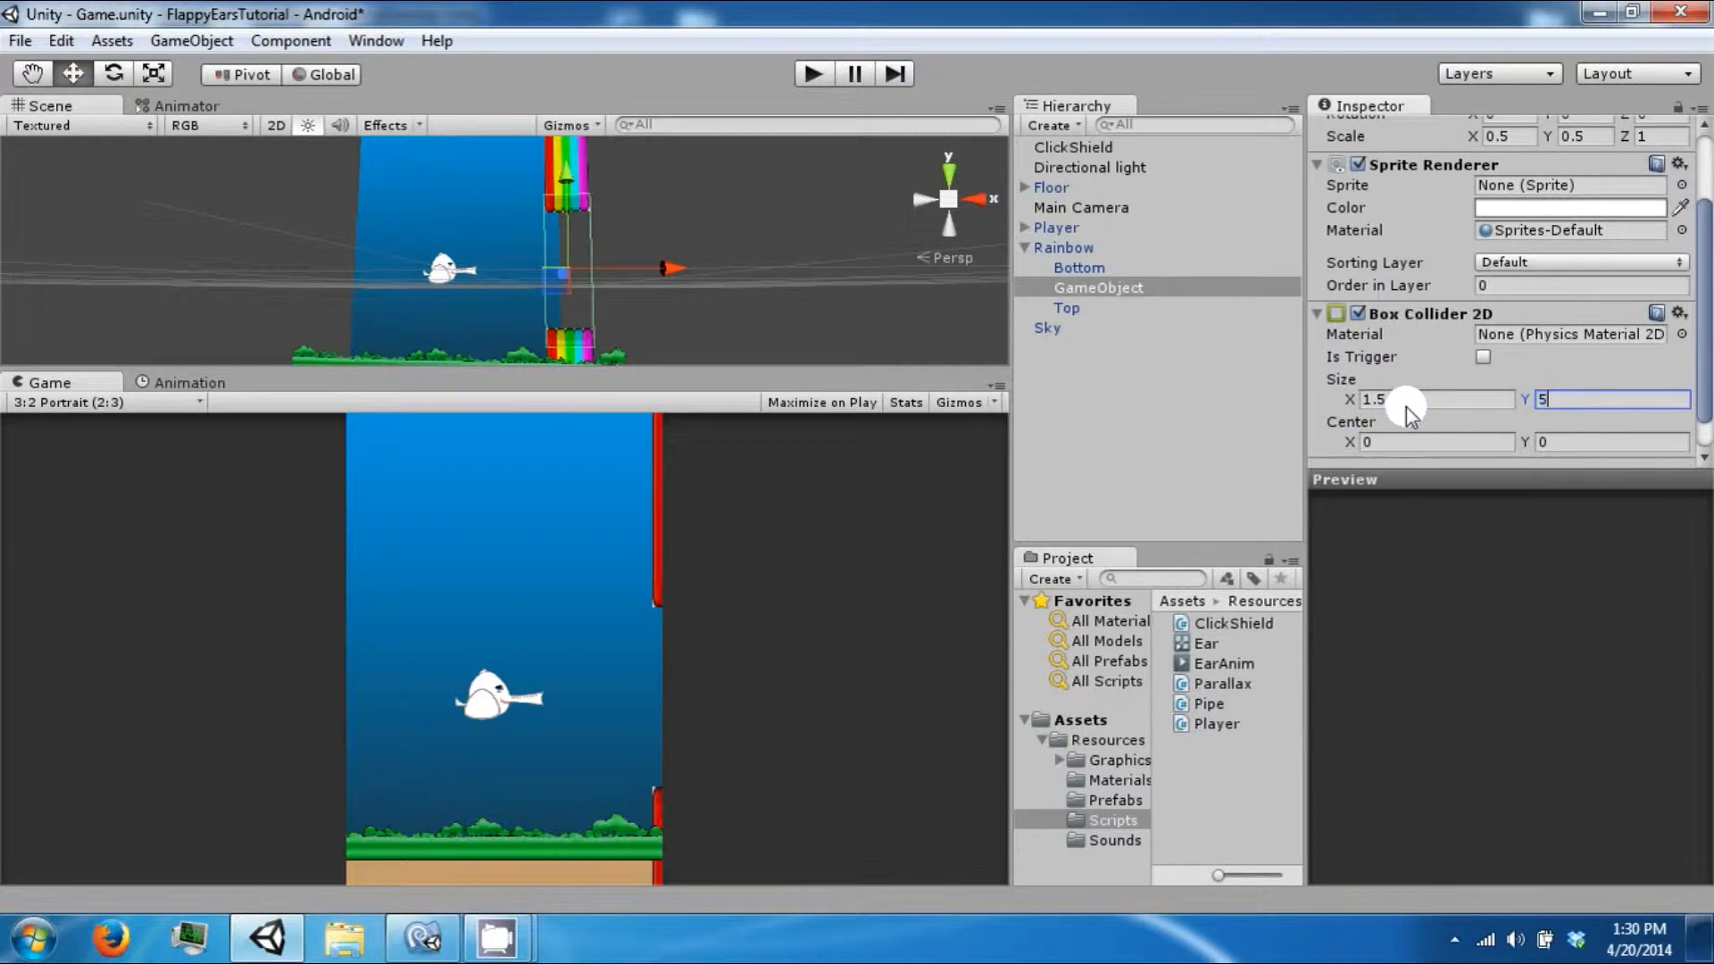
text(4)
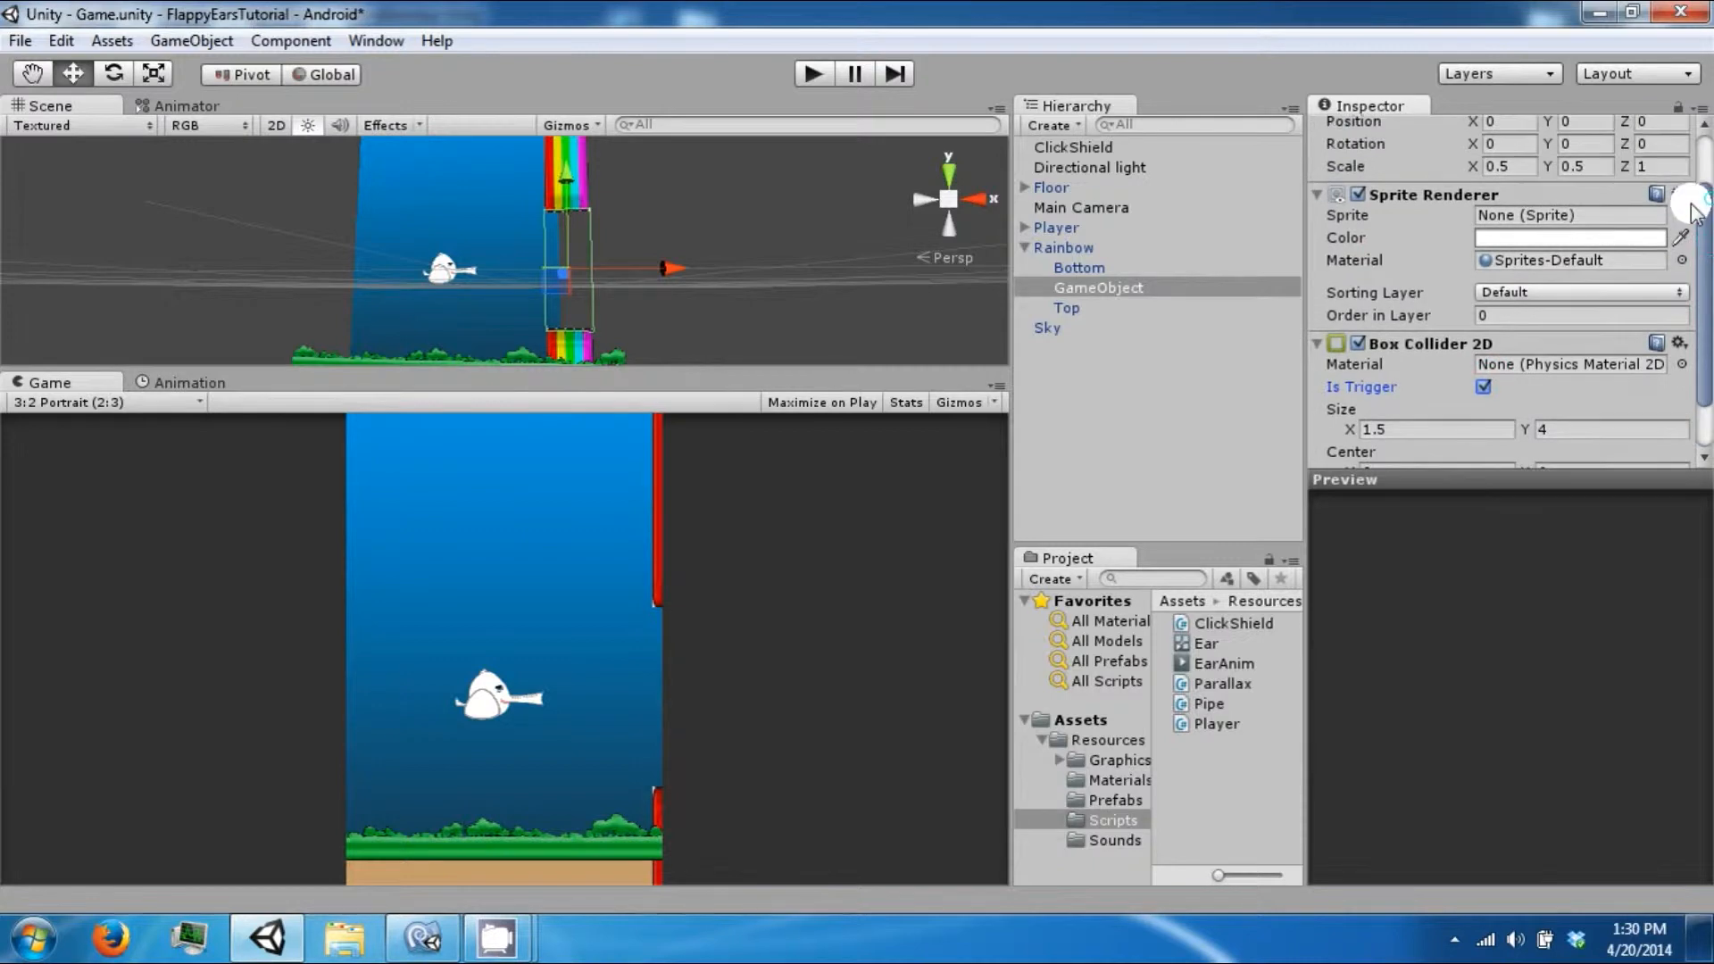
Give the trigger child the Rainbow sprite and set its colour alpha to fully transparent.
click(1678, 214)
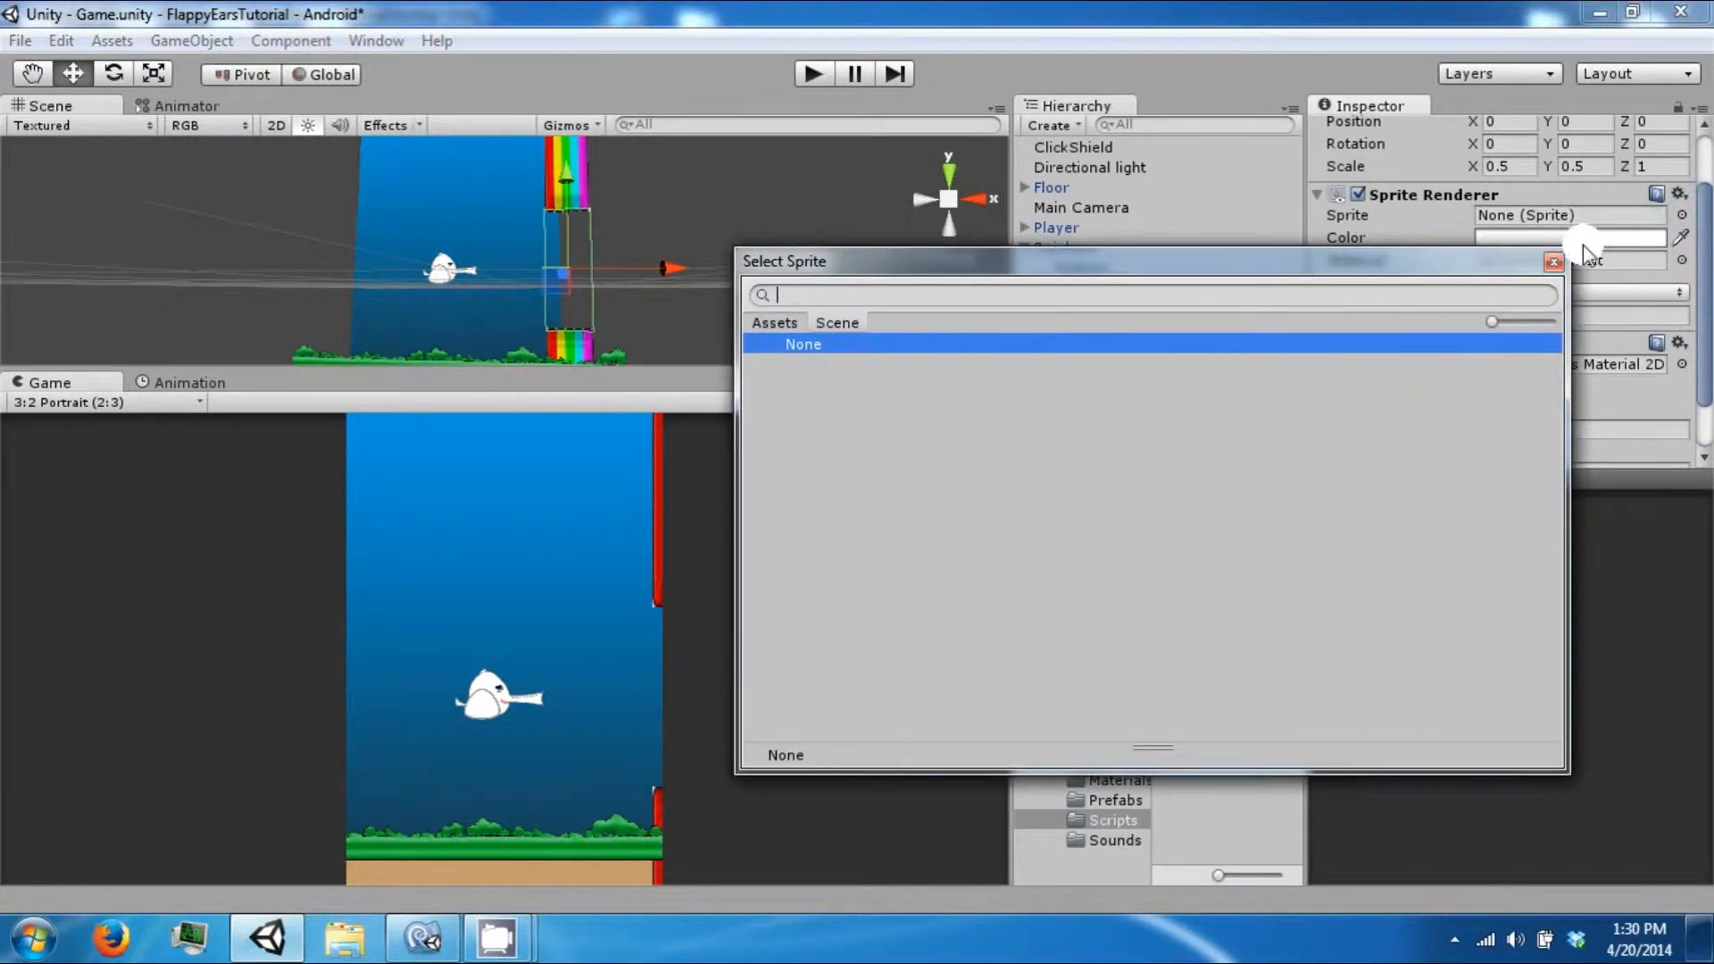
click(1550, 260)
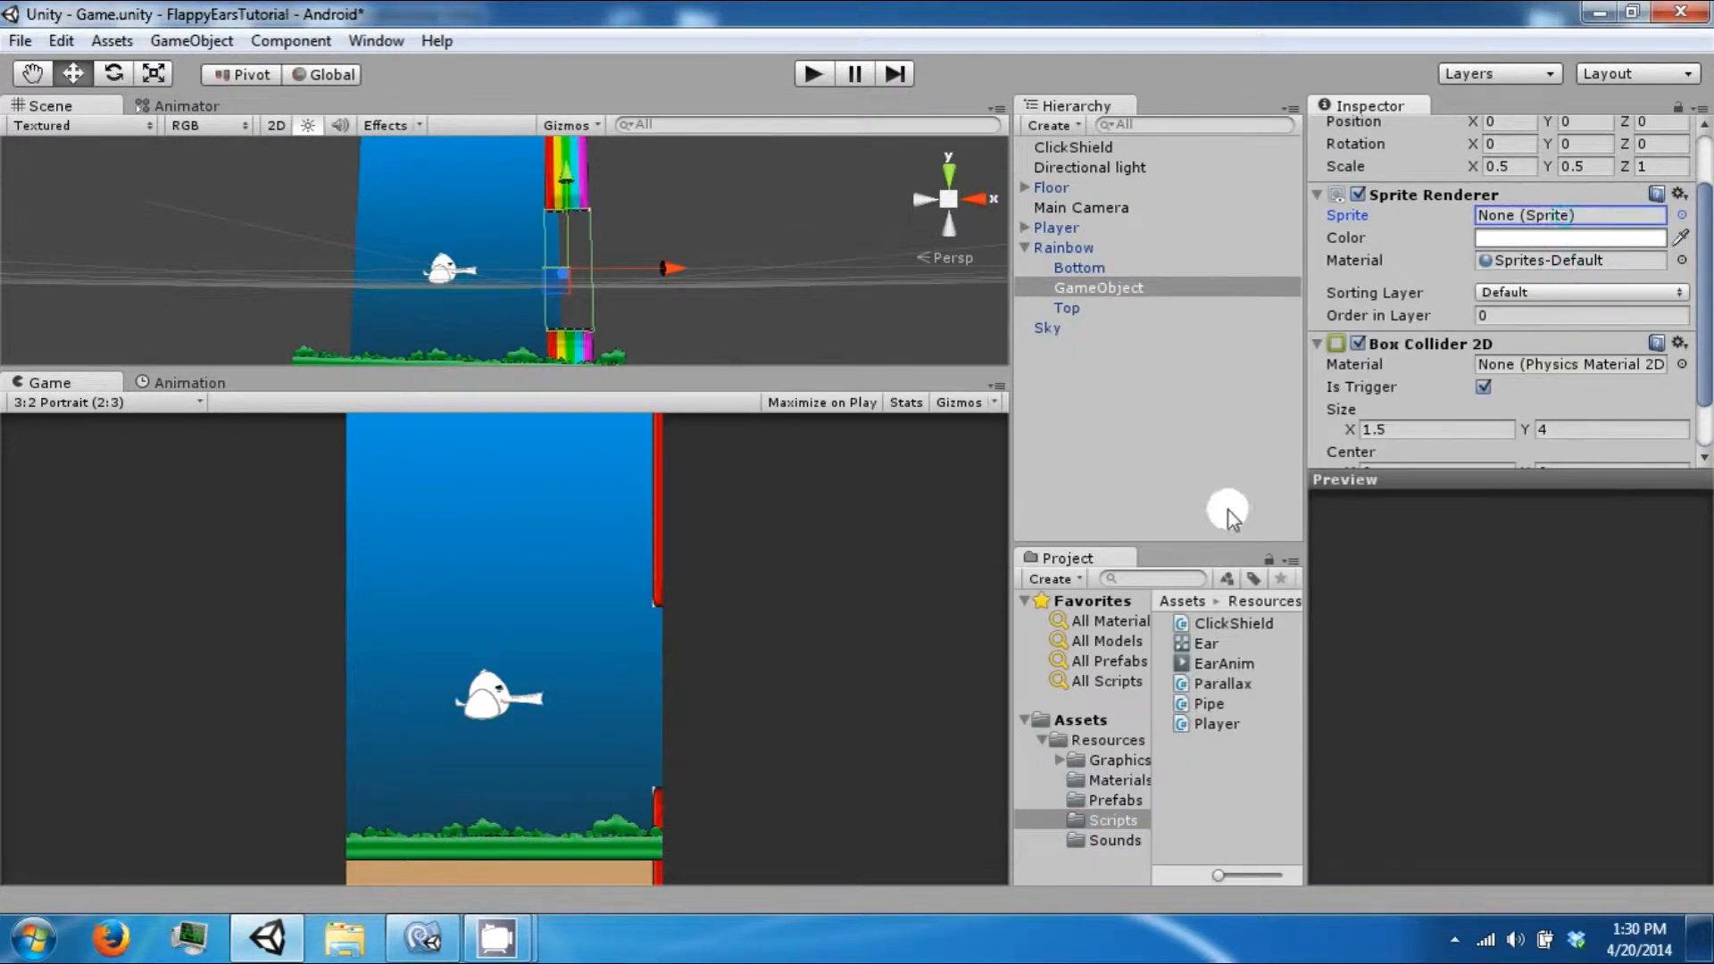
click(1121, 761)
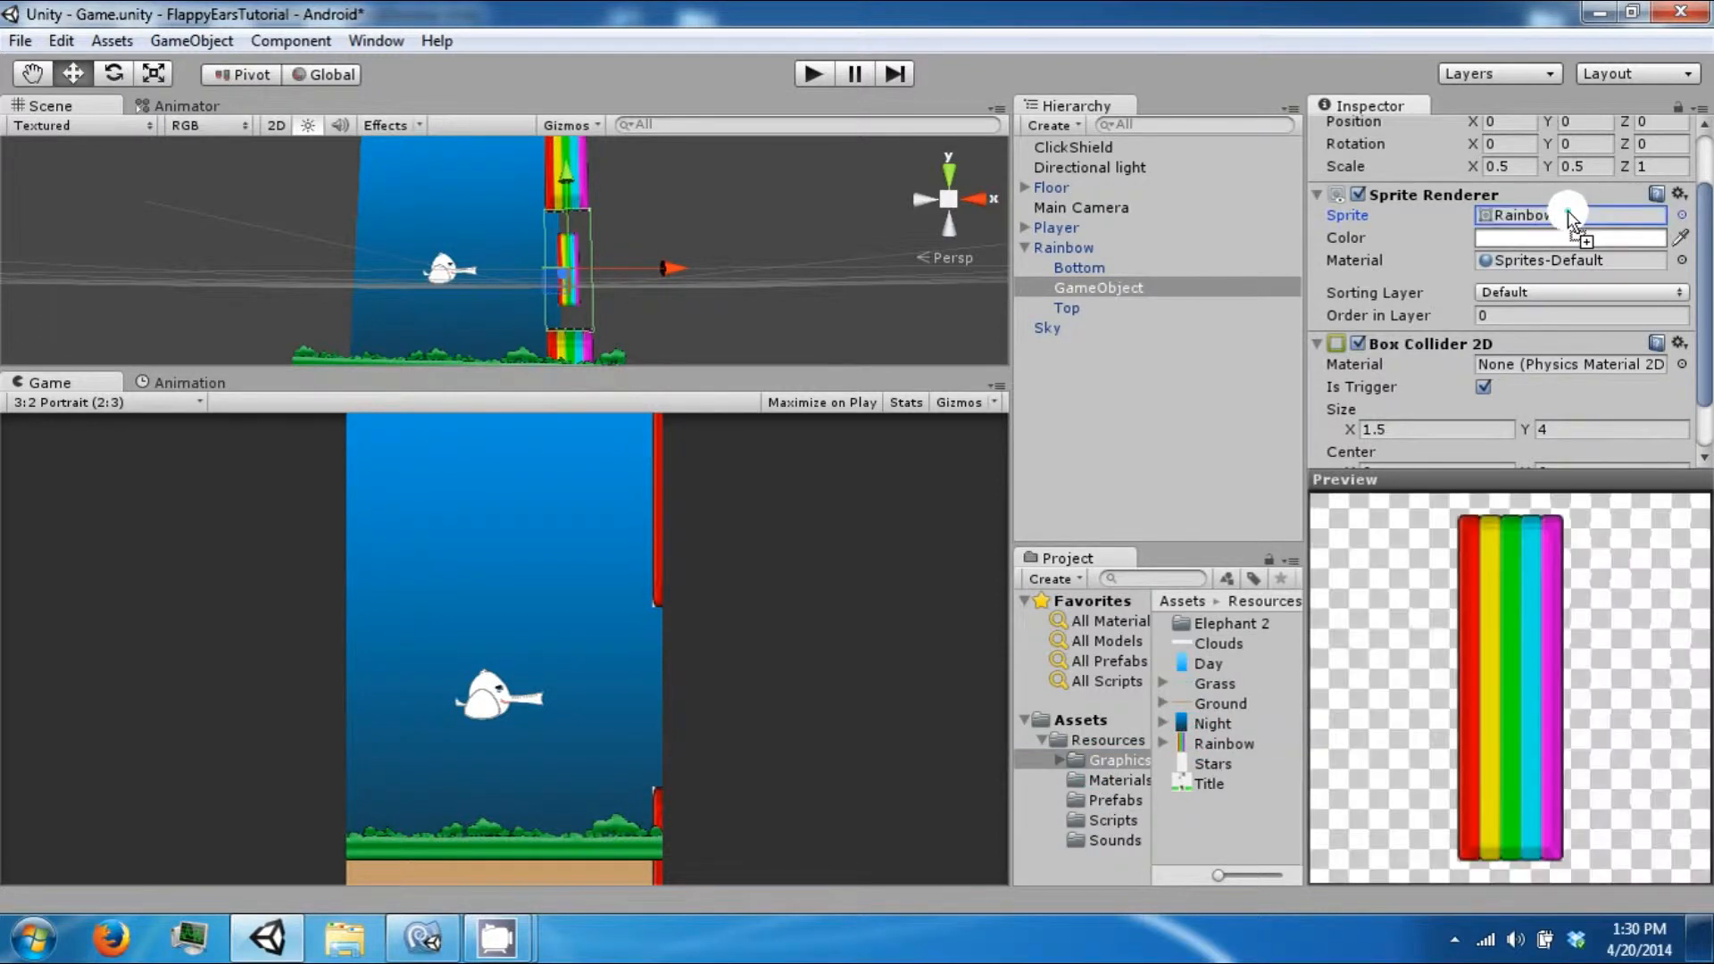
click(1570, 237)
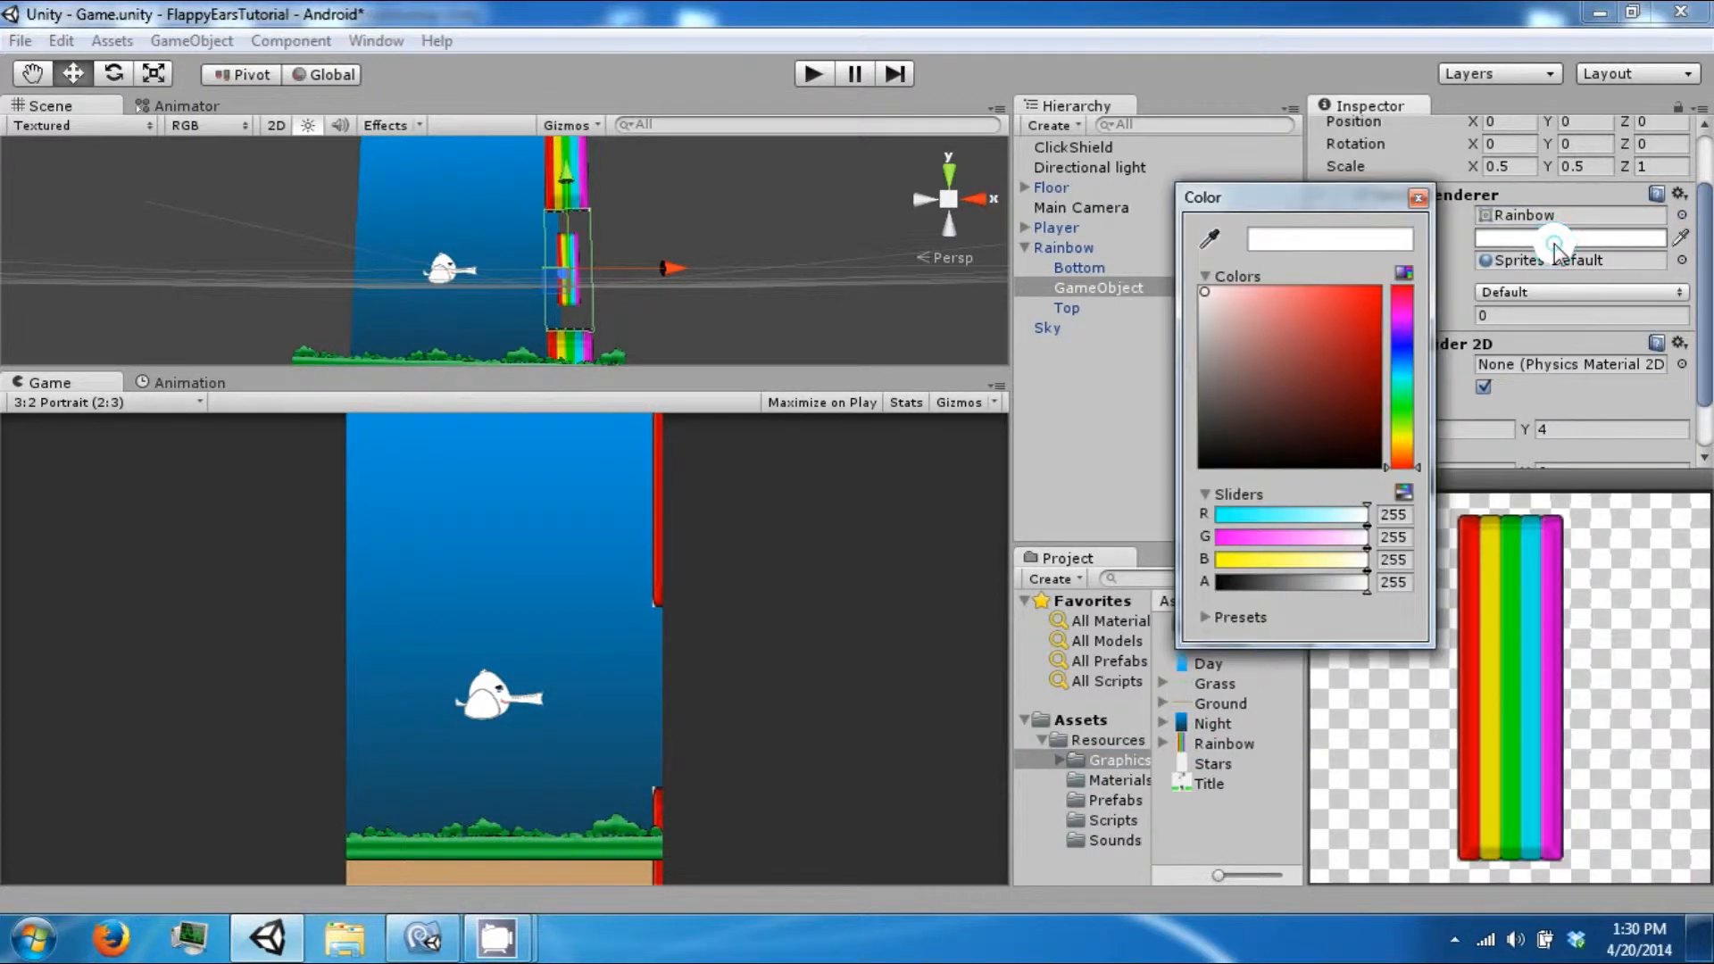
drag(1400, 582, 1201, 582)
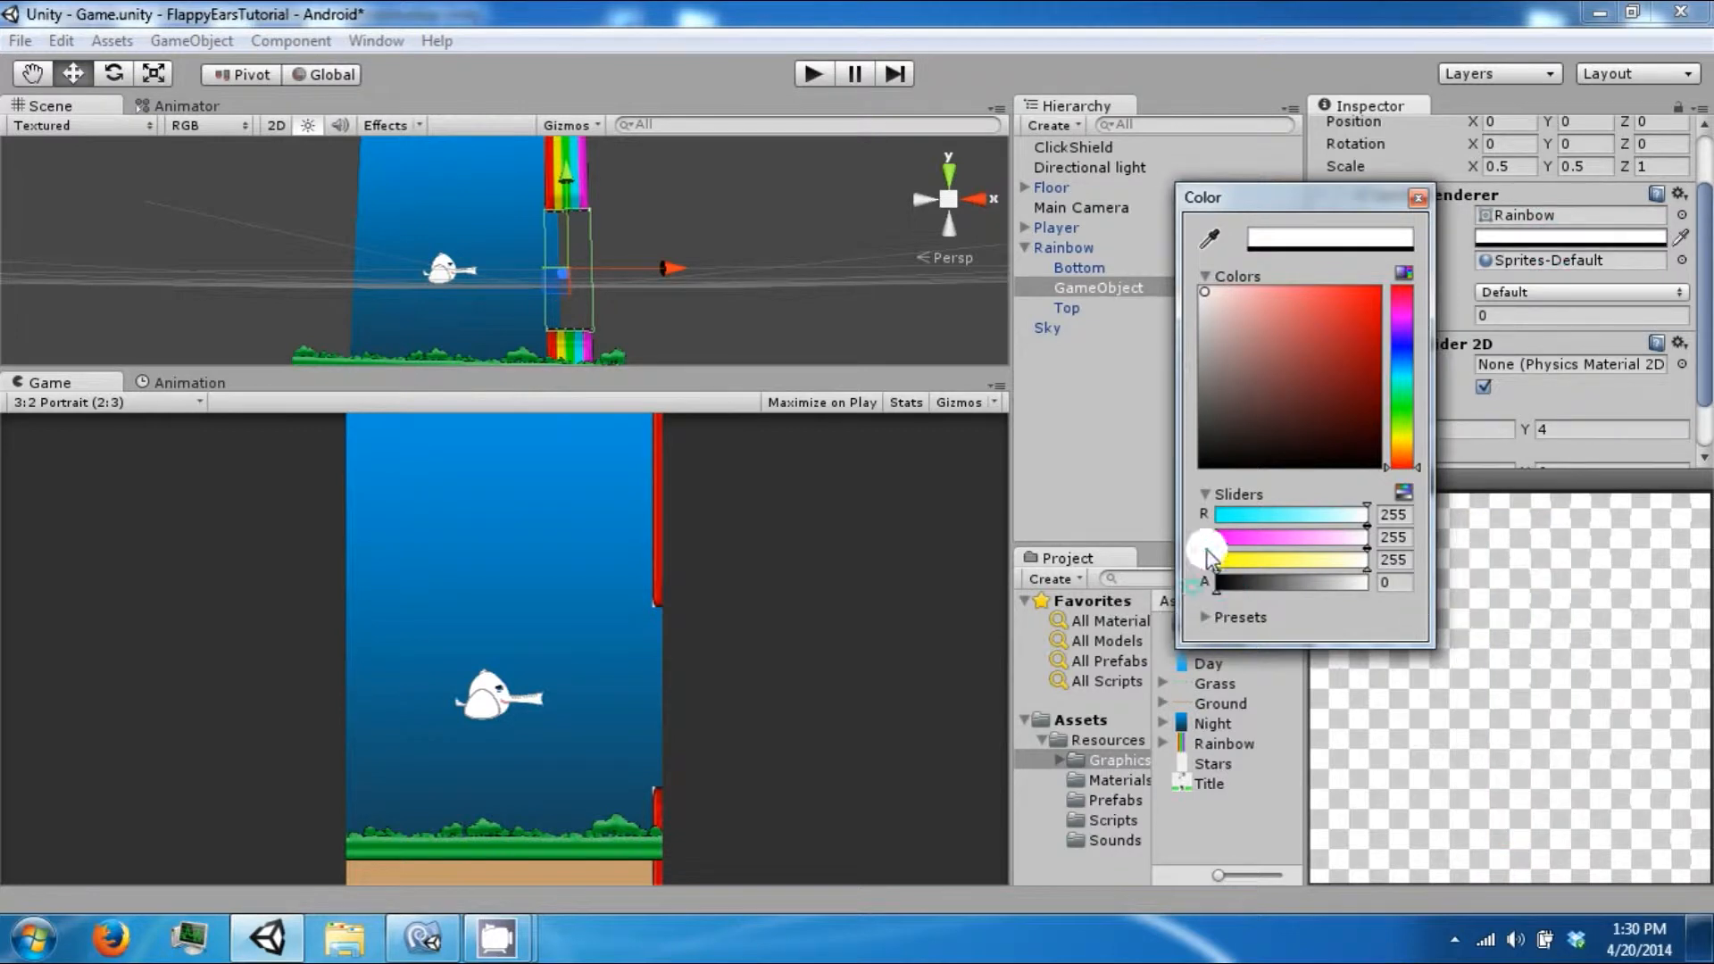
click(1414, 196)
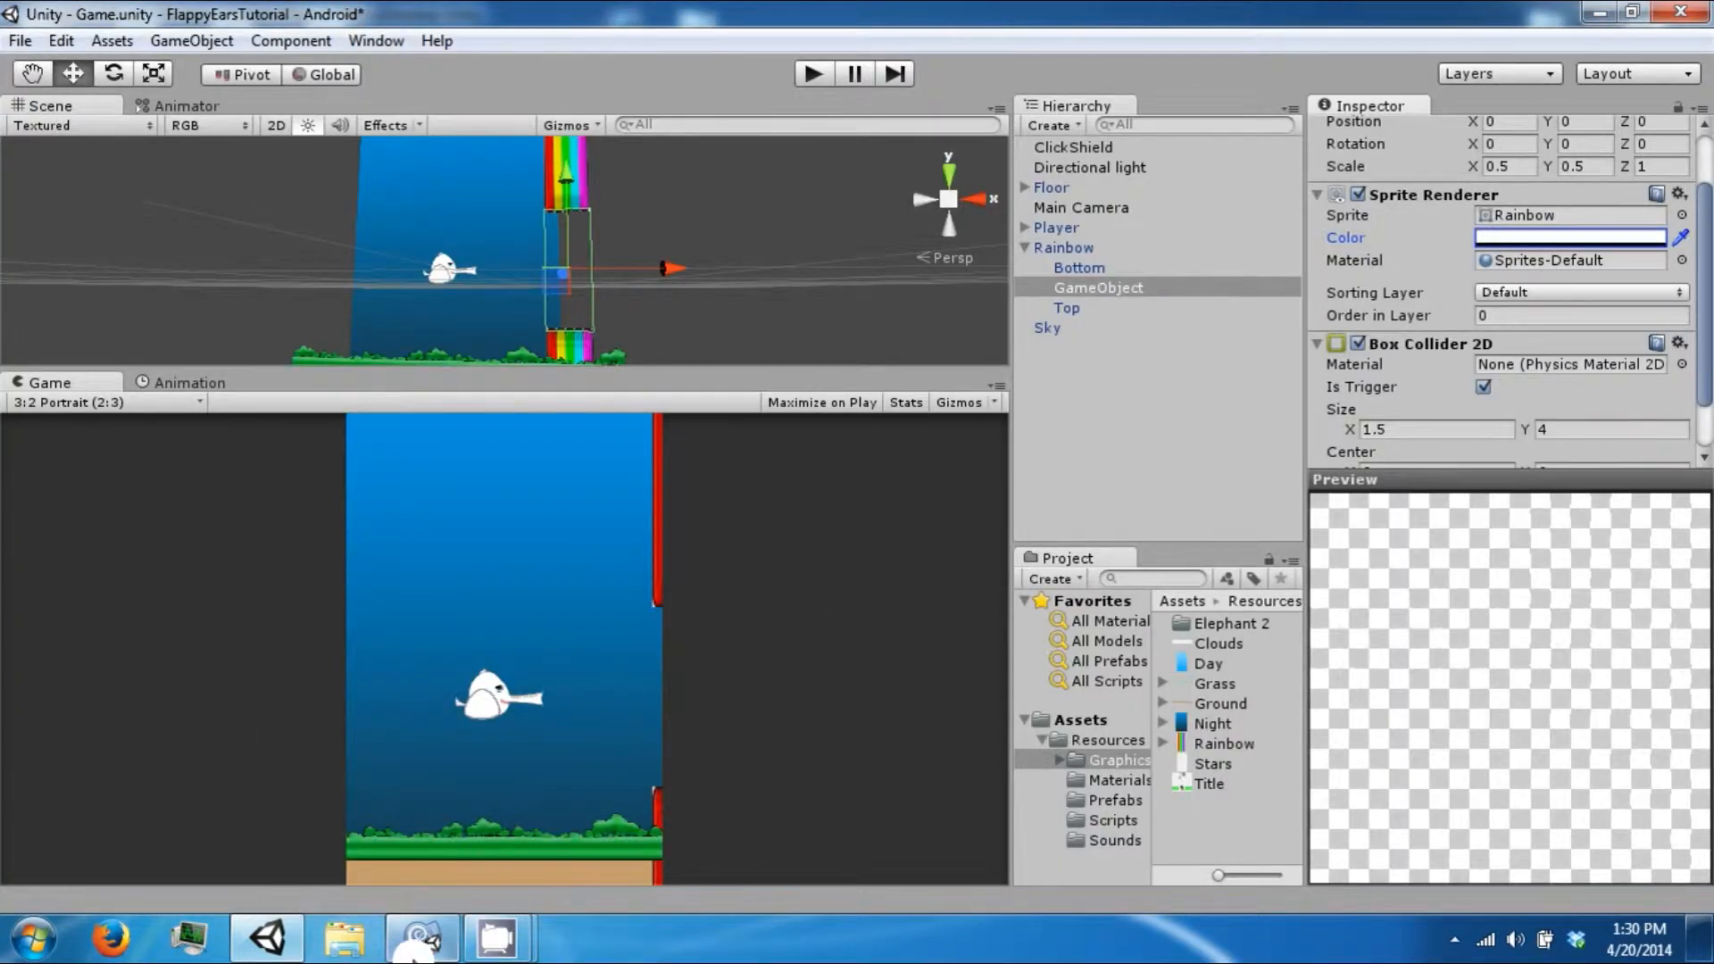
Declare 'public GameObject hole;' at the top of the Pipe class.
click(422, 939)
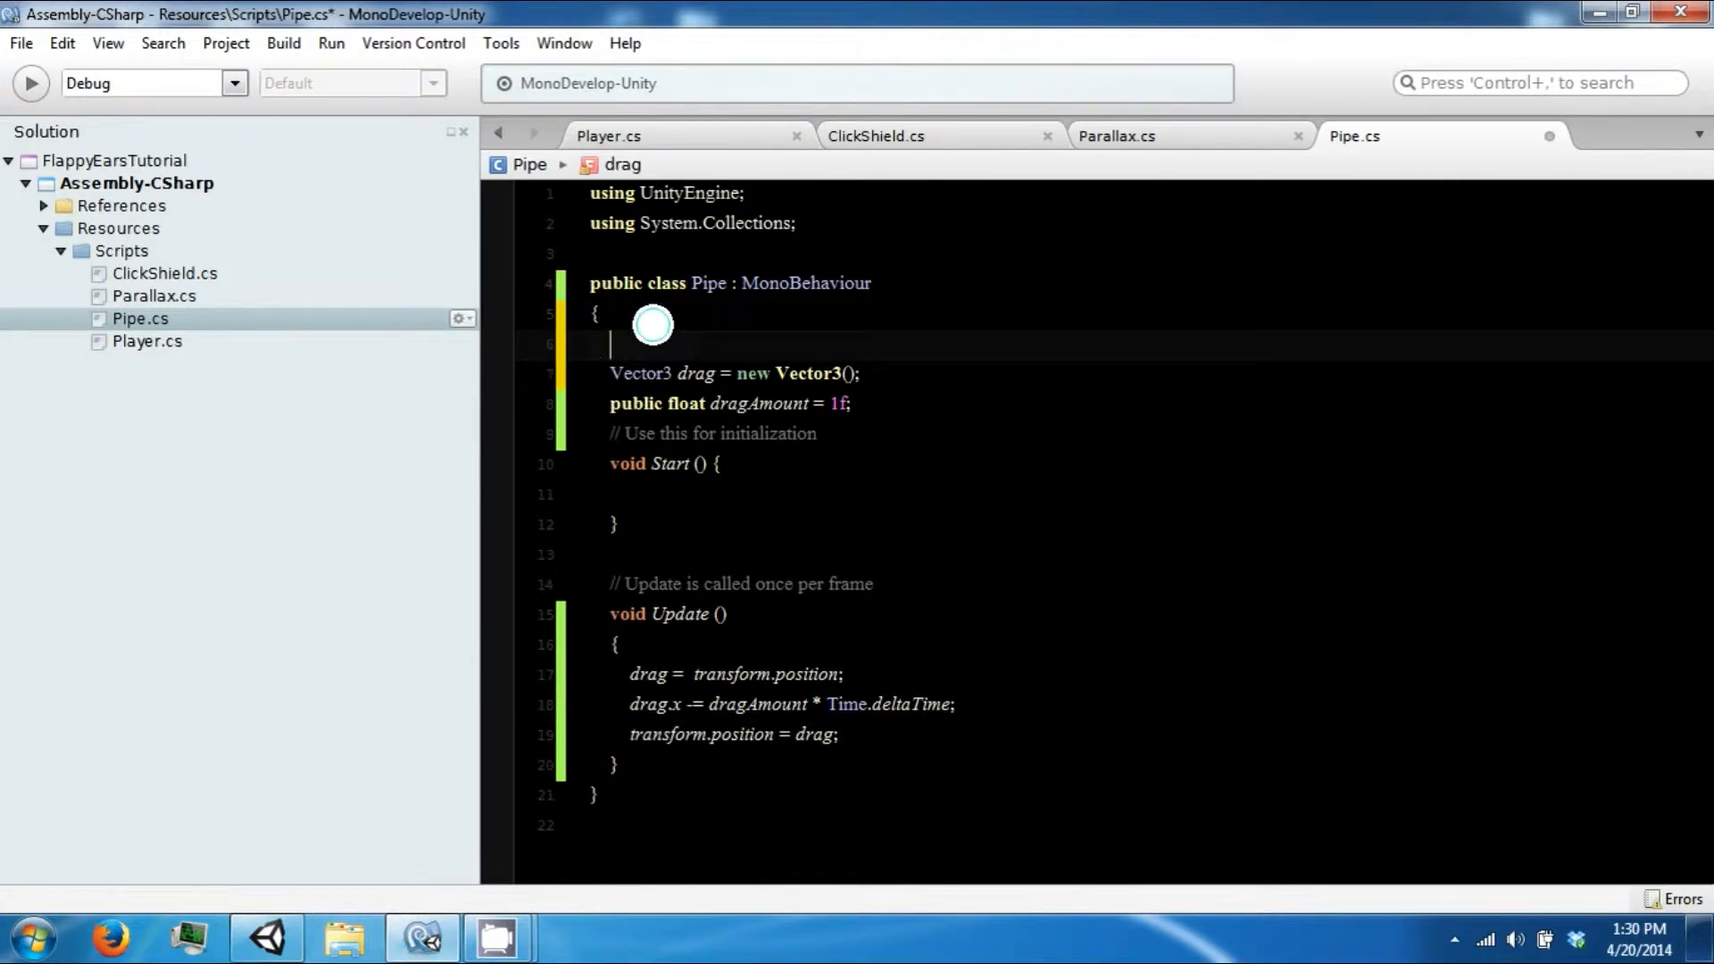
text(GameObject)
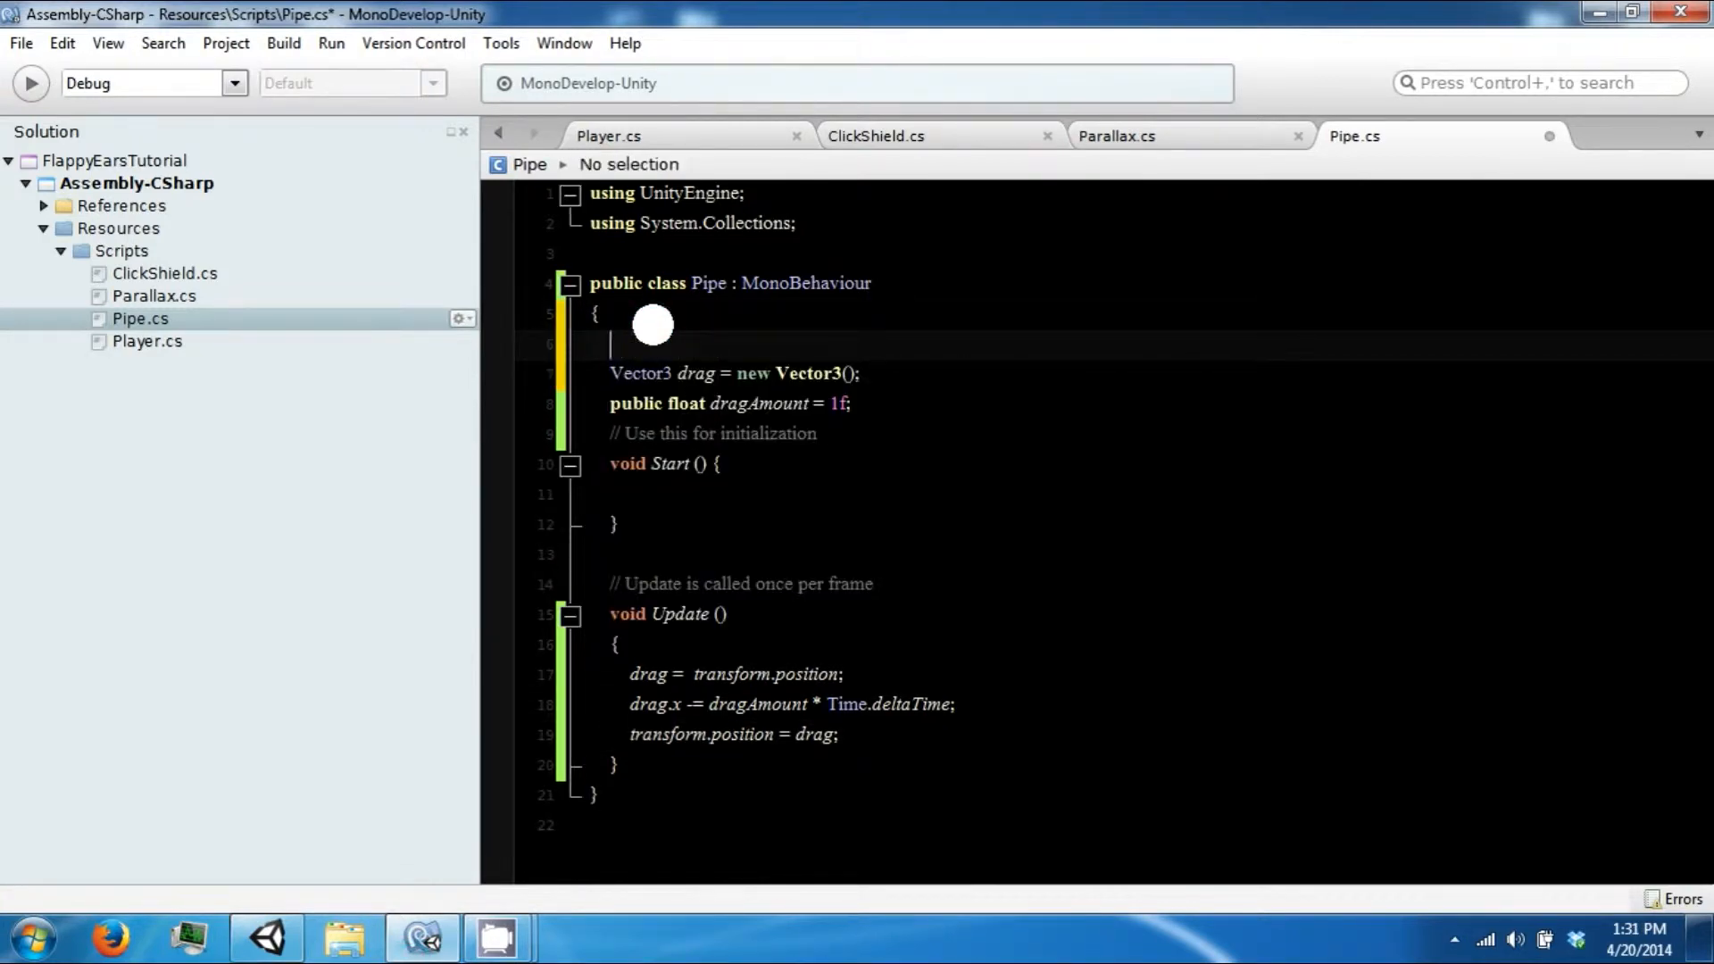
text(public GameObject)
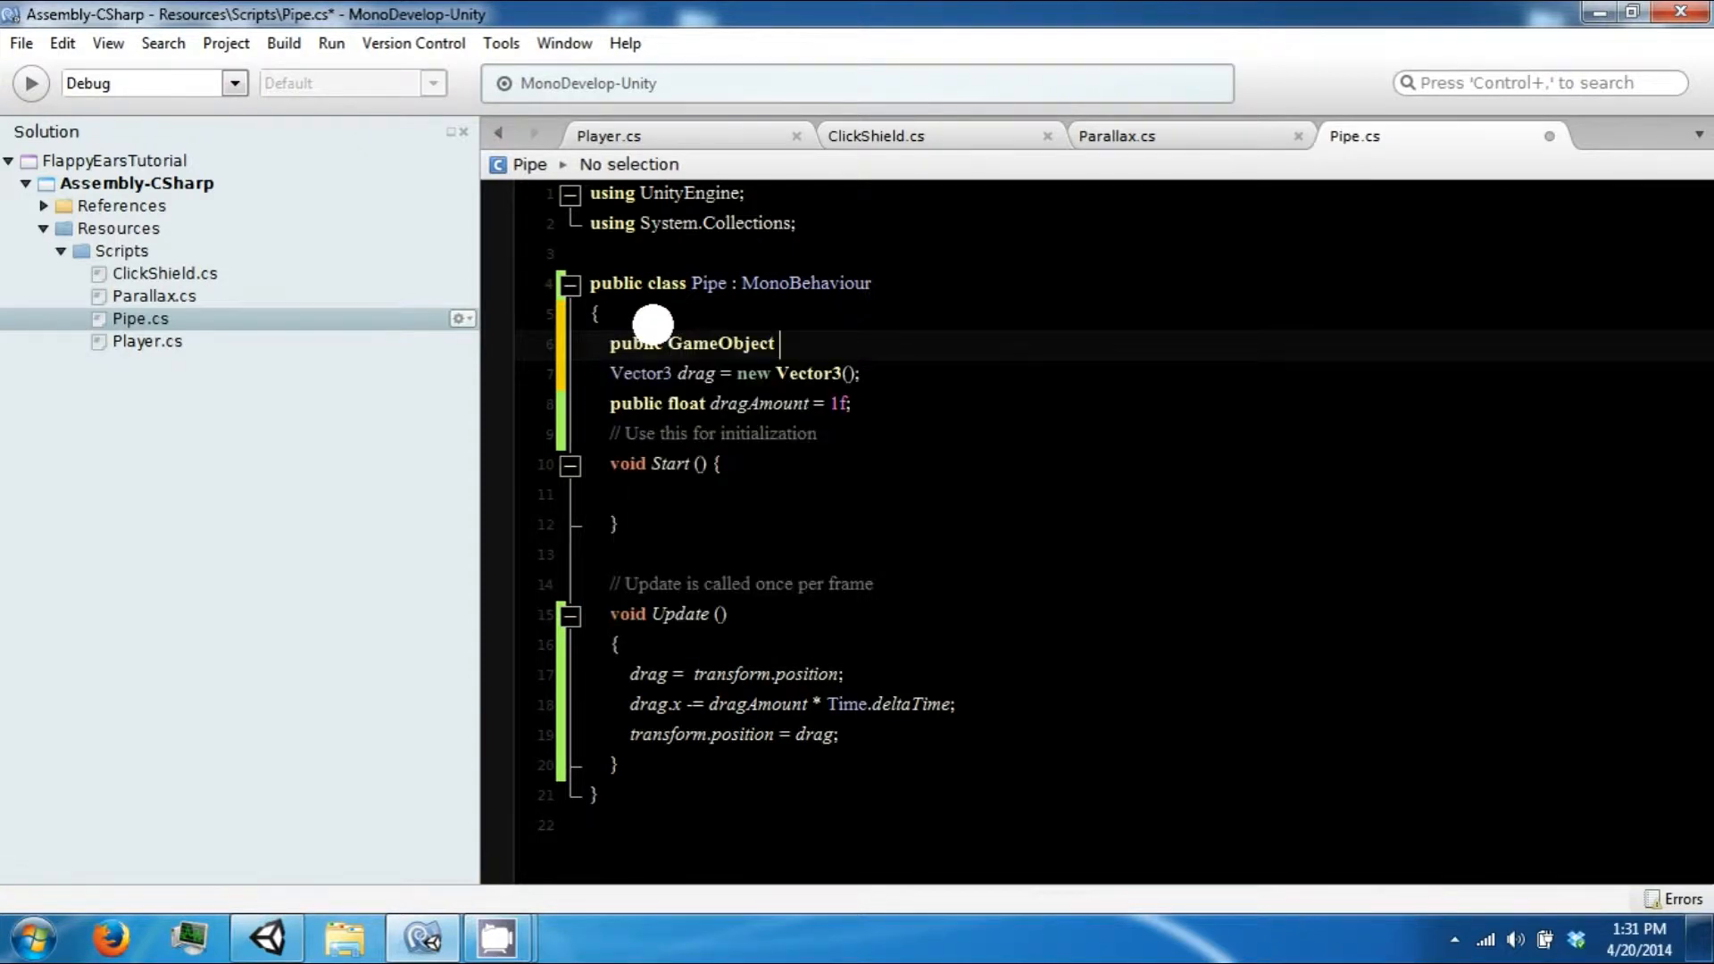
text(hole;)
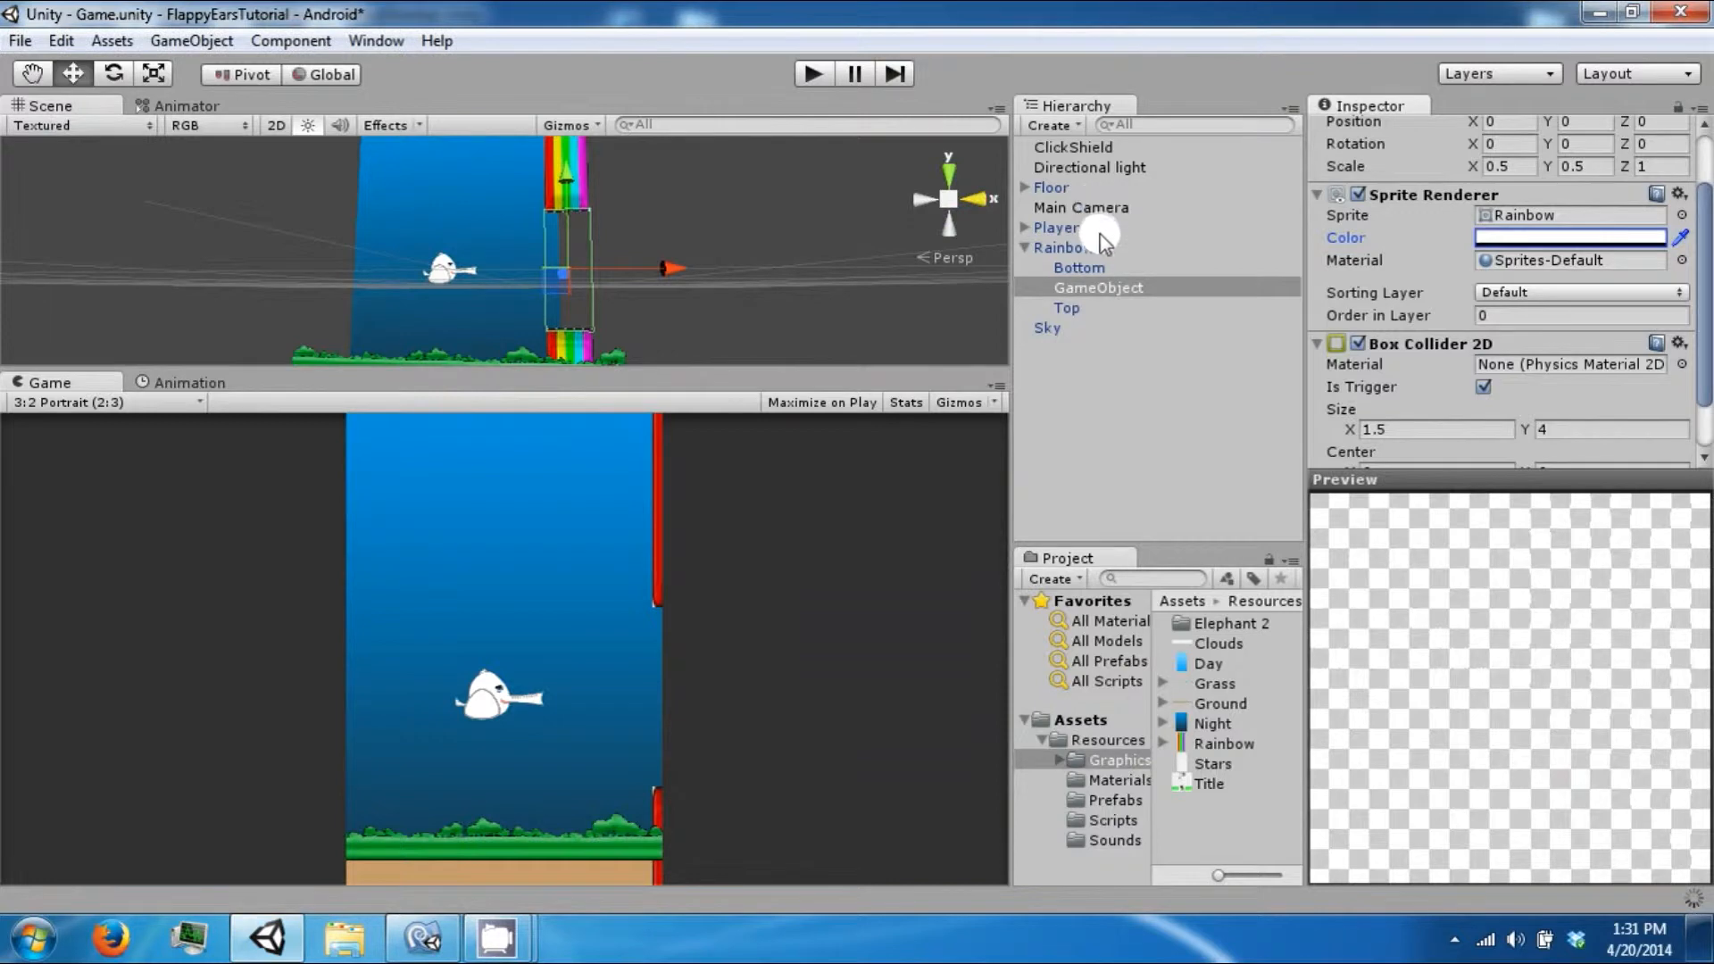
Select Rainbow to see the empty Hole slot, then bring up Player.cs's offscreen-bounds test.
click(1062, 247)
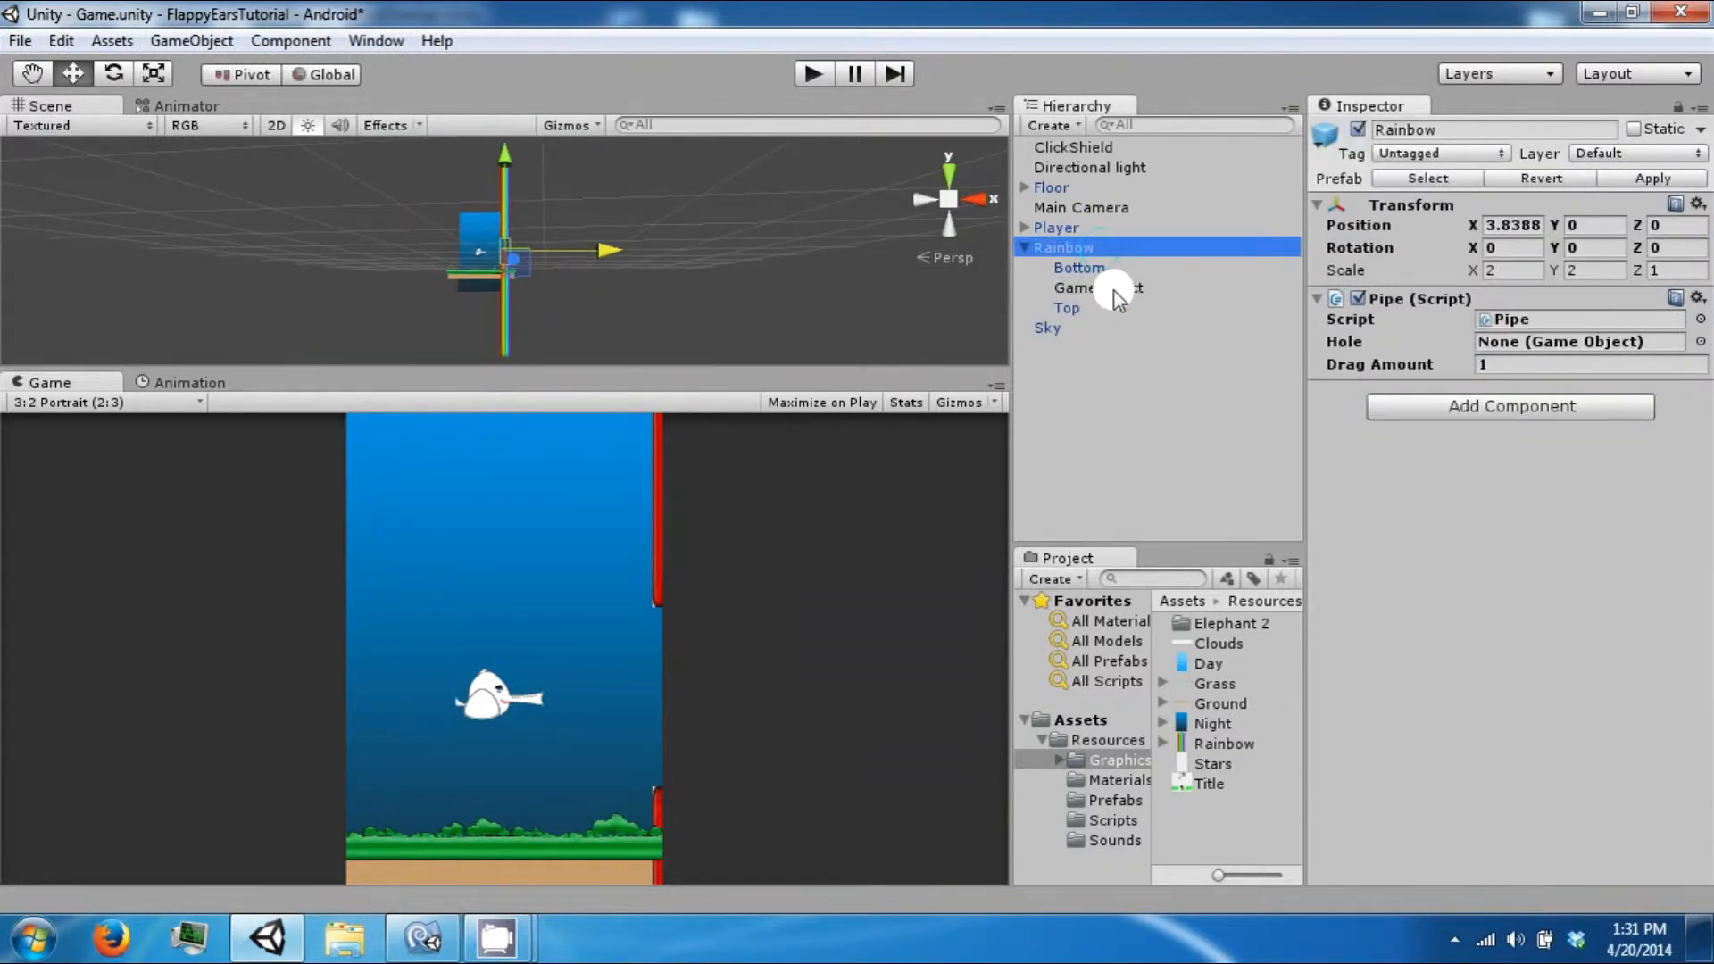
click(1100, 287)
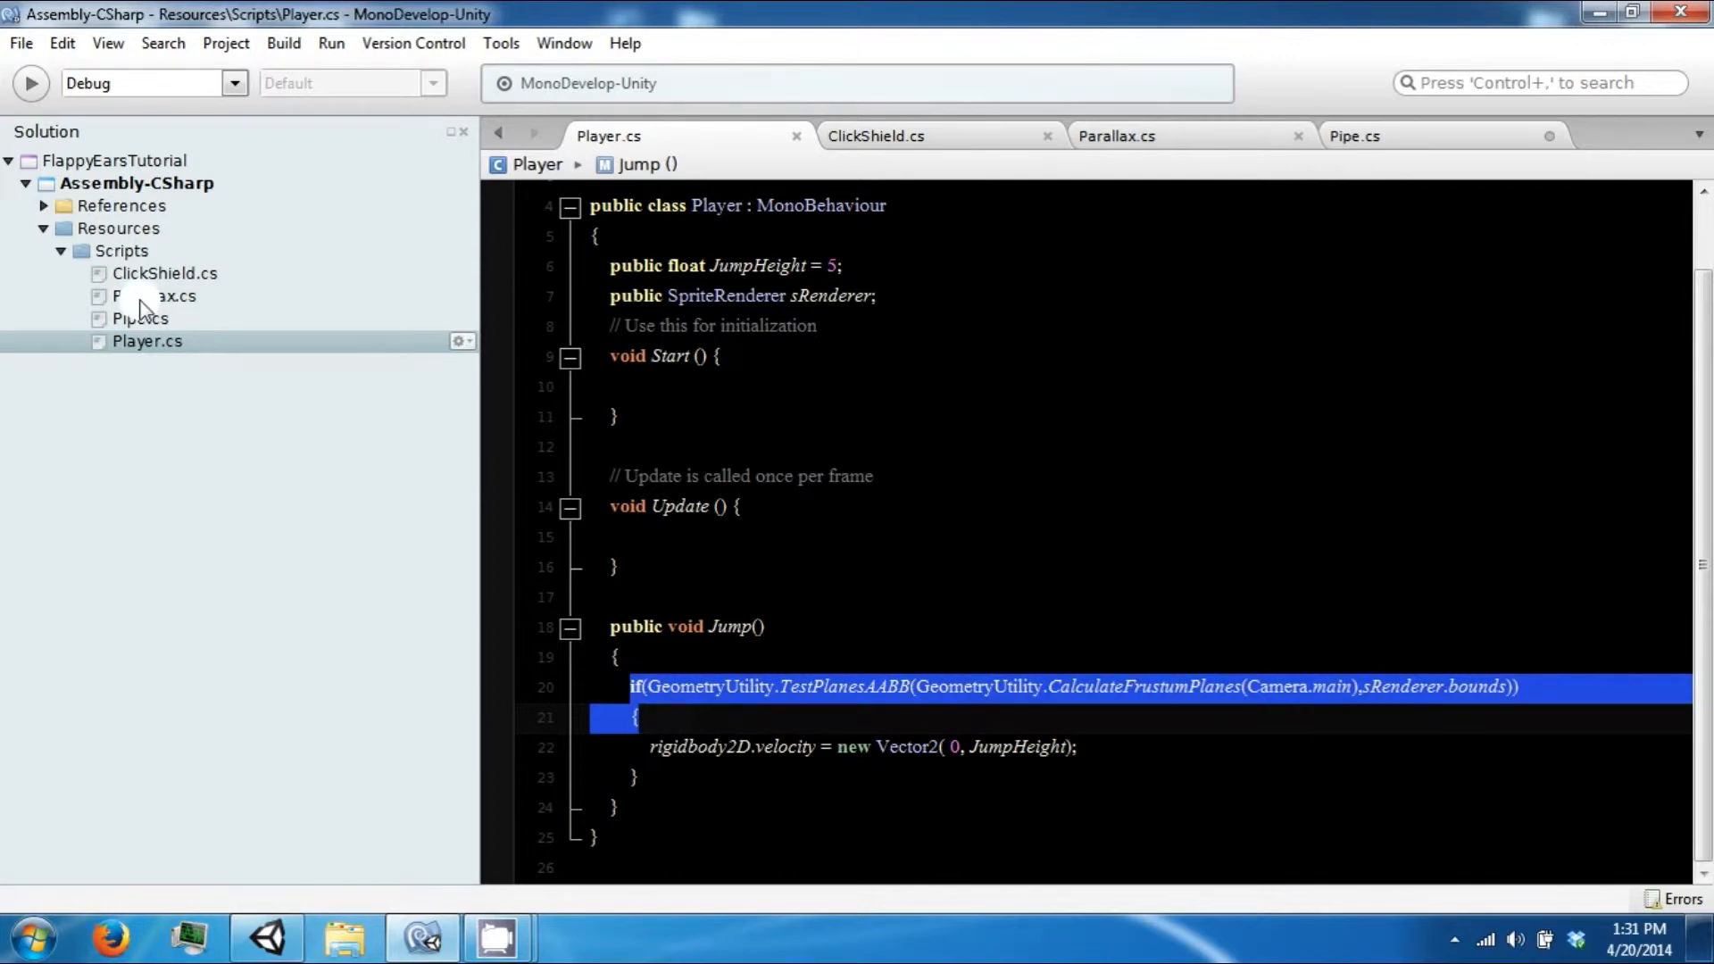
Wrap the frustum test on hole.renderer.bounds in a negated if that calls Destroy(gameObject).
click(141, 318)
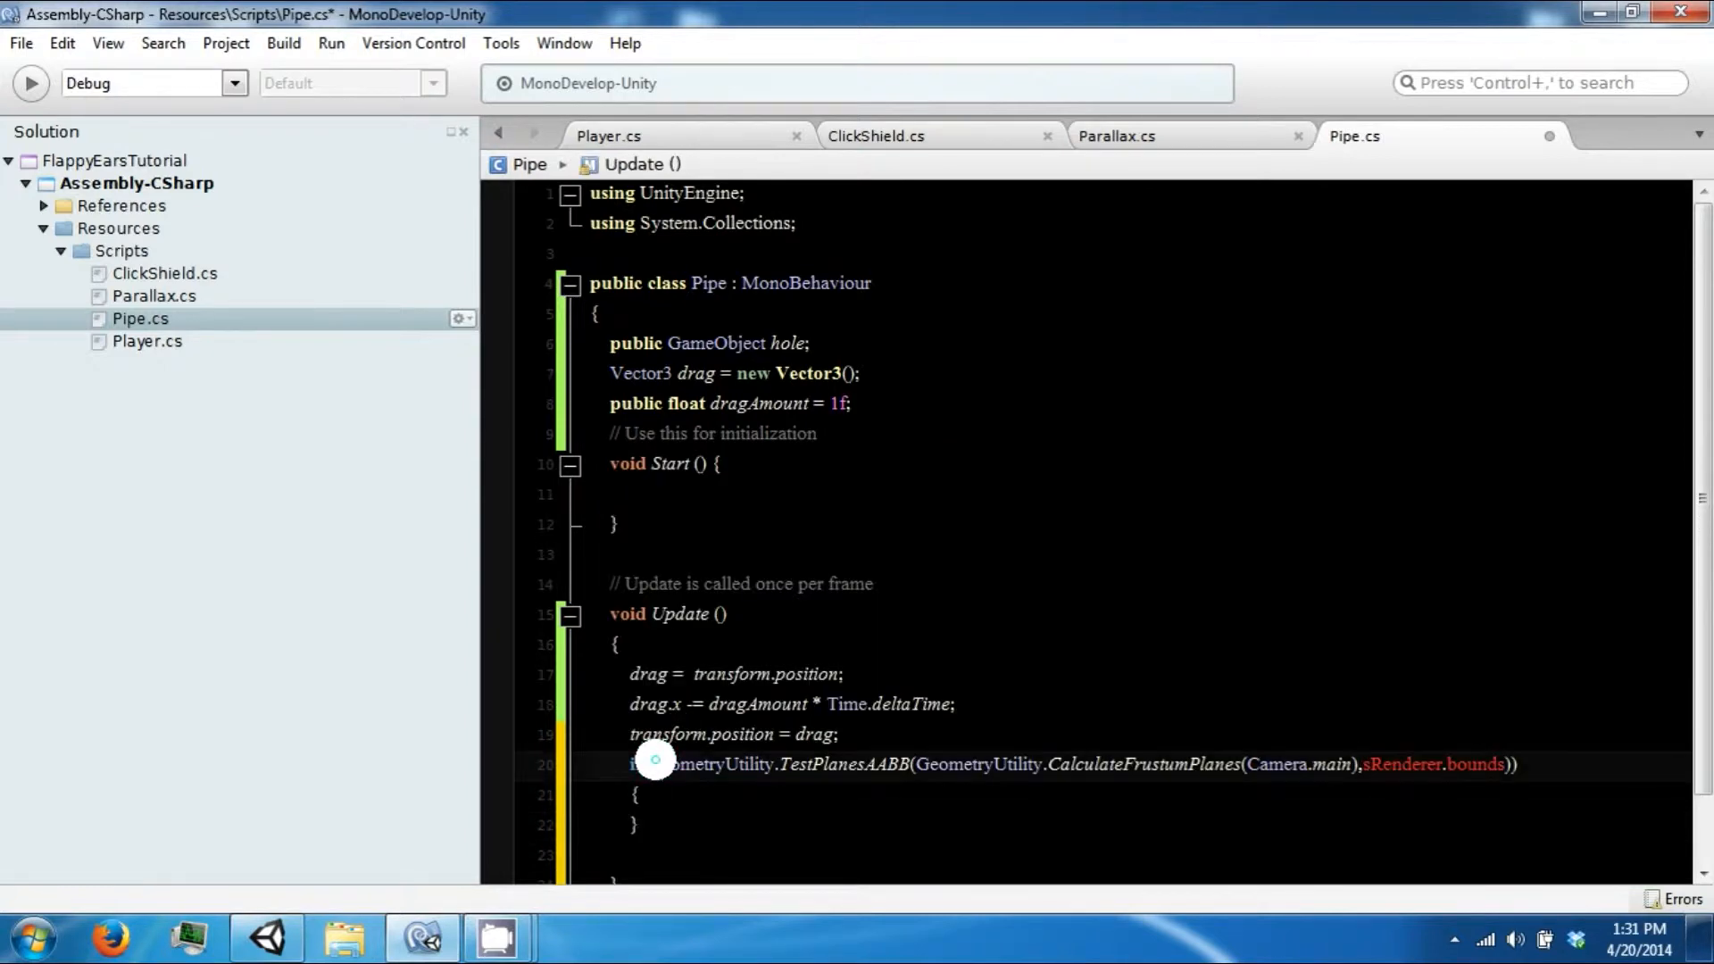
double_click(984, 765)
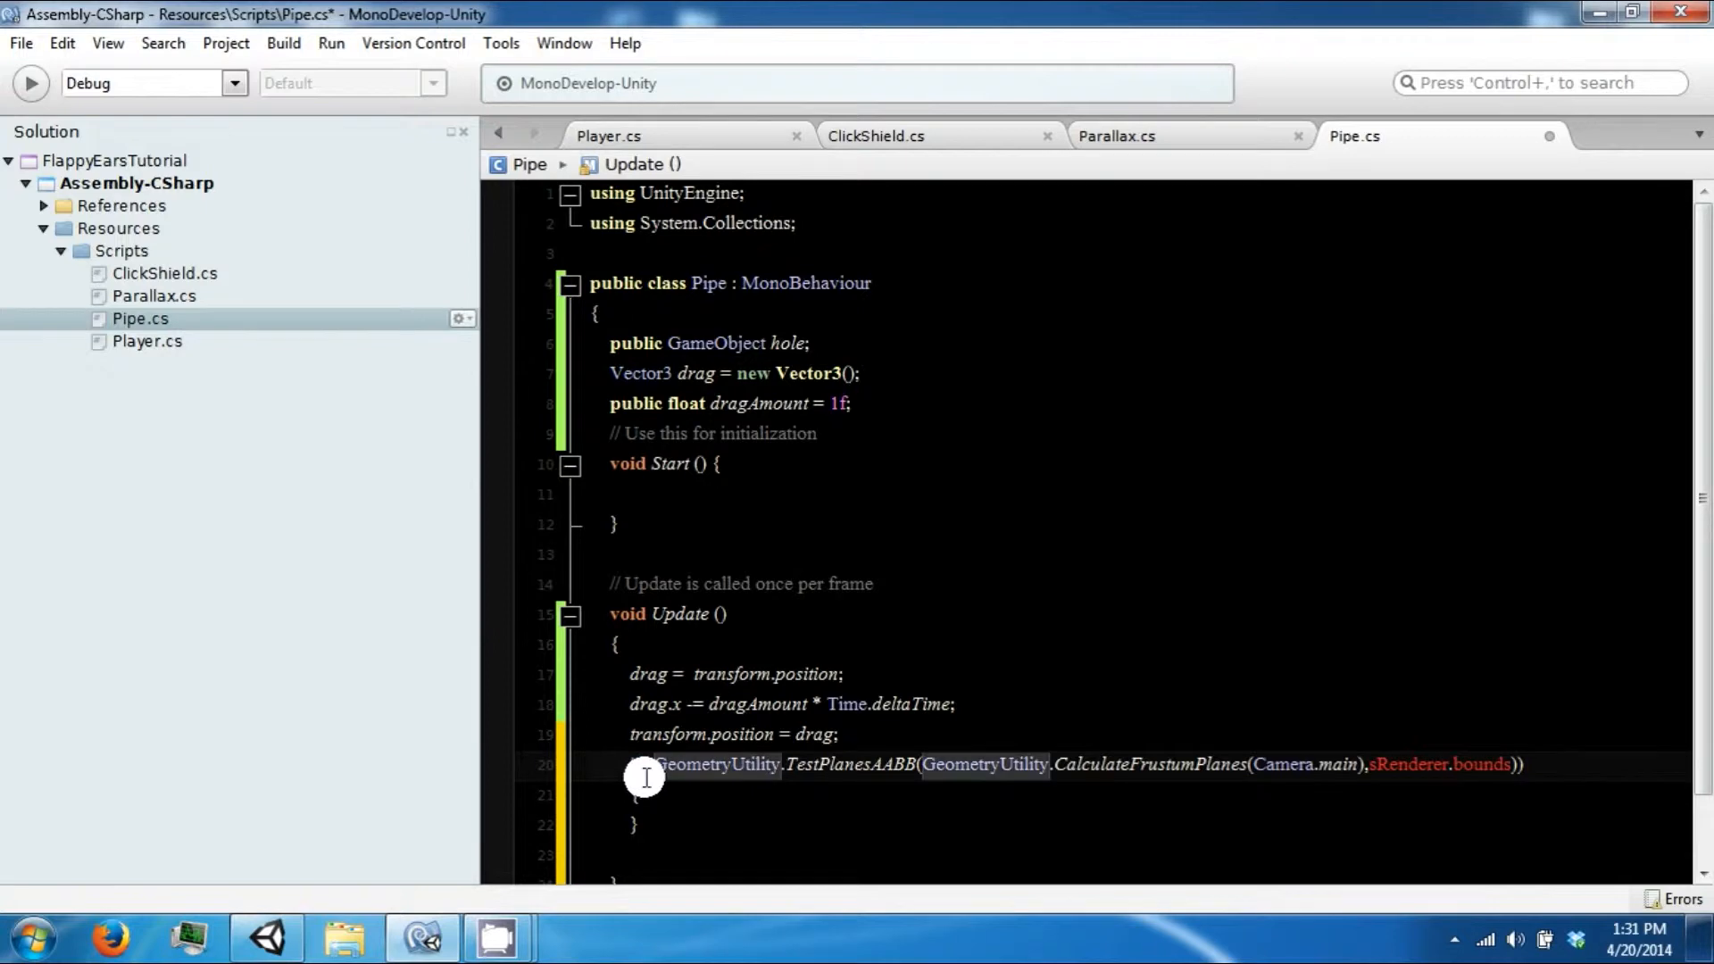
double_click(884, 765)
text(hole.r)
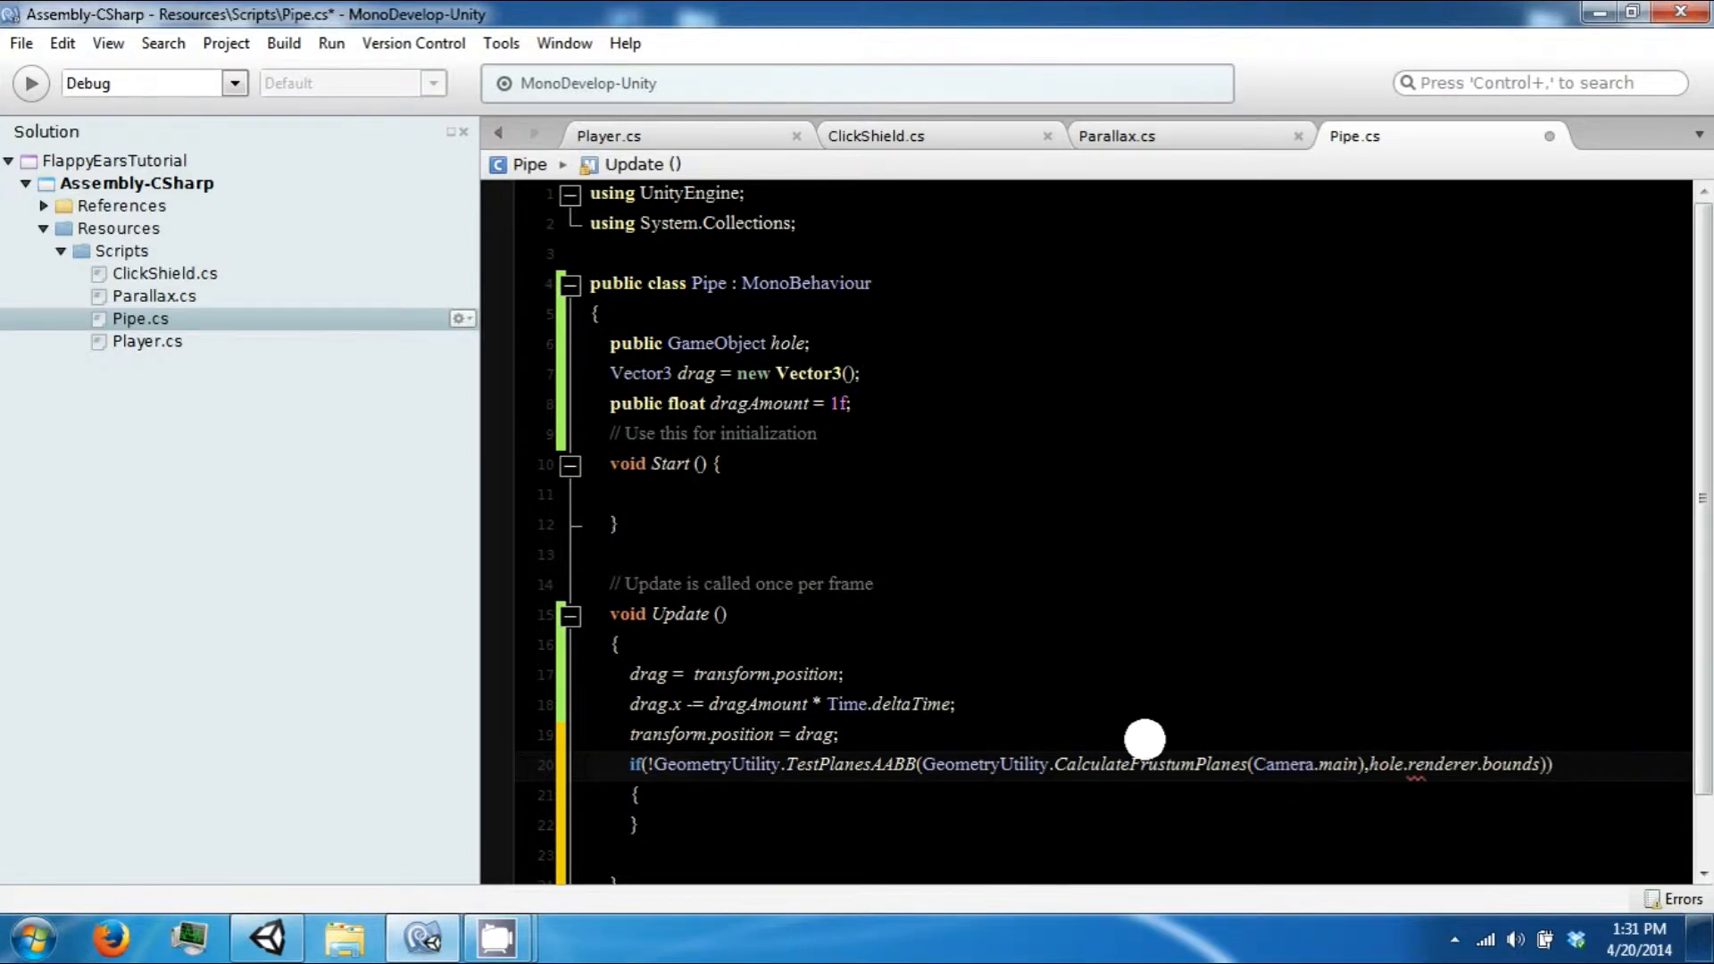
text(de)
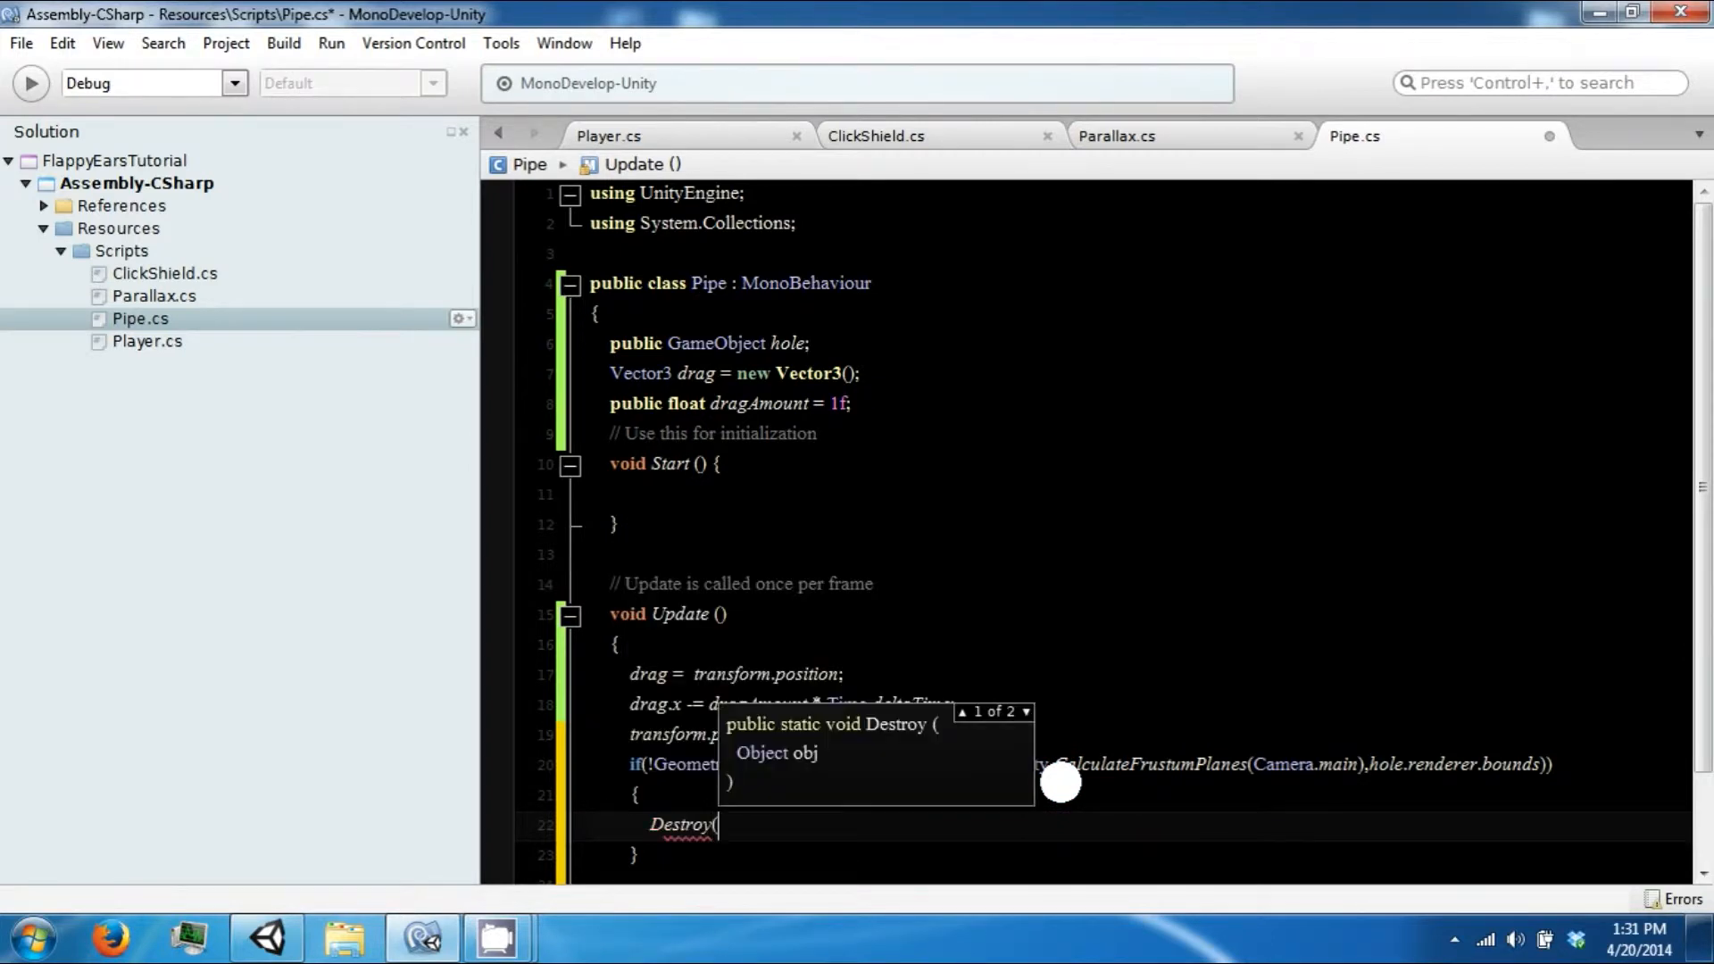
text(gameObject);)
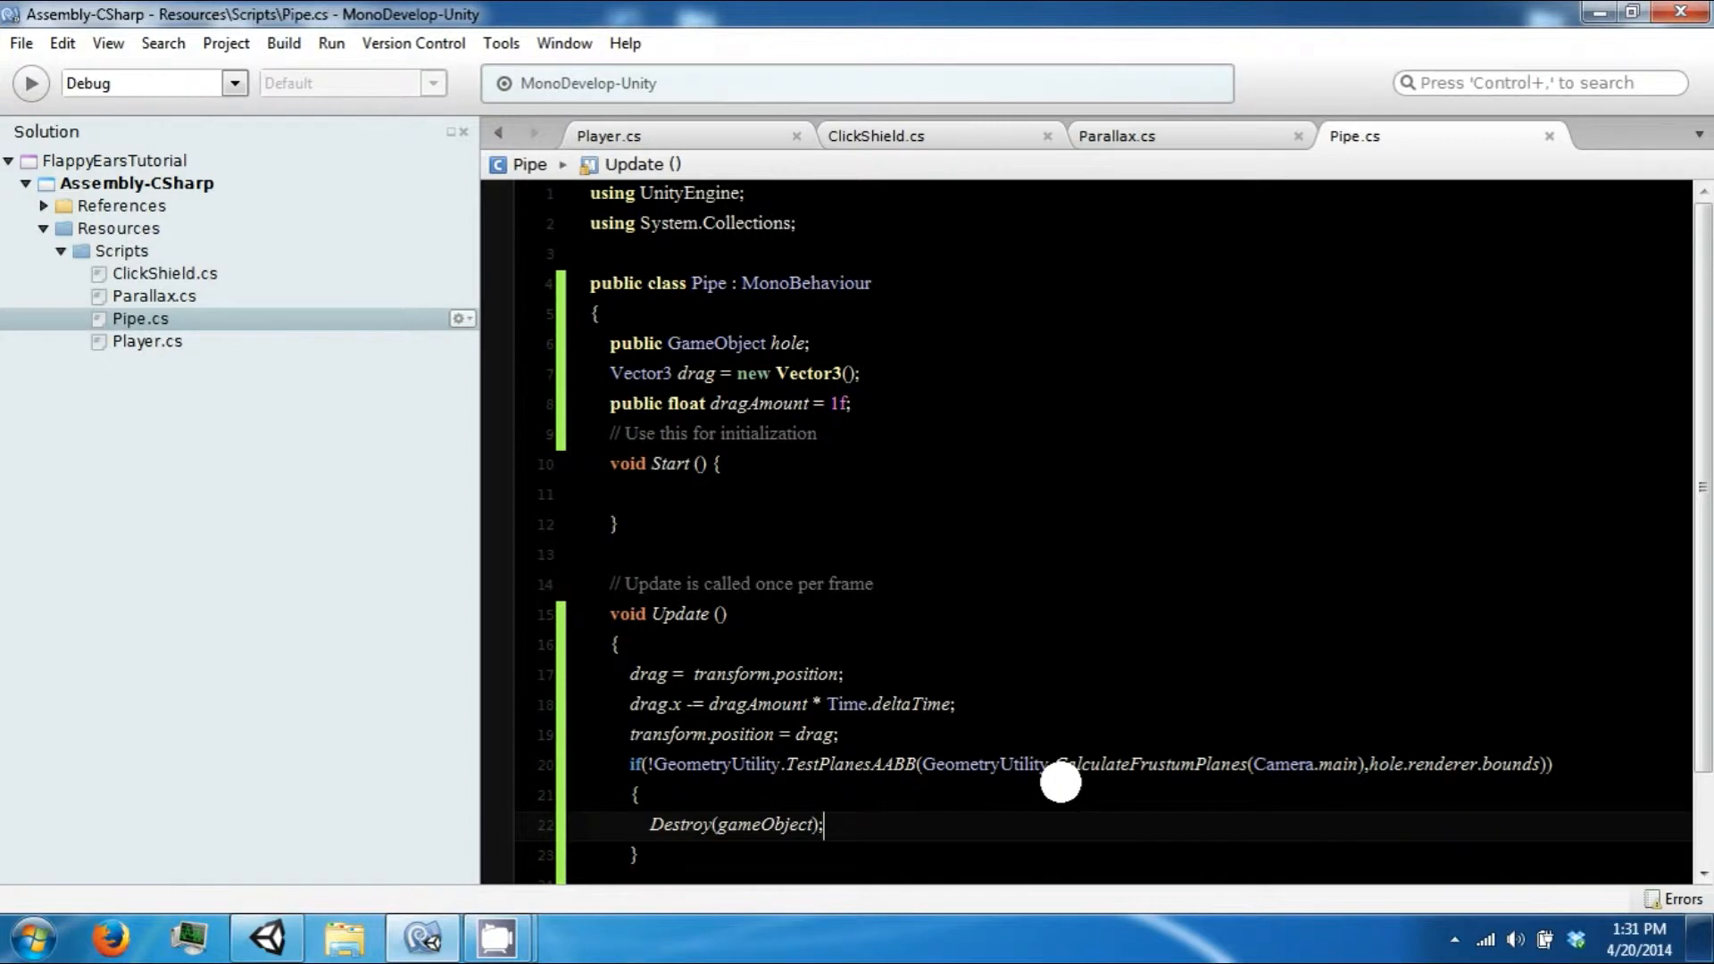
mouse_move(950, 335)
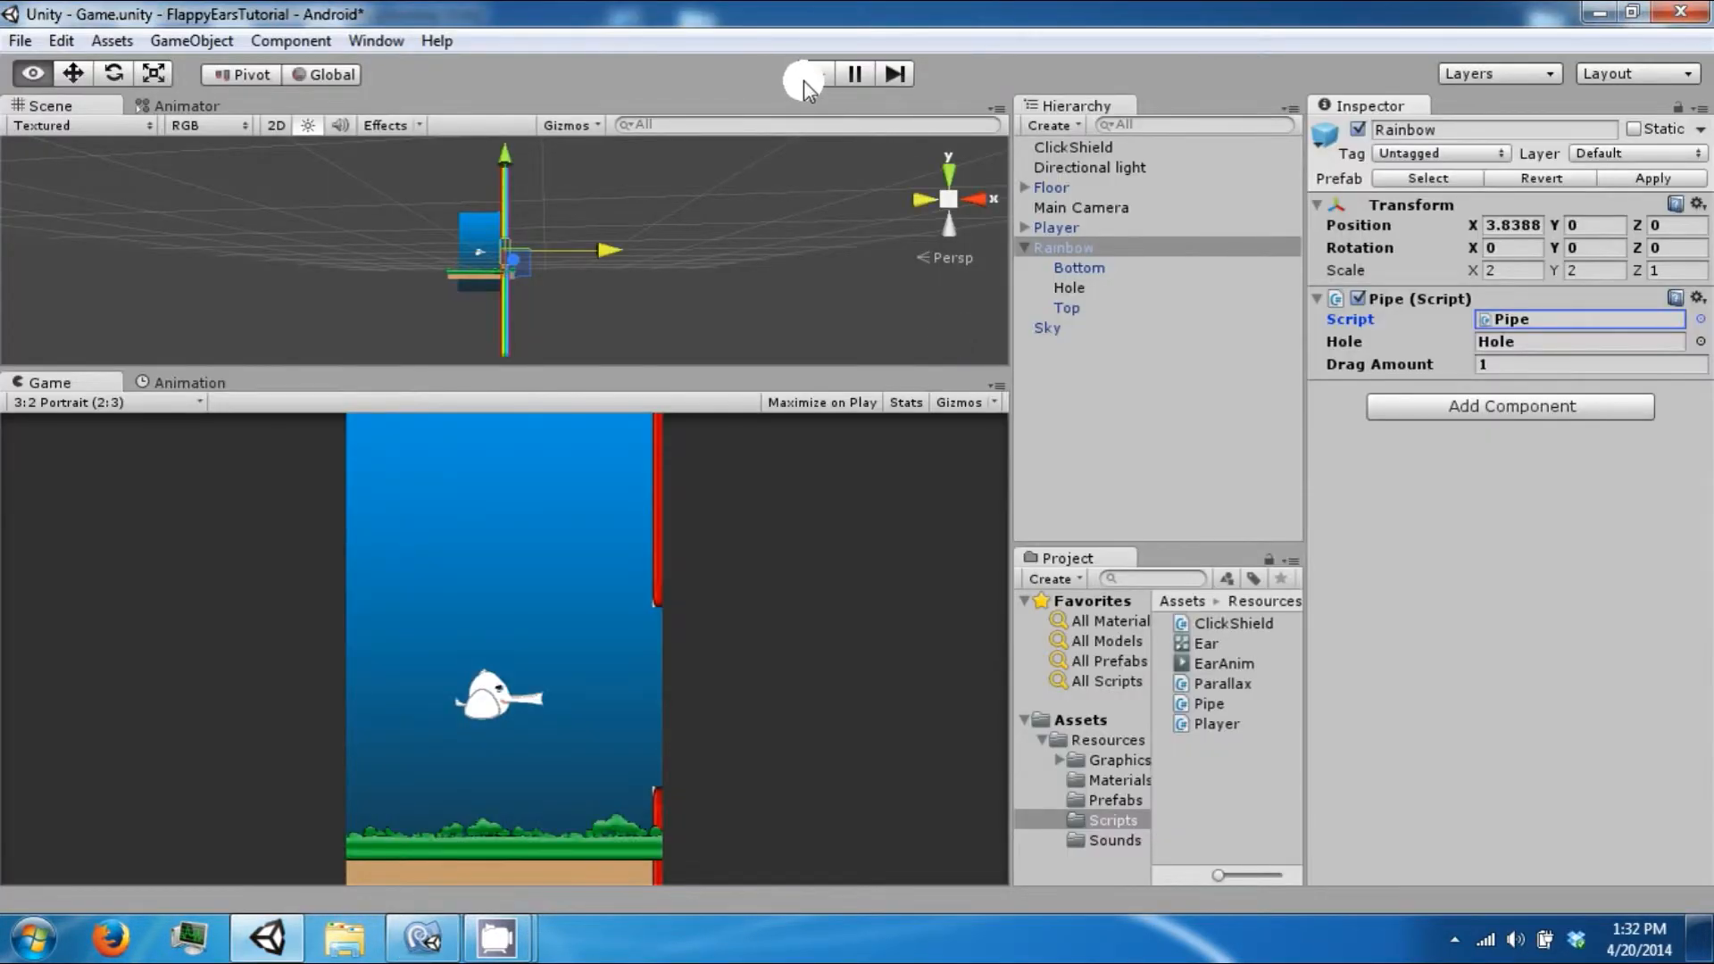
Play-test the scene so the Rainbow pipe slides offscreen and destroys itself, then stop.
click(810, 75)
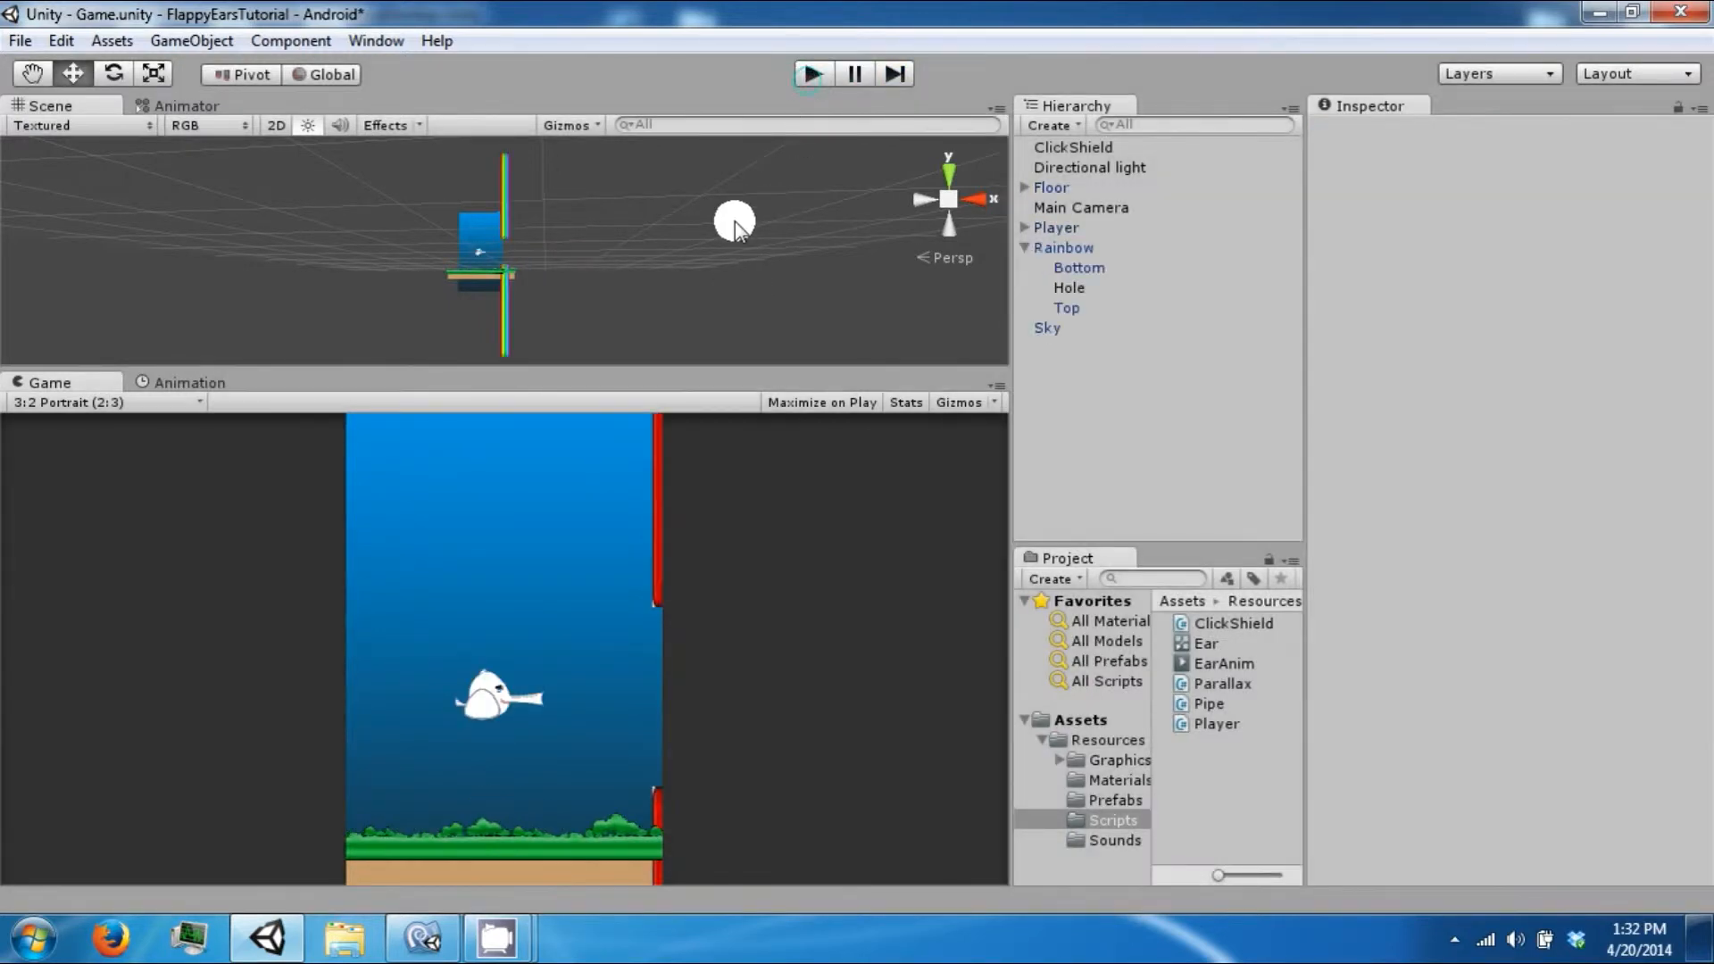
click(1065, 247)
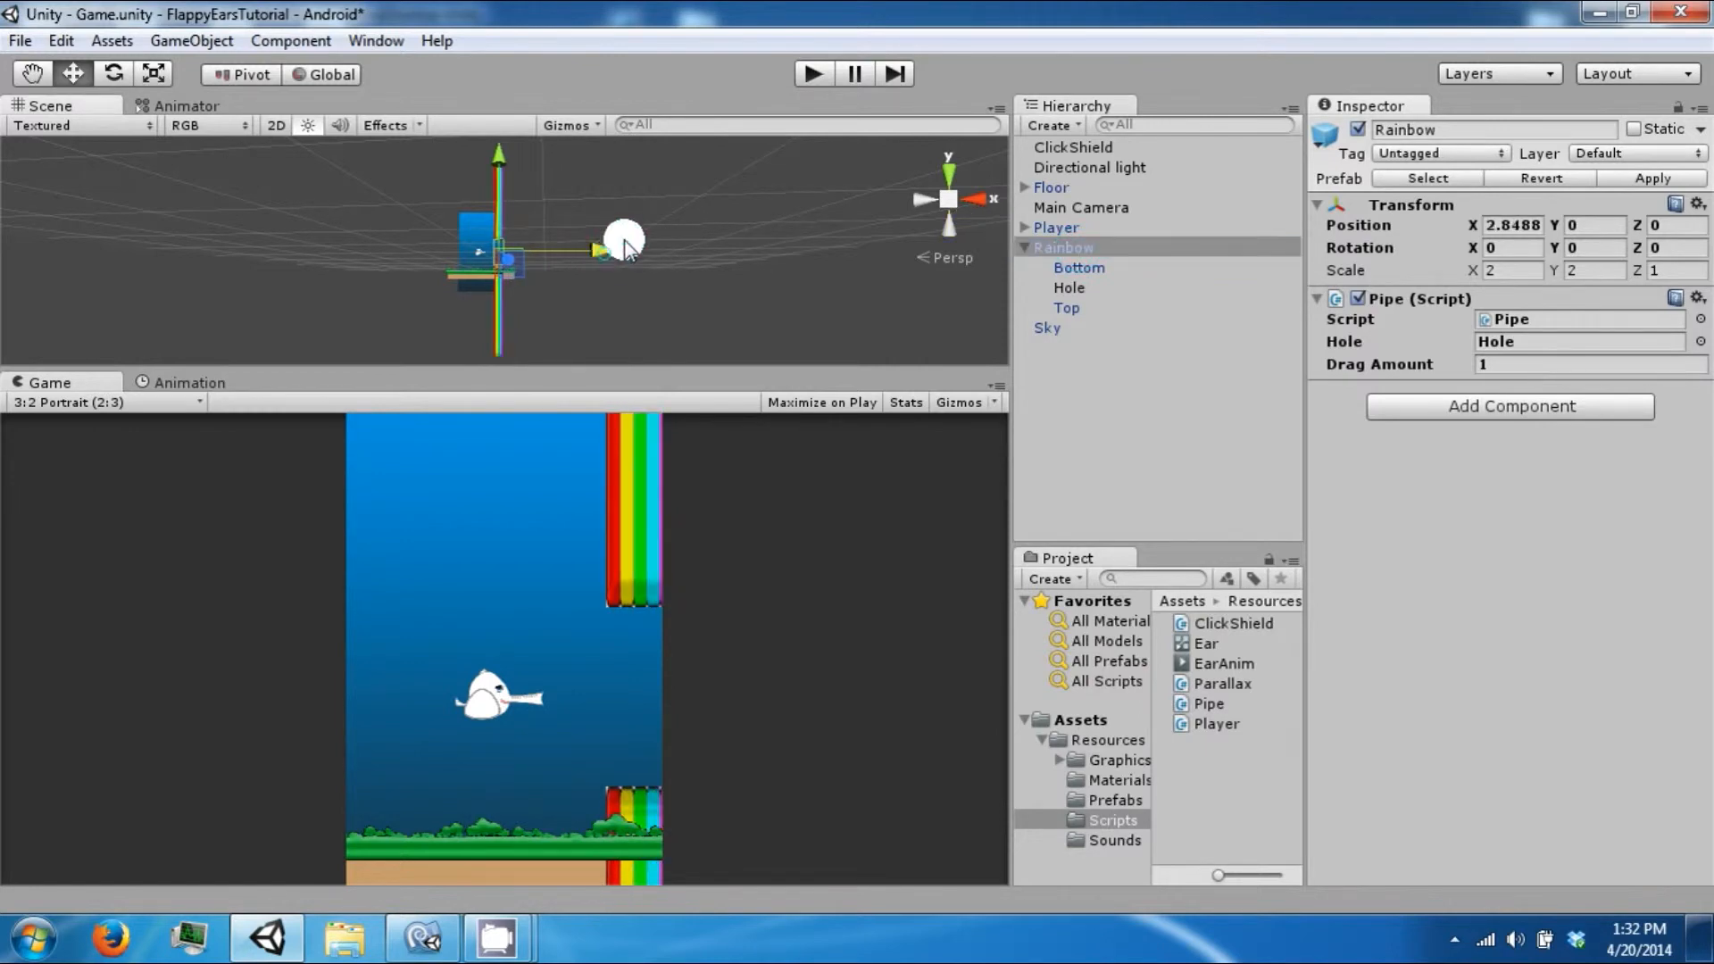
click(812, 73)
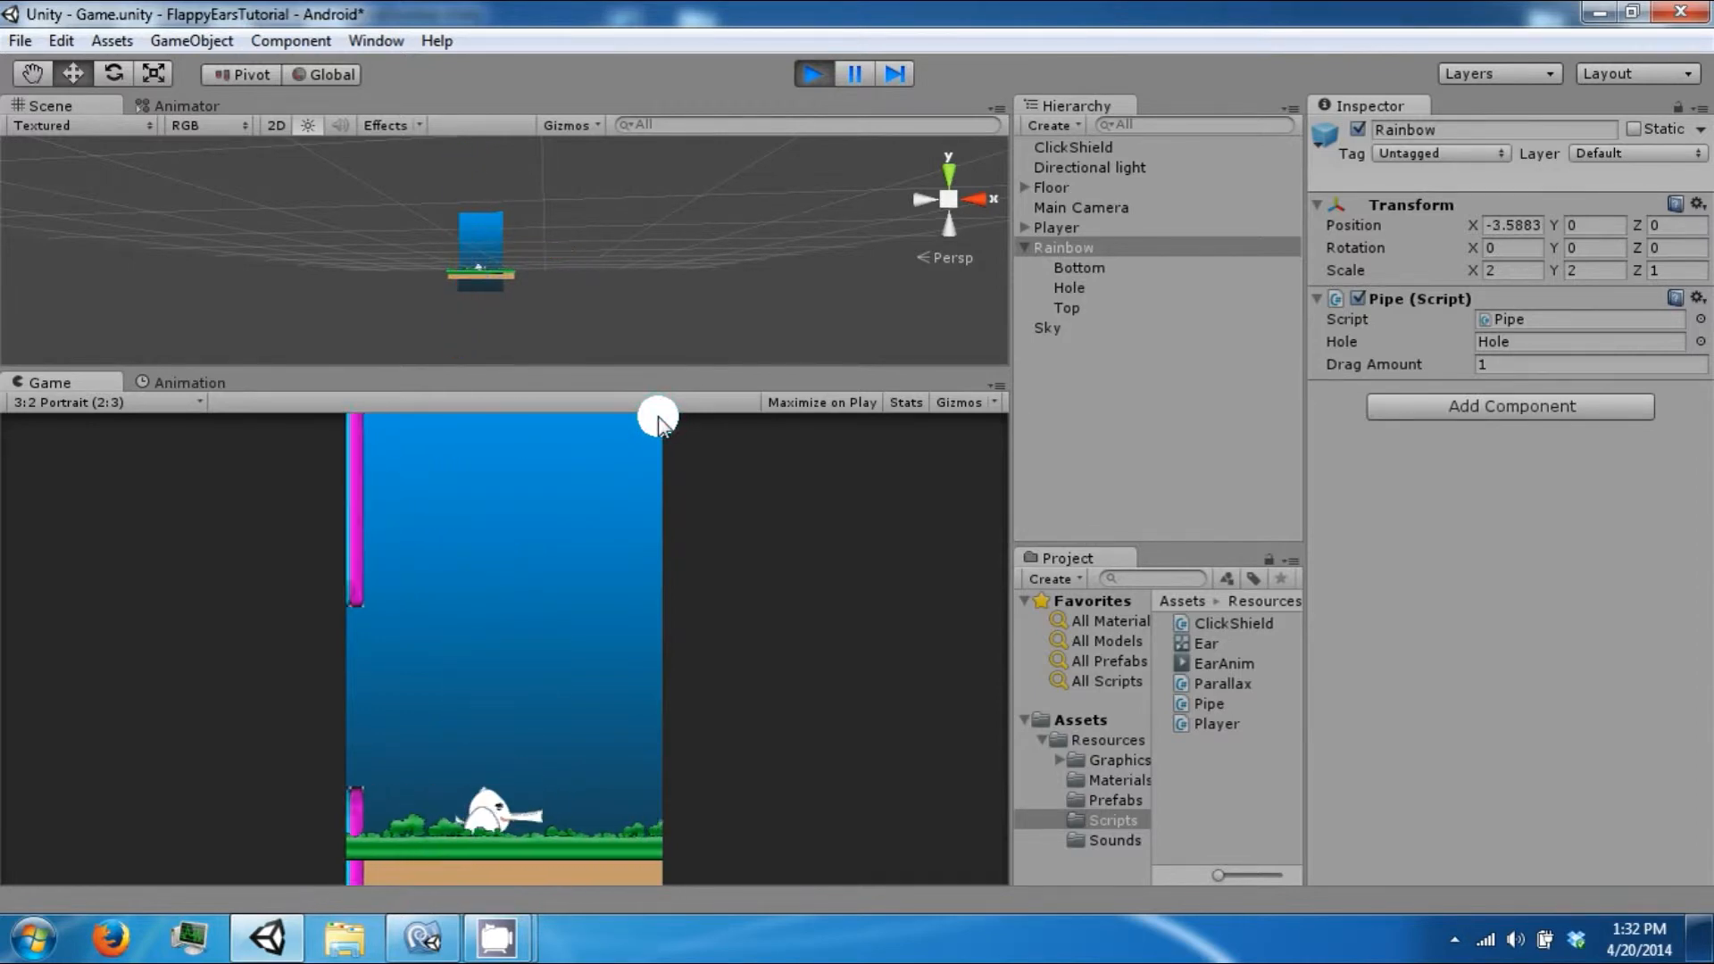
click(812, 73)
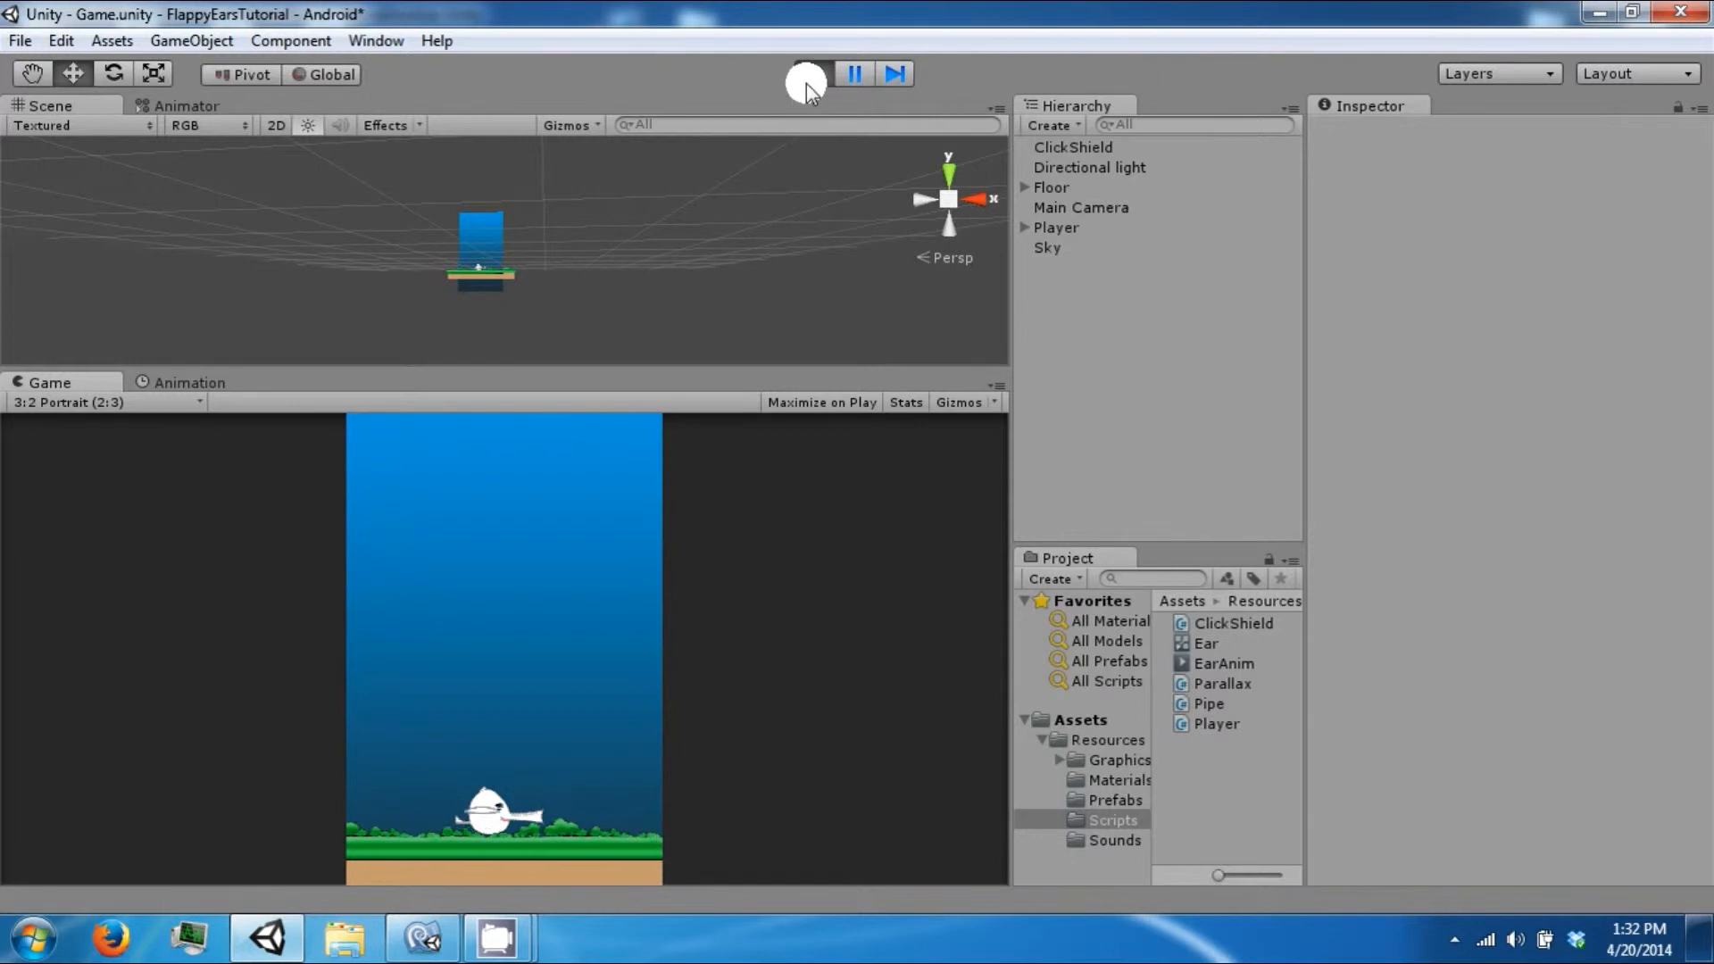
click(810, 77)
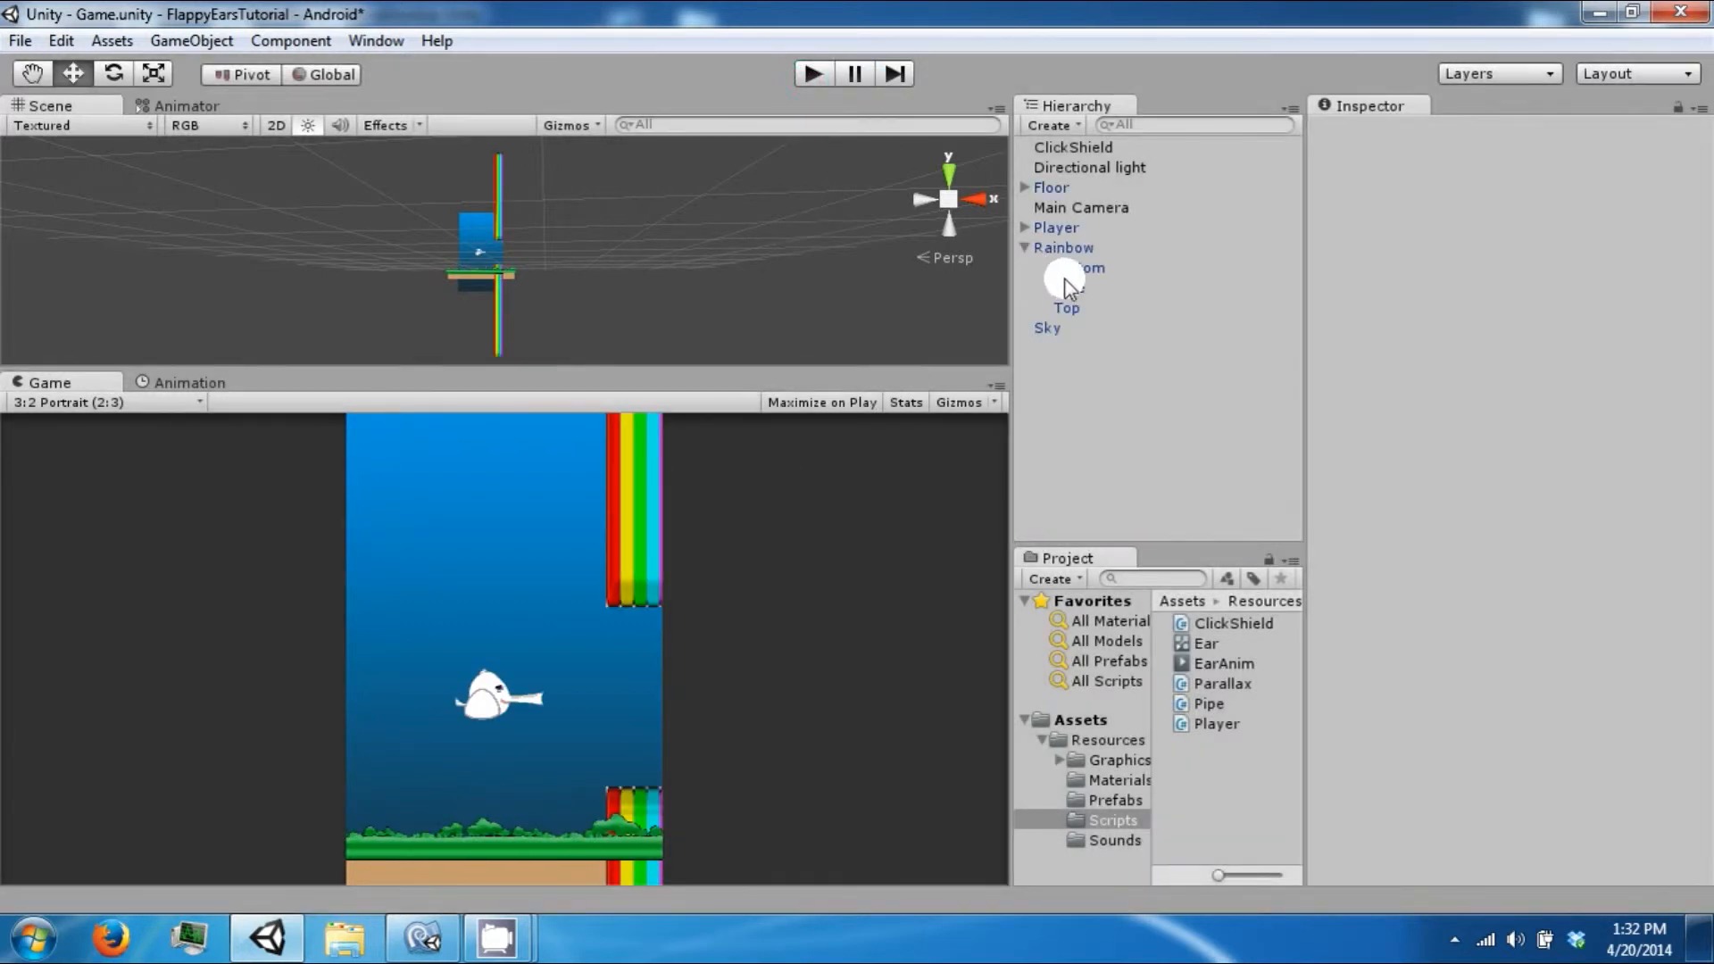
Set the Hole child's Box Collider 2D width to 0.5 and play-test the sliding pipe again.
click(1067, 288)
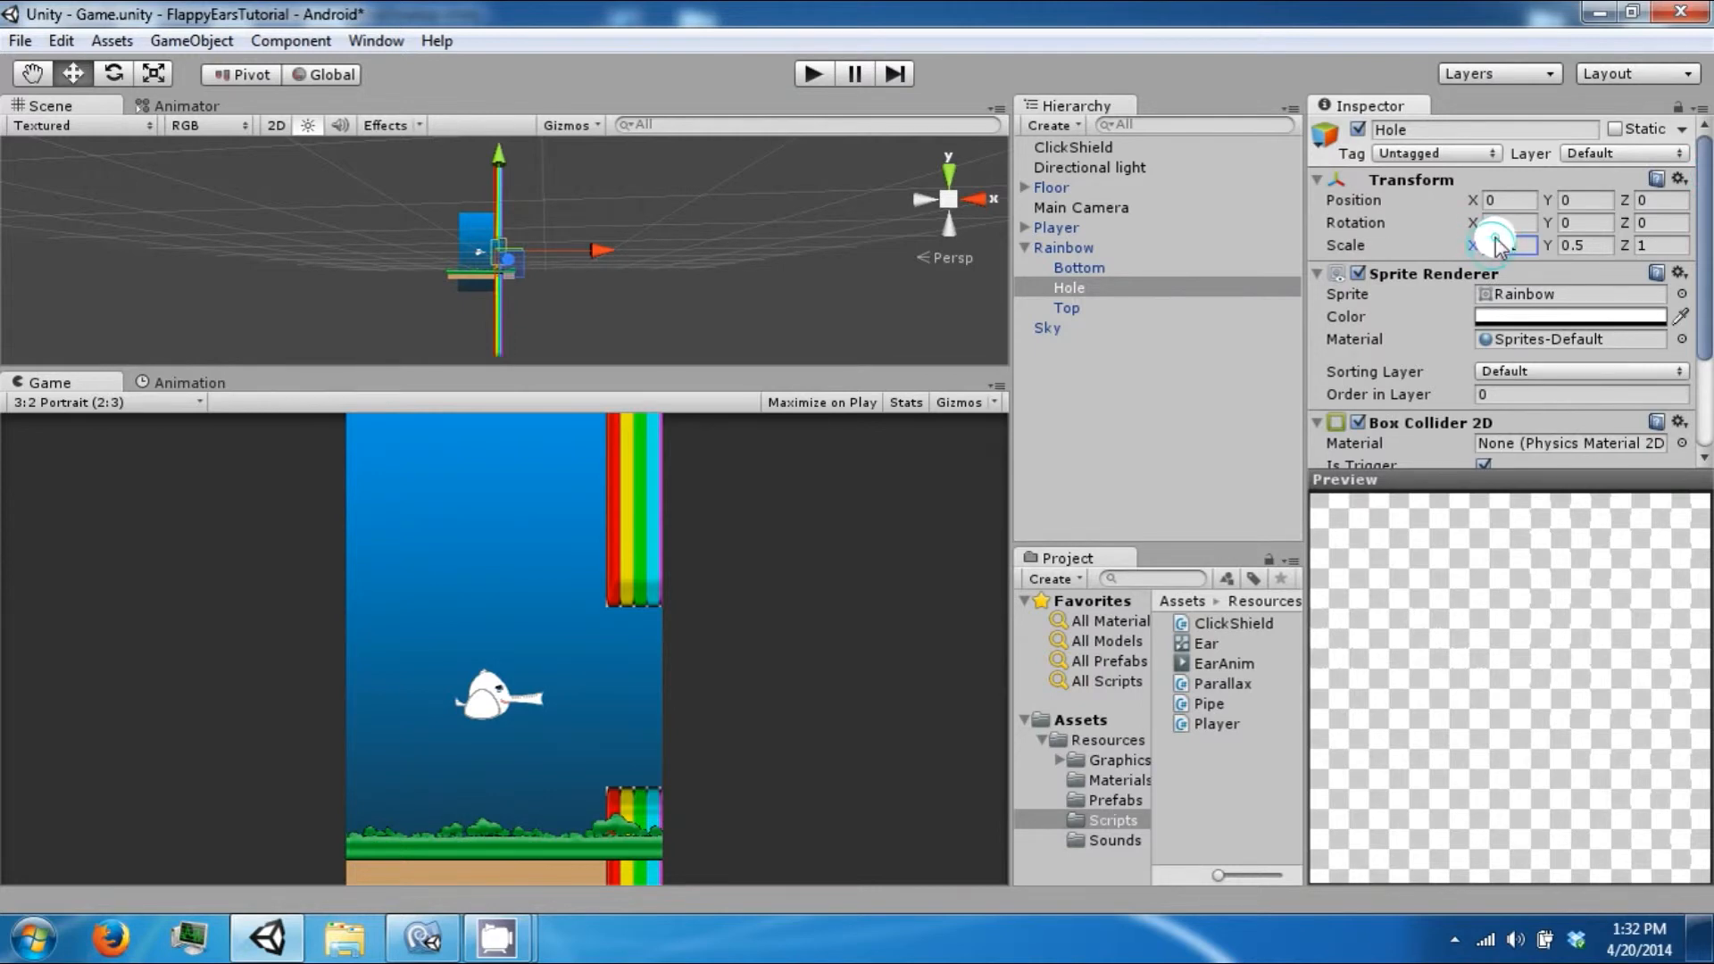
click(1502, 244)
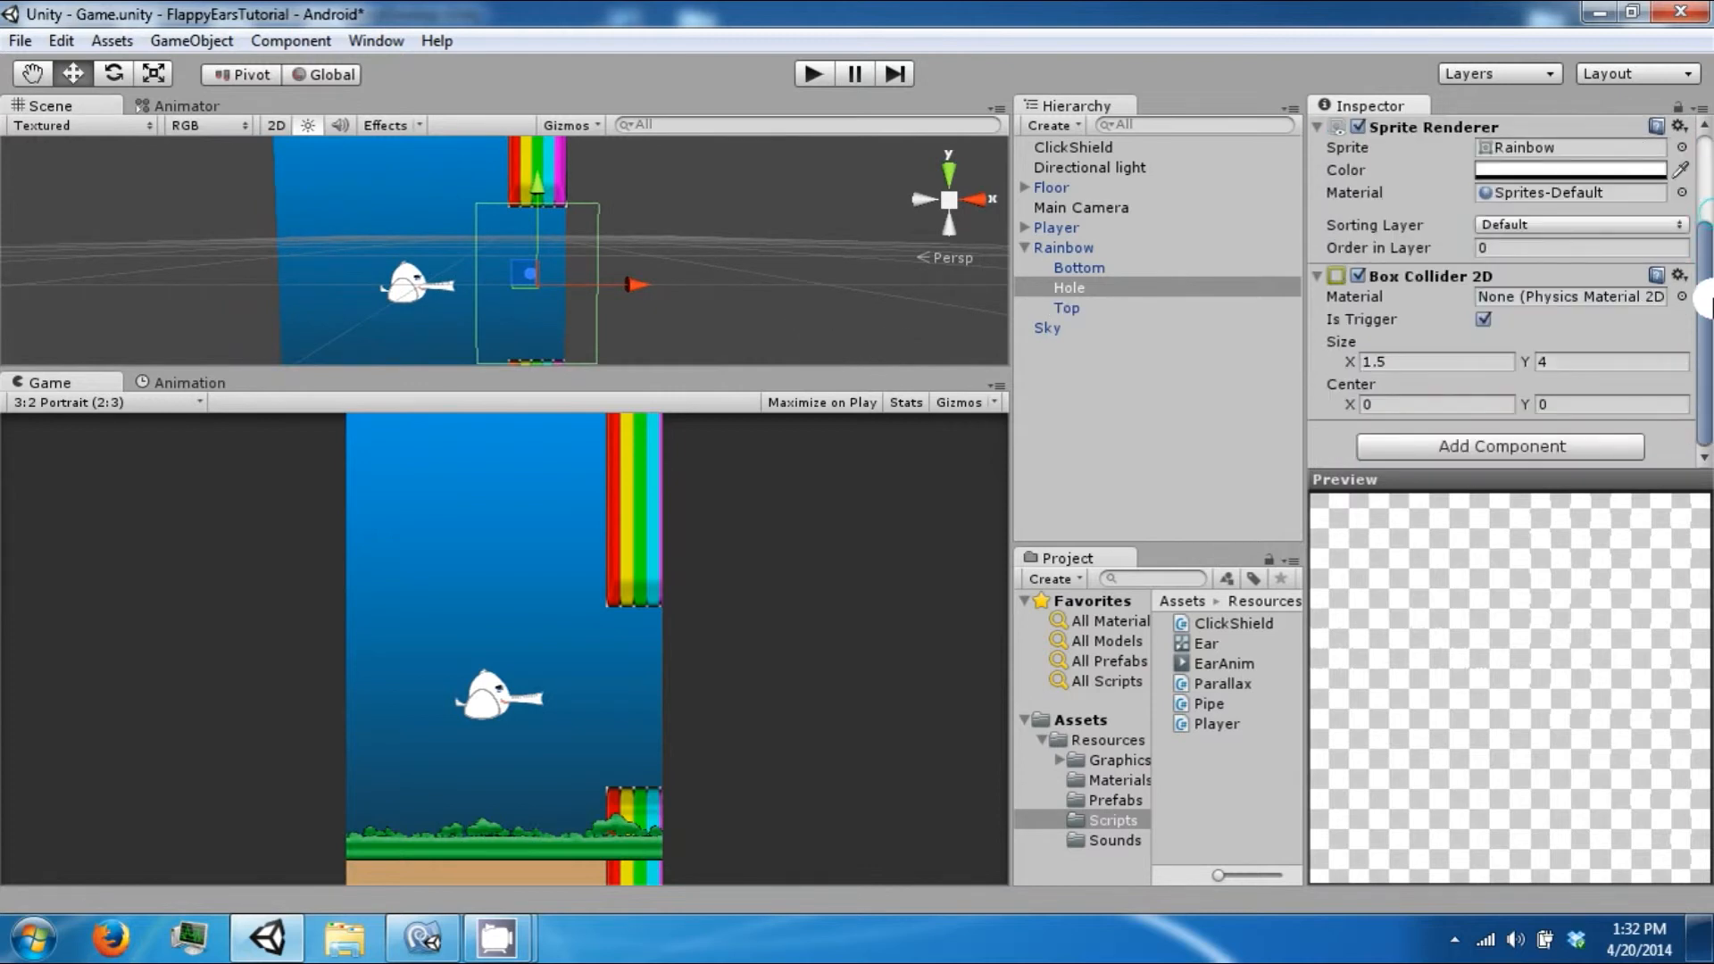
click(1411, 361)
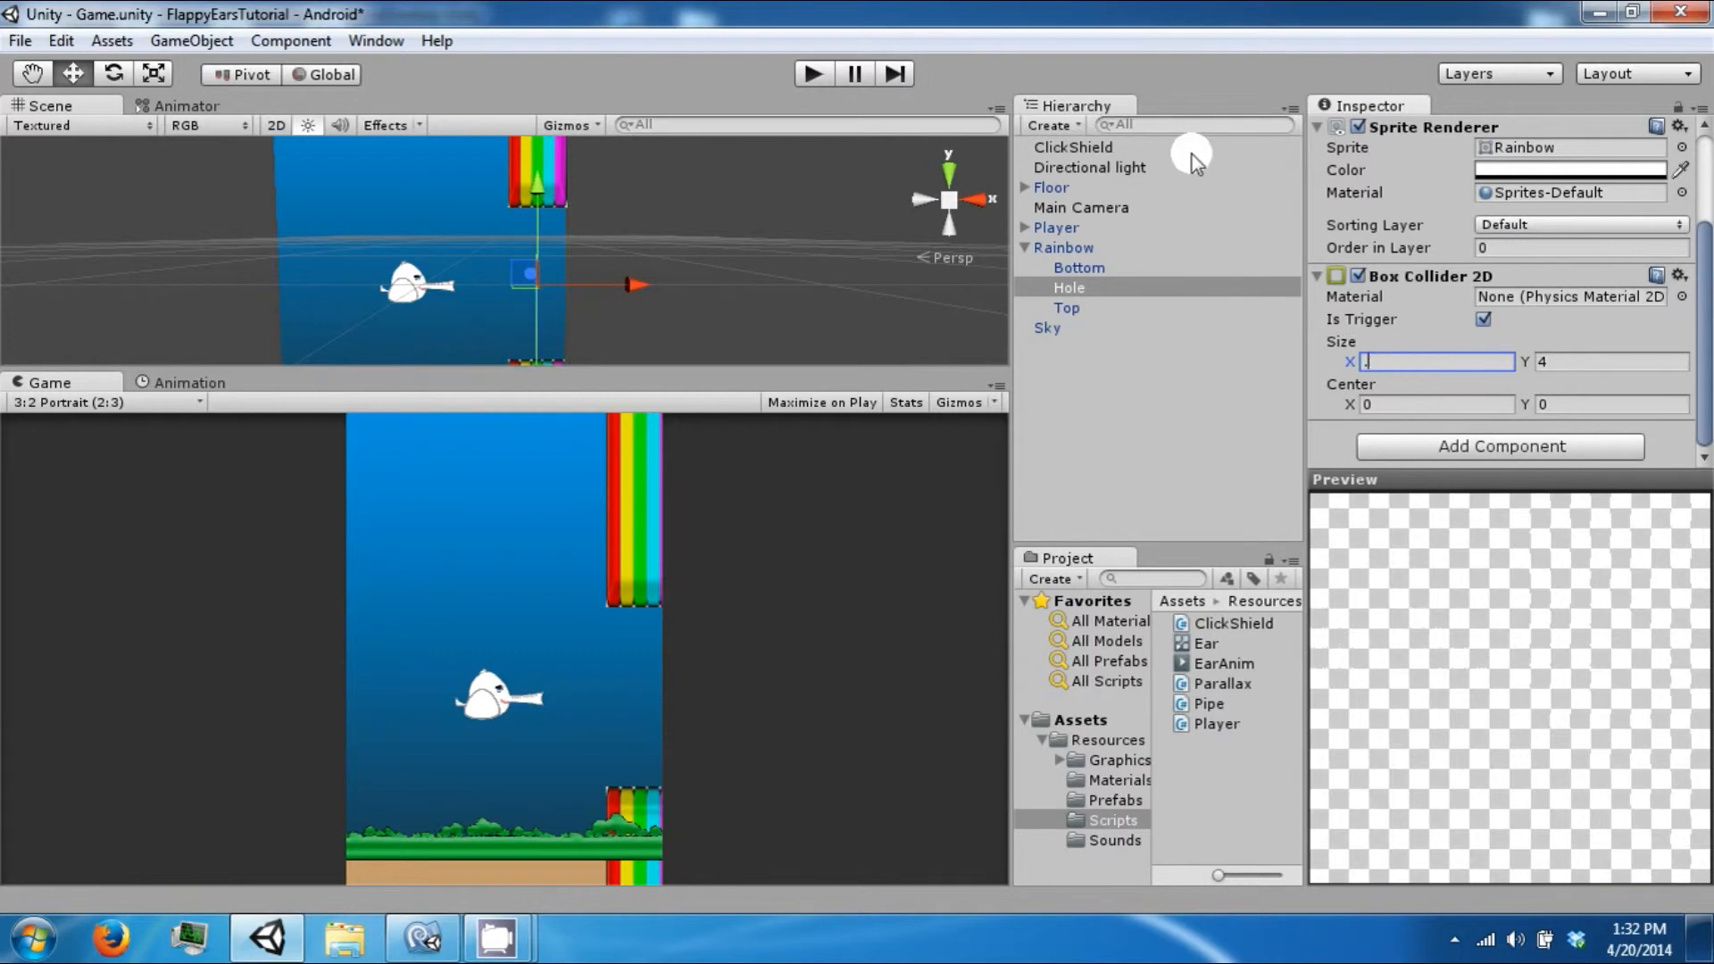
text(.5)
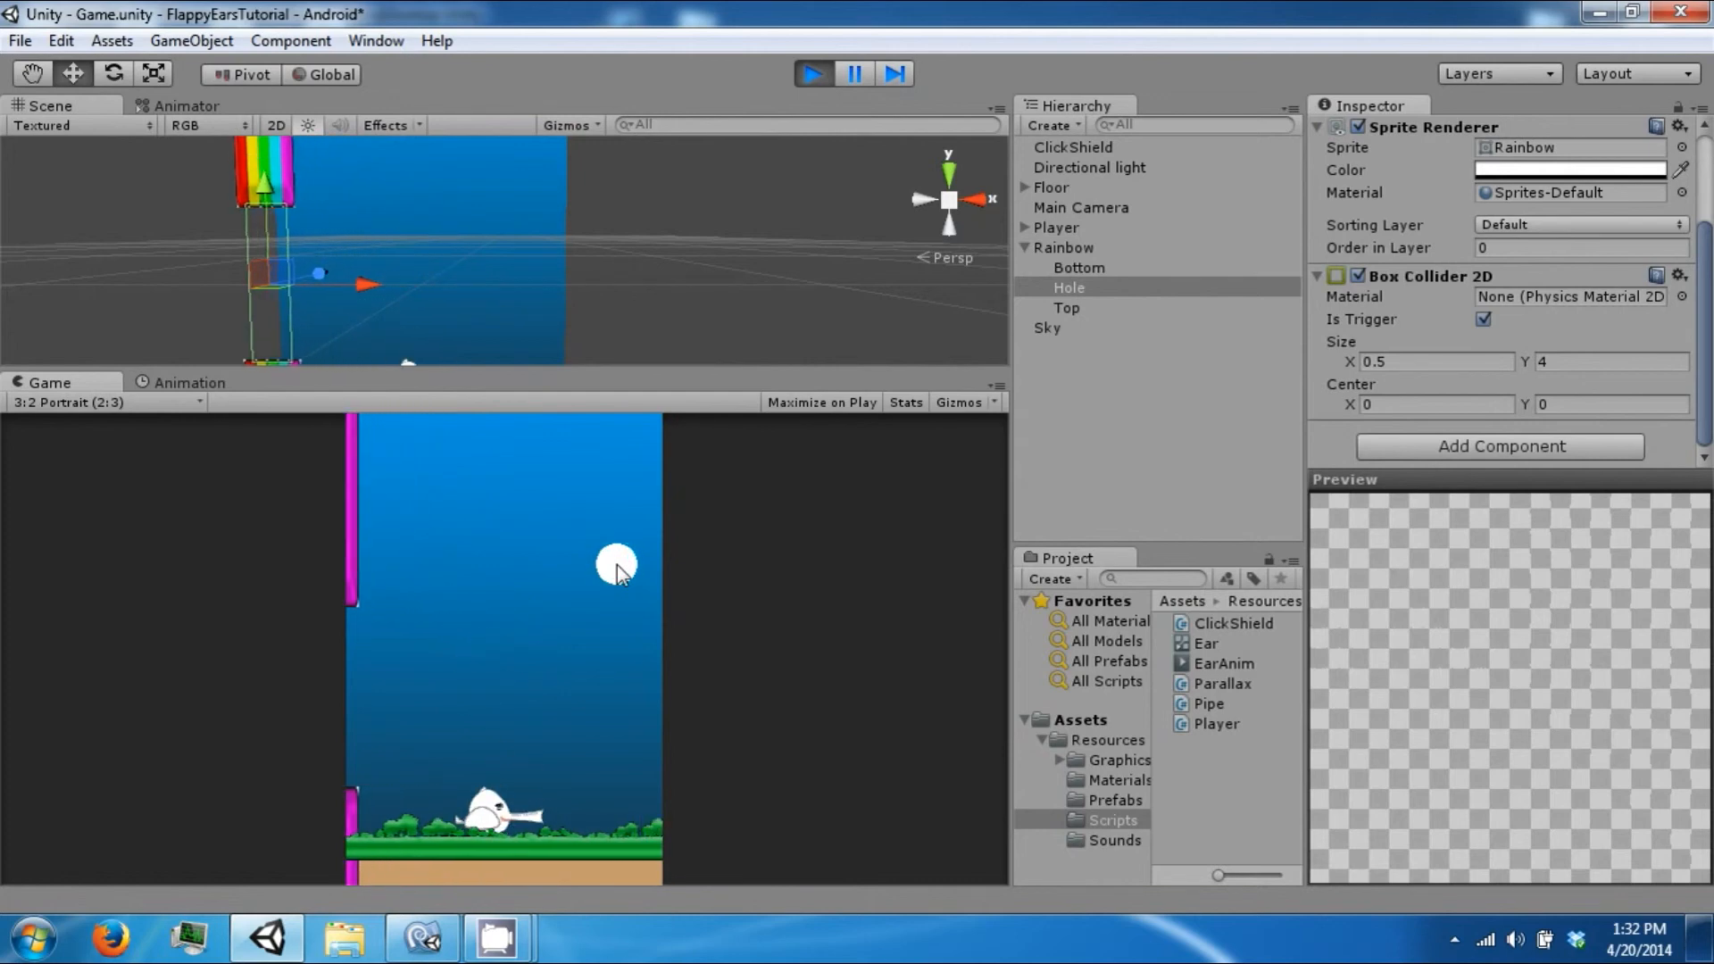
click(808, 75)
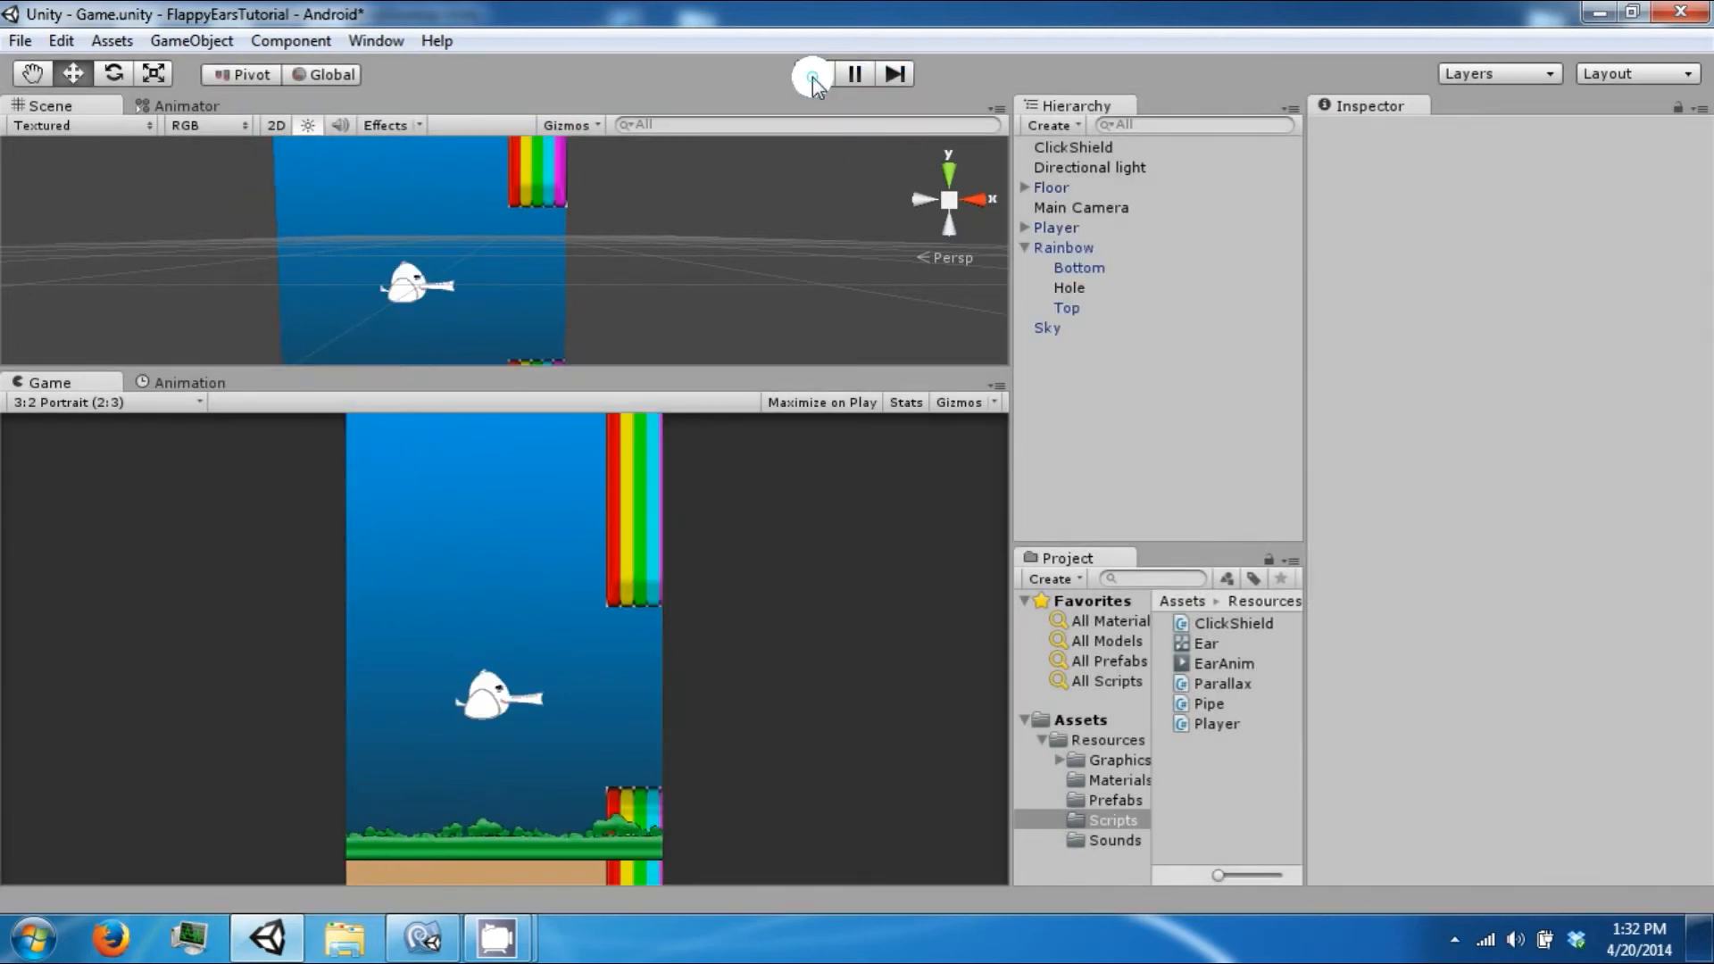
click(811, 75)
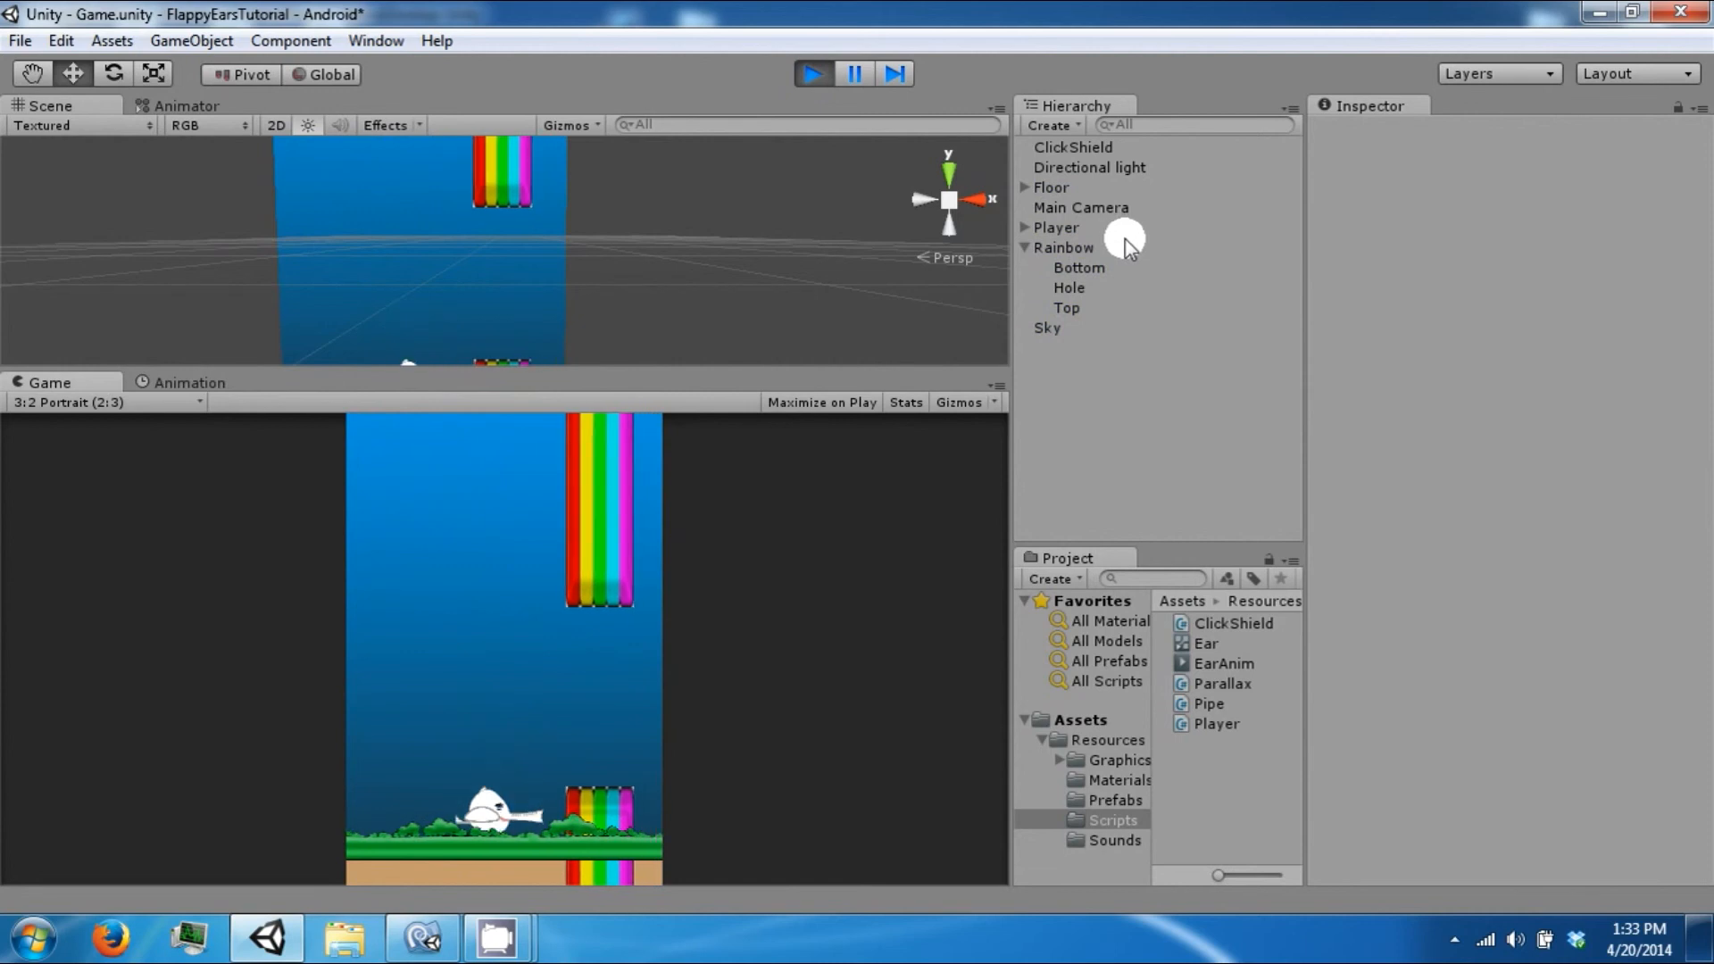